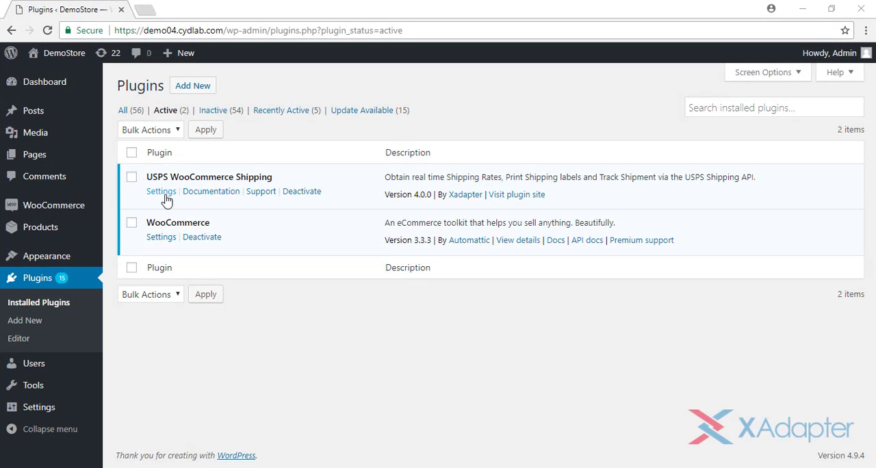
# Step: Go to the USPS WooCommerce Shipping plugin's settings from the Installed Plugins page
pyautogui.click(161, 192)
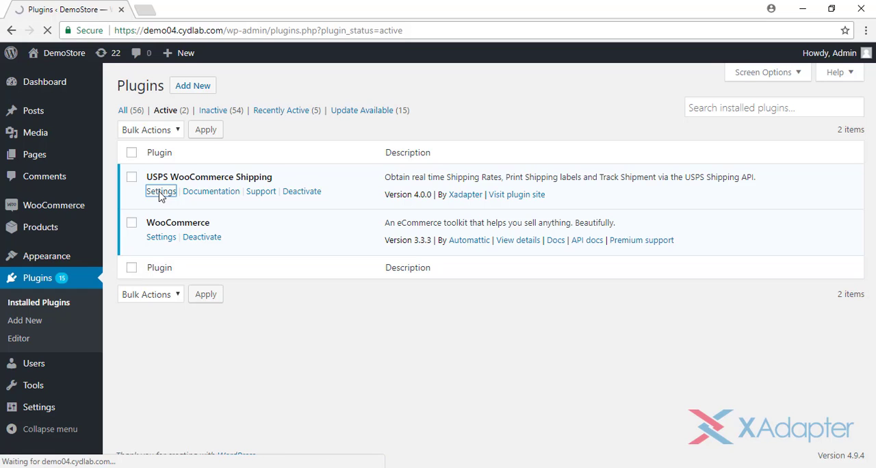
pyautogui.click(162, 191)
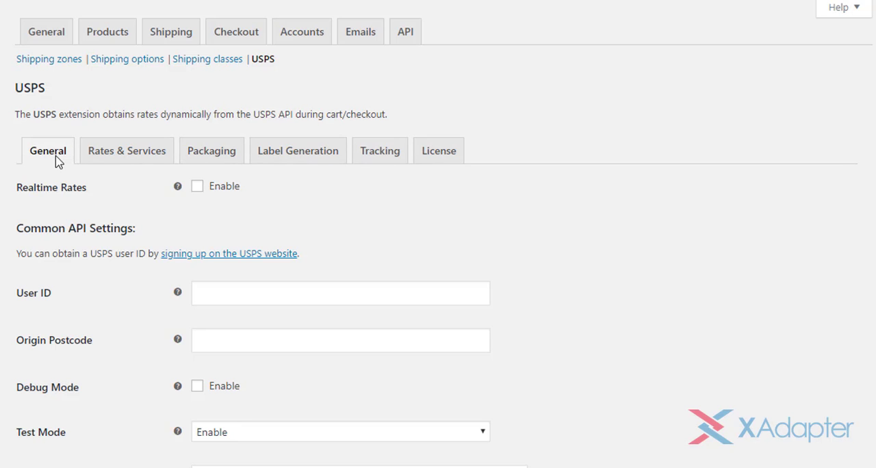
# Step: Review Rates & Services and Packaging settings, including the parcel packing choices
pyautogui.scroll(-3)
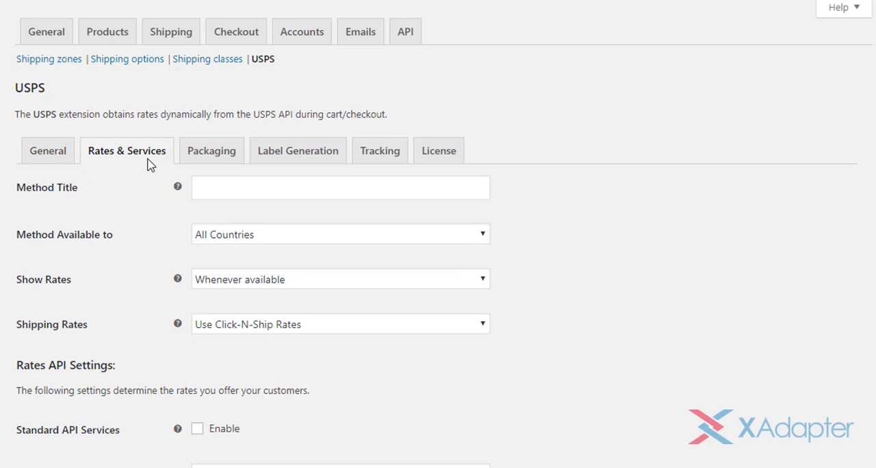
pyautogui.scroll(-3)
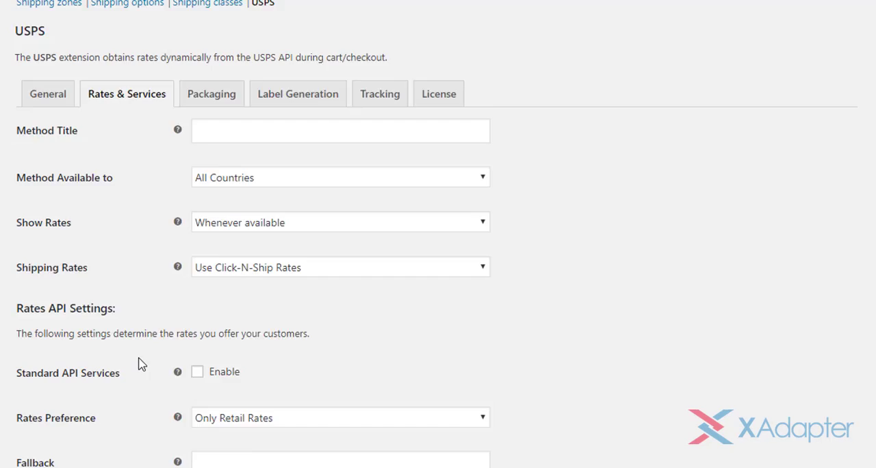
pyautogui.click(211, 150)
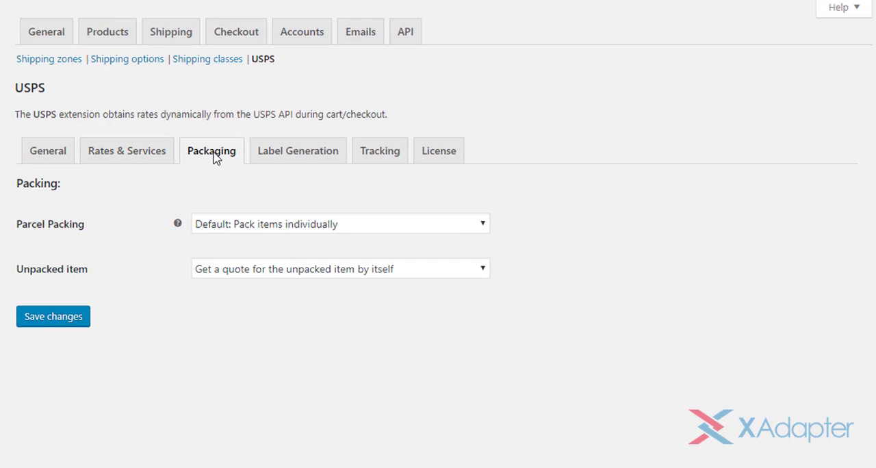
pyautogui.click(339, 224)
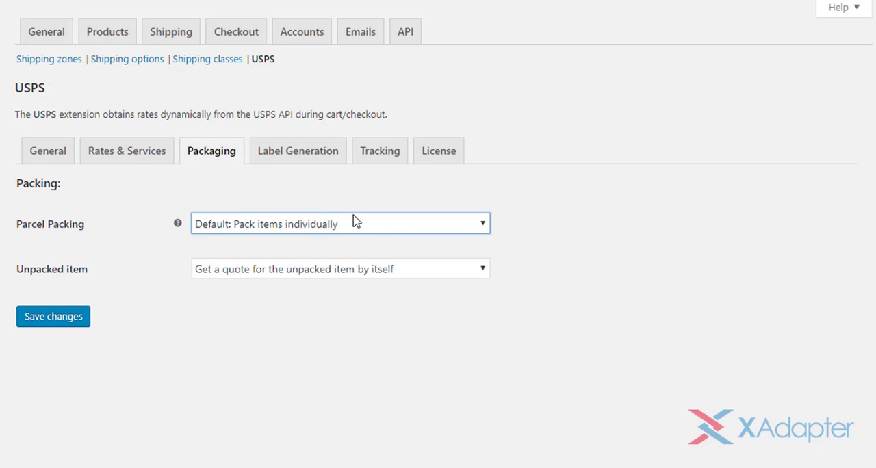
# Step: Review Label Generation and Tracking settings, ending on the blank License activation form
pyautogui.click(298, 151)
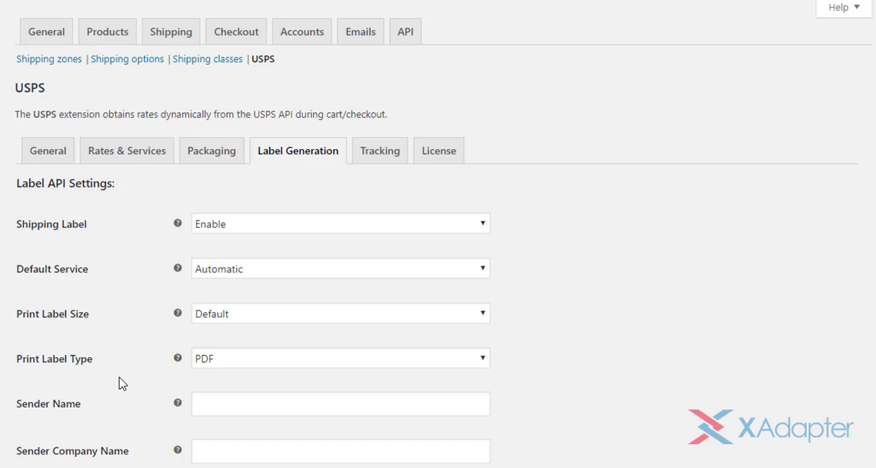
pyautogui.click(381, 151)
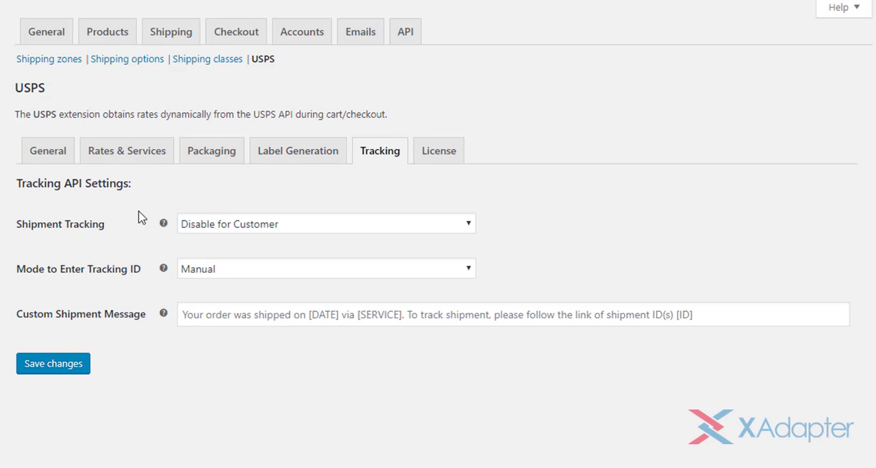
pyautogui.moveTo(230, 202)
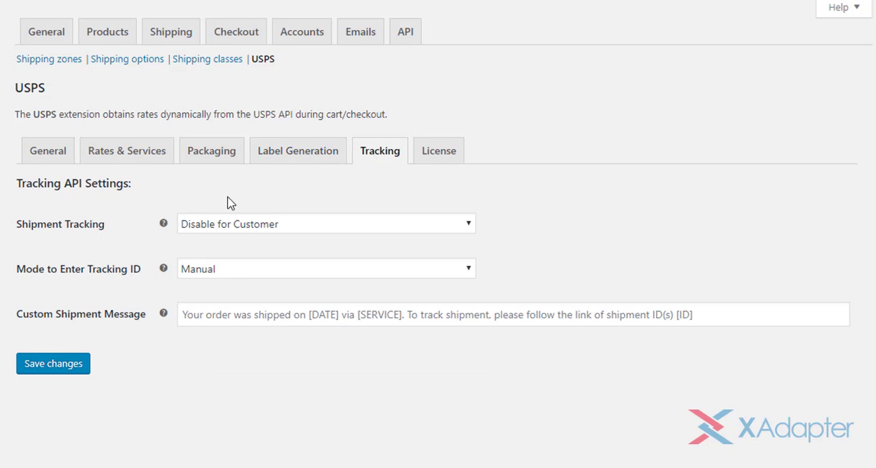
pyautogui.click(438, 150)
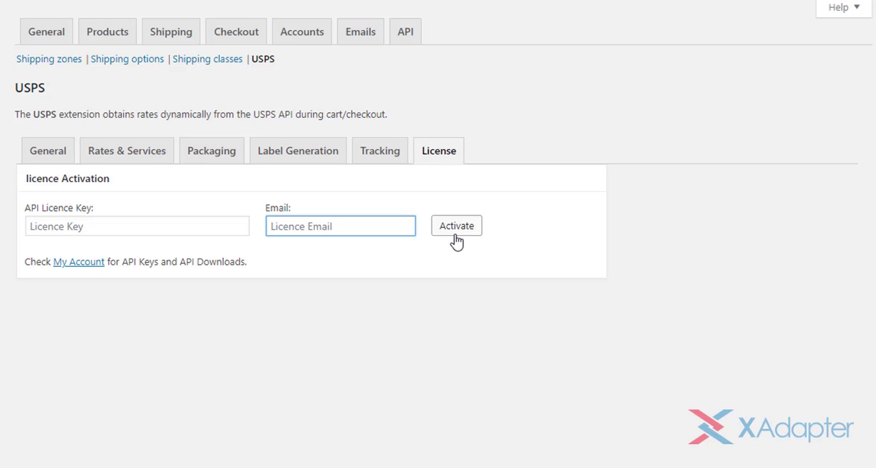
# Step: On General settings, enable Realtime Rates and fill in the USPS User ID
pyautogui.click(46, 150)
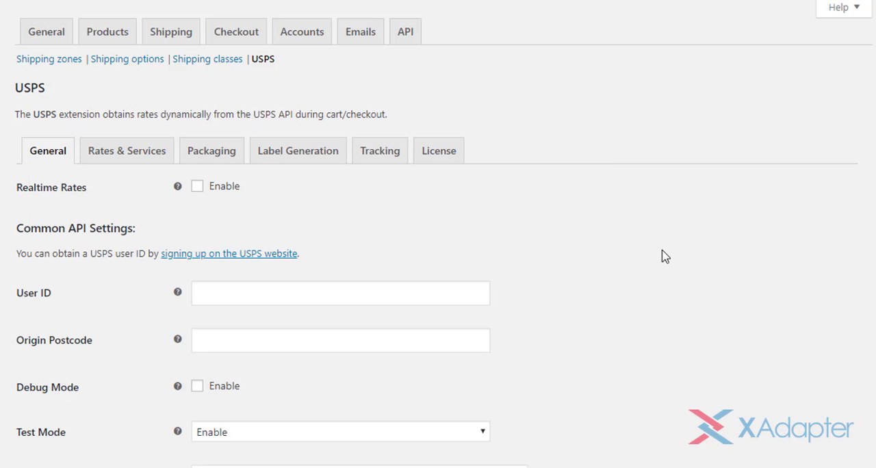
pyautogui.scroll(-3)
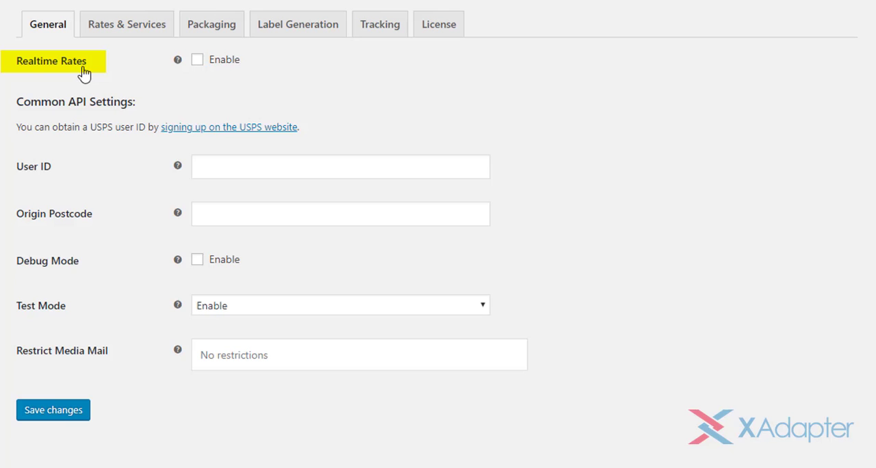
pyautogui.click(197, 60)
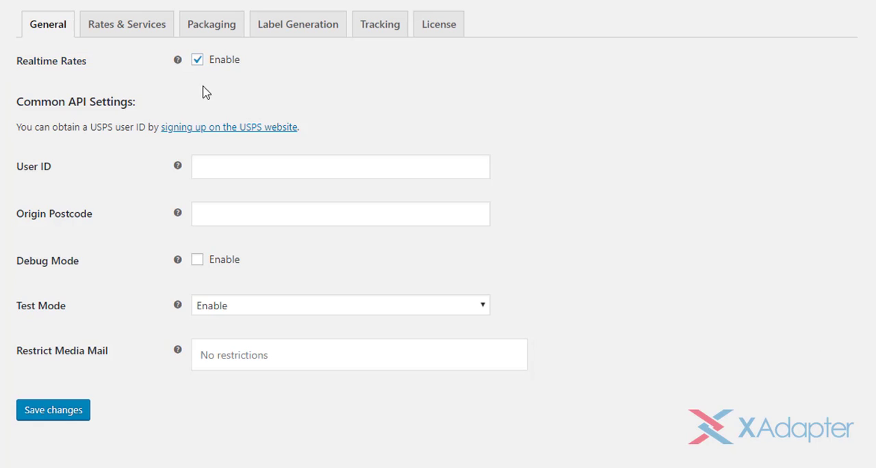
pyautogui.moveTo(58, 171)
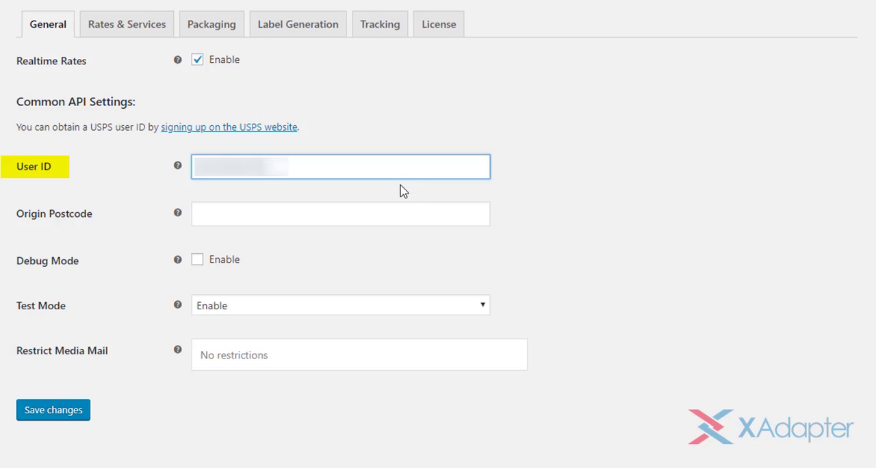
pyautogui.click(228, 127)
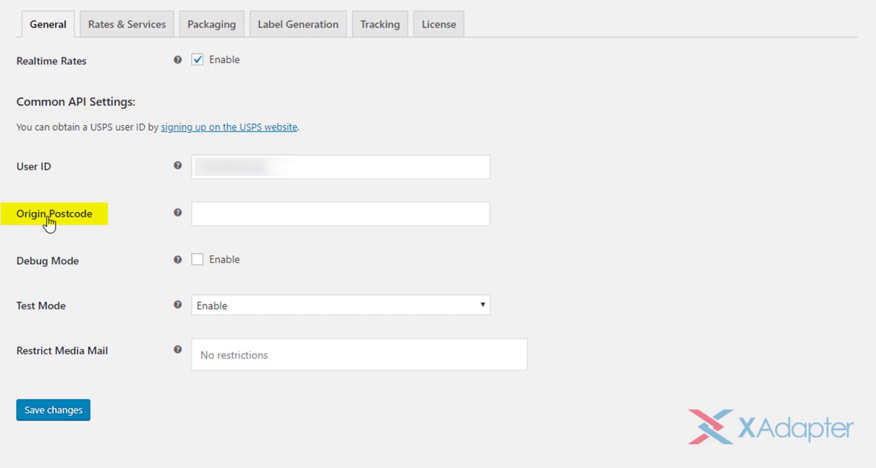
# Step: Enter origin postcode 10014 and enable Debug Mode
pyautogui.click(339, 214)
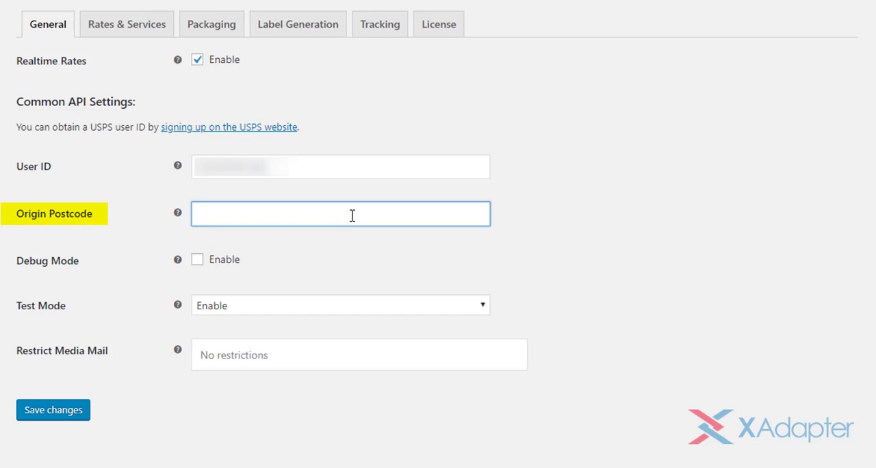
pyautogui.write('10014')
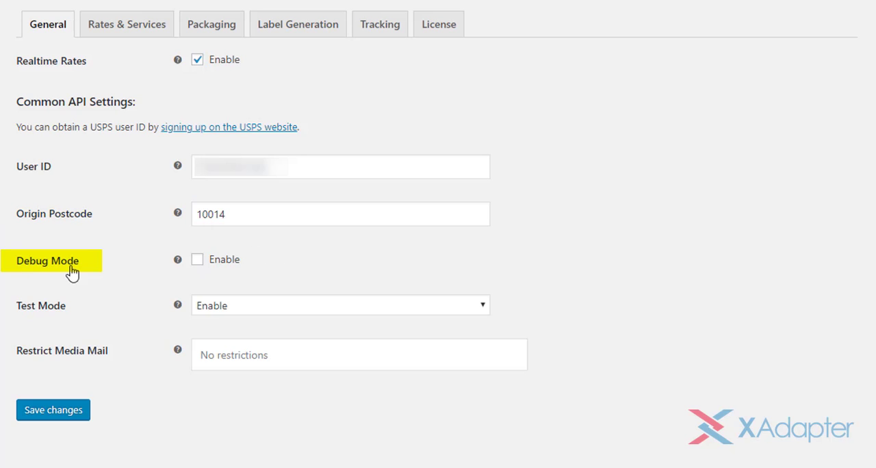
pyautogui.click(197, 260)
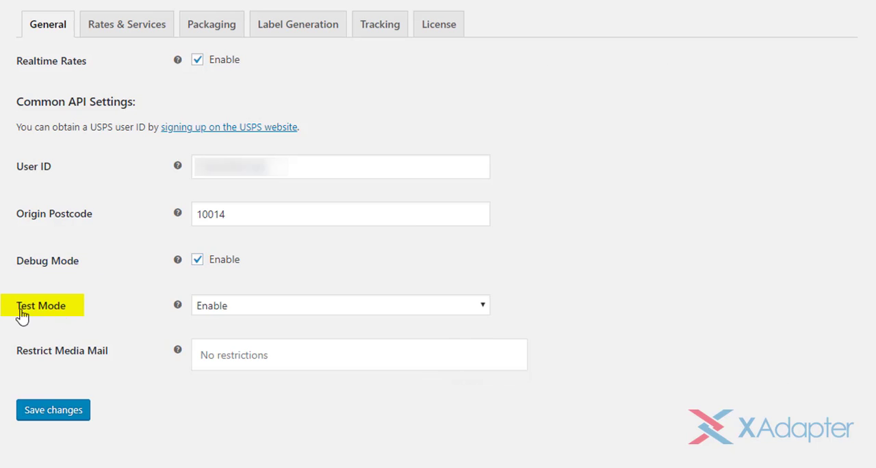
# Step: Leave Test Mode set to Enable
pyautogui.click(339, 305)
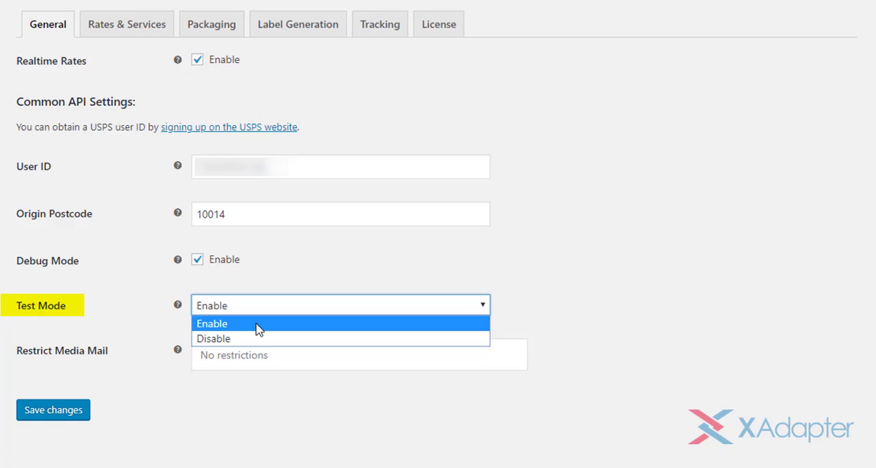
pyautogui.click(211, 323)
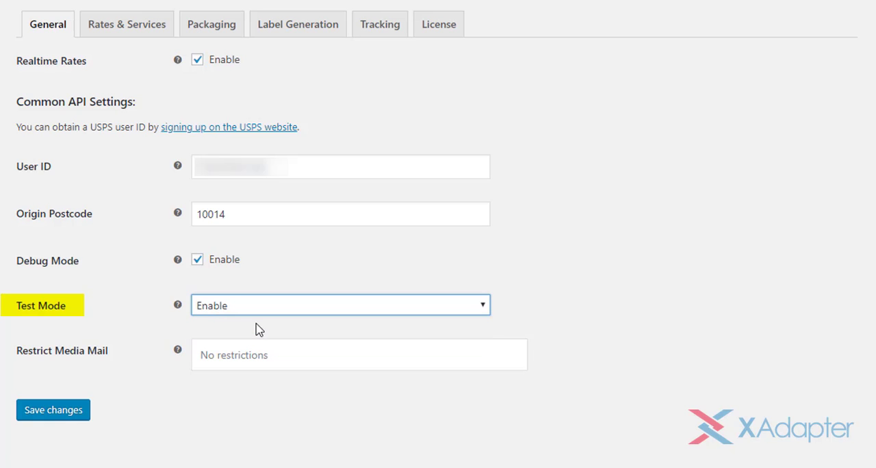
pyautogui.moveTo(264, 314)
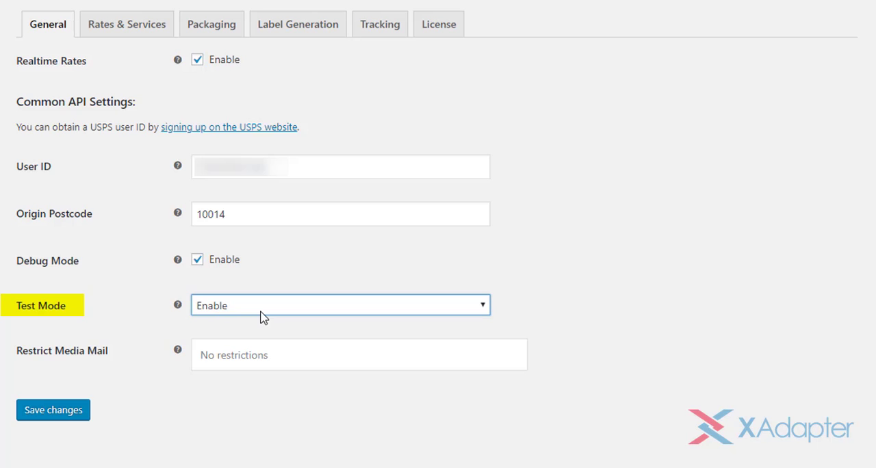
pyautogui.click(340, 305)
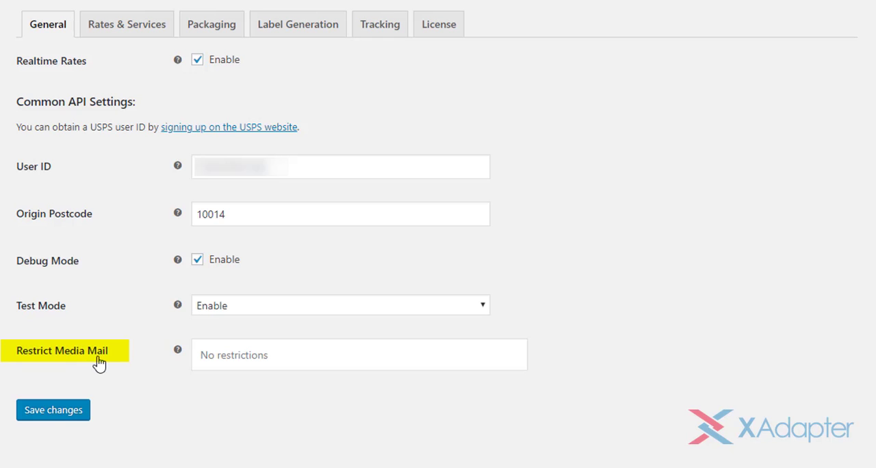
# Step: Disable Debug Mode again and save the USPS general settings
pyautogui.click(359, 354)
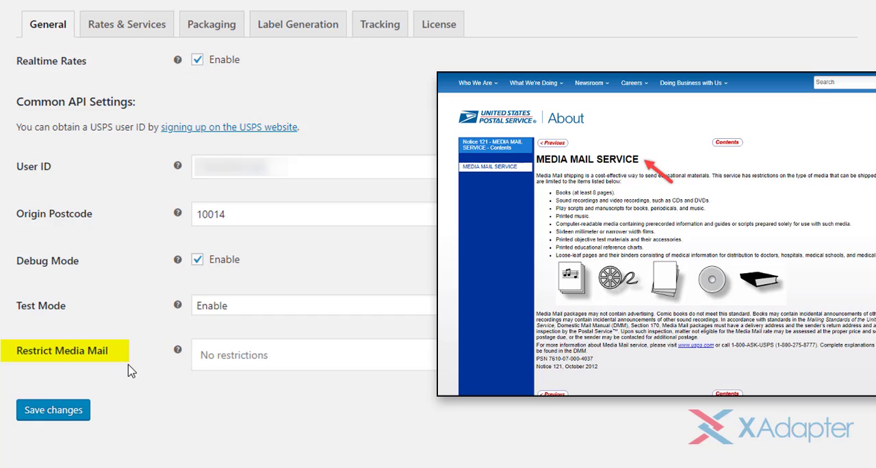
pyautogui.click(197, 258)
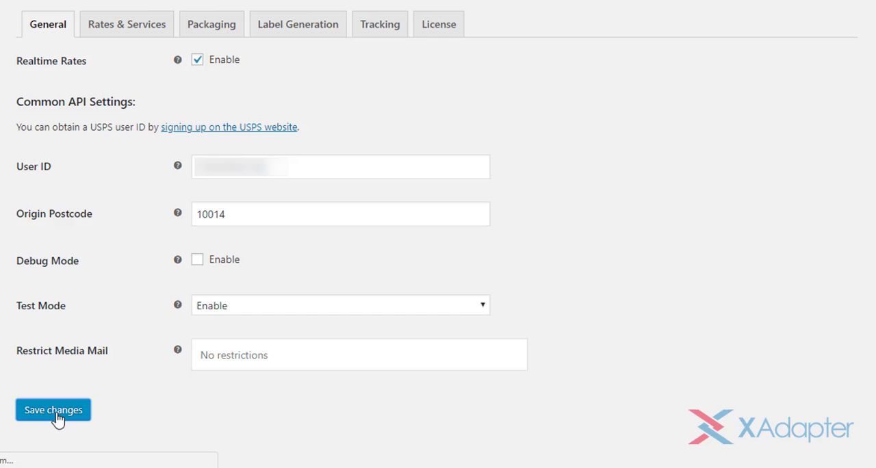
pyautogui.click(52, 409)
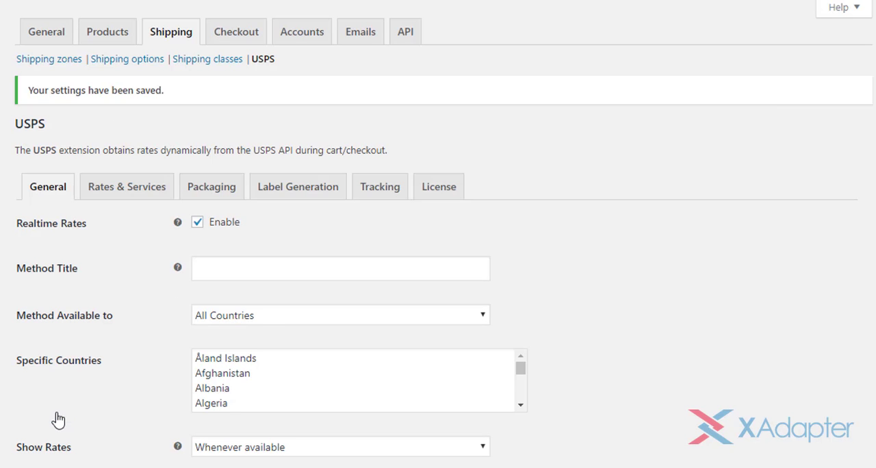
pyautogui.click(126, 187)
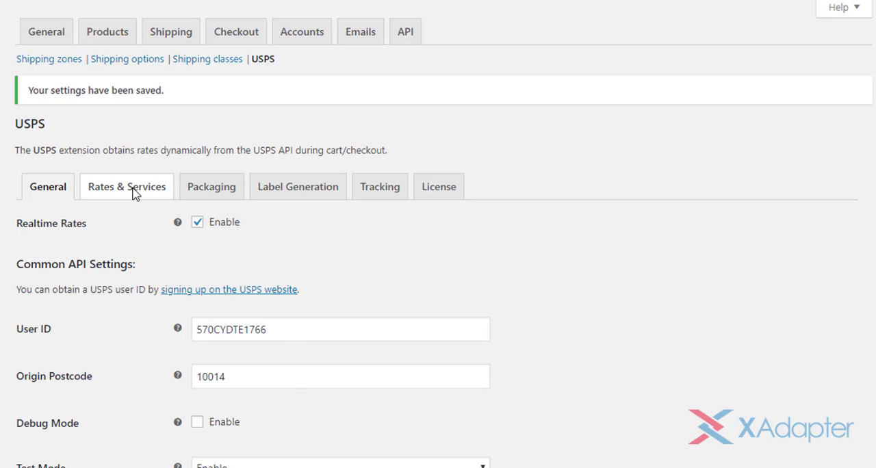
# Step: On Rates & Services, set the shipping method title to 'USPS'
pyautogui.click(126, 186)
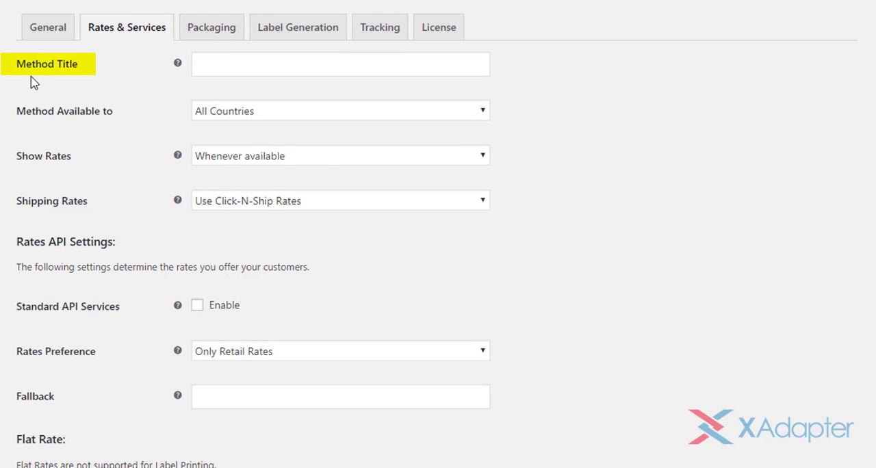
pyautogui.click(339, 63)
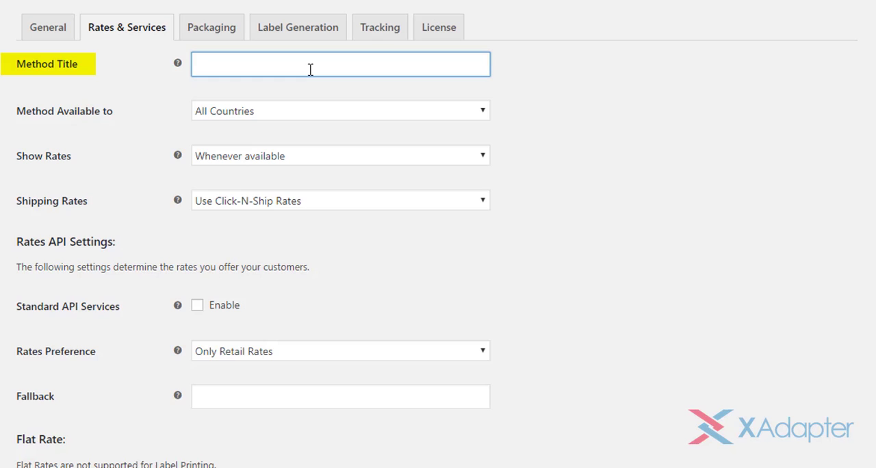
pyautogui.write('USPS')
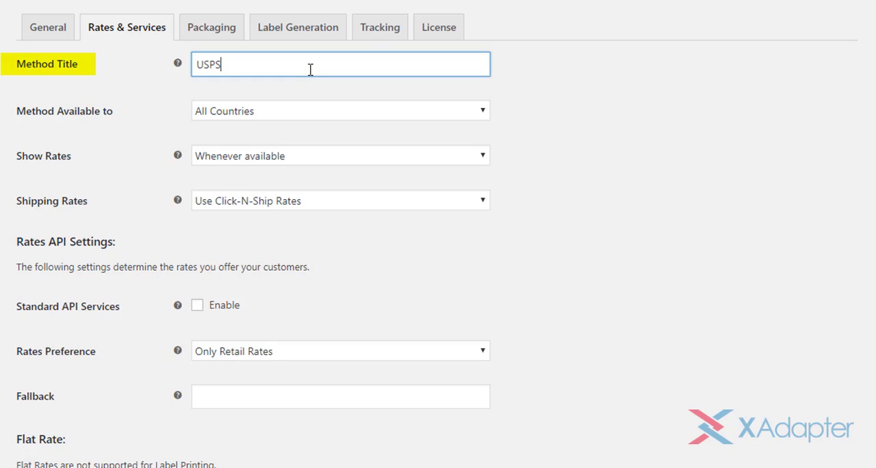
# Step: Set Method Available to Specific Countries
pyautogui.click(339, 109)
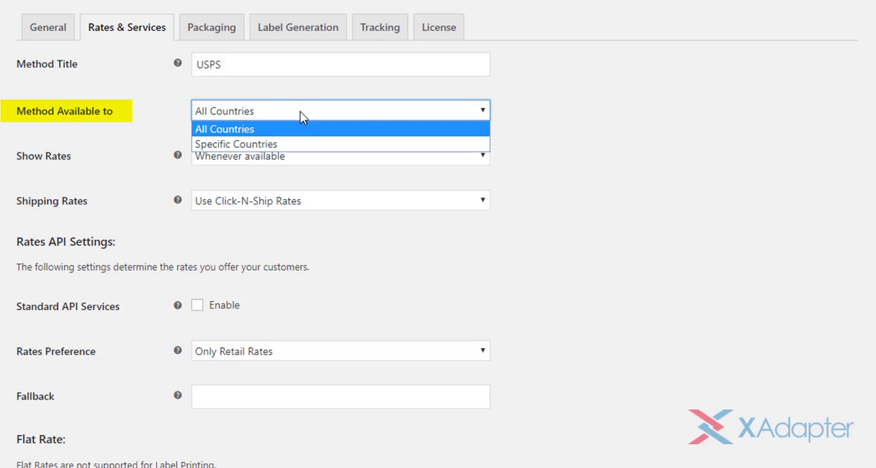
pyautogui.click(225, 128)
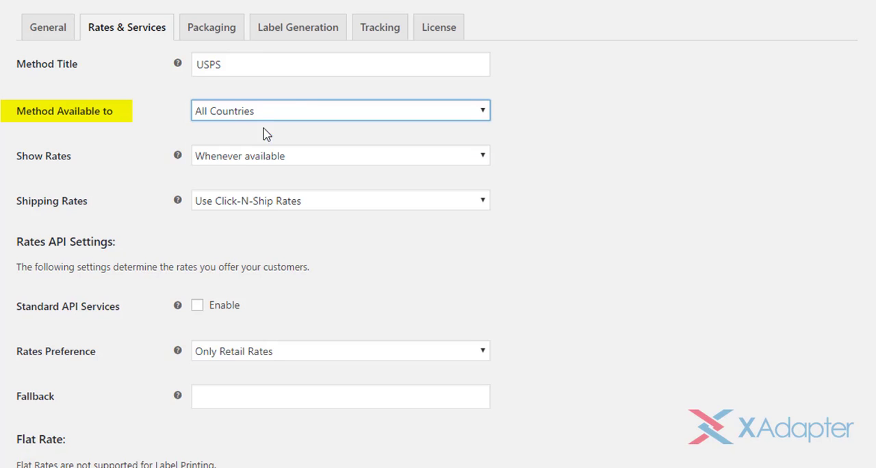
pyautogui.click(339, 110)
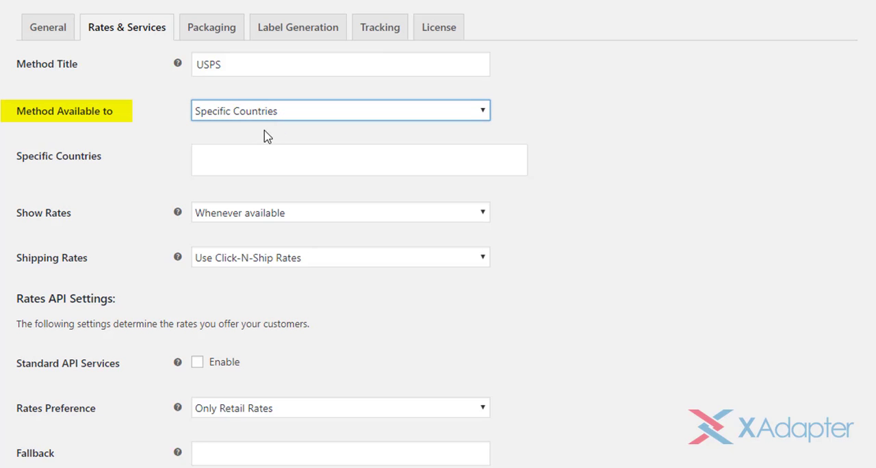
# Step: Revert Method Available to All Countries and leave Show Rates on Whenever available
pyautogui.click(339, 109)
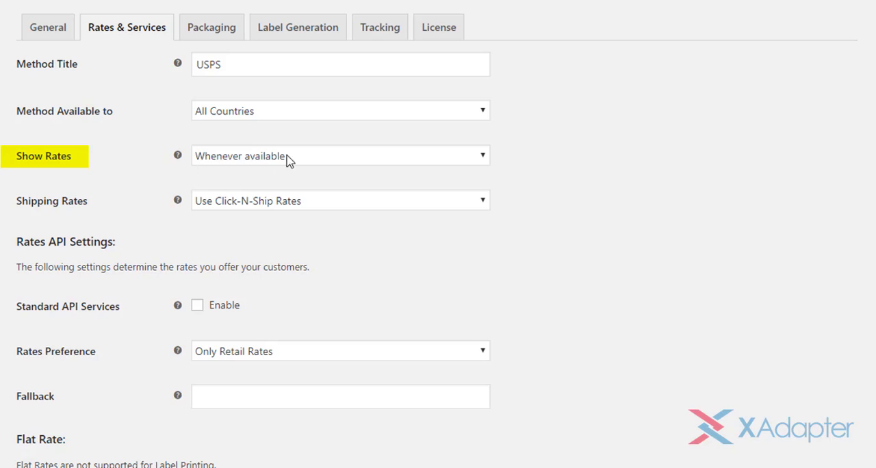
pyautogui.click(339, 156)
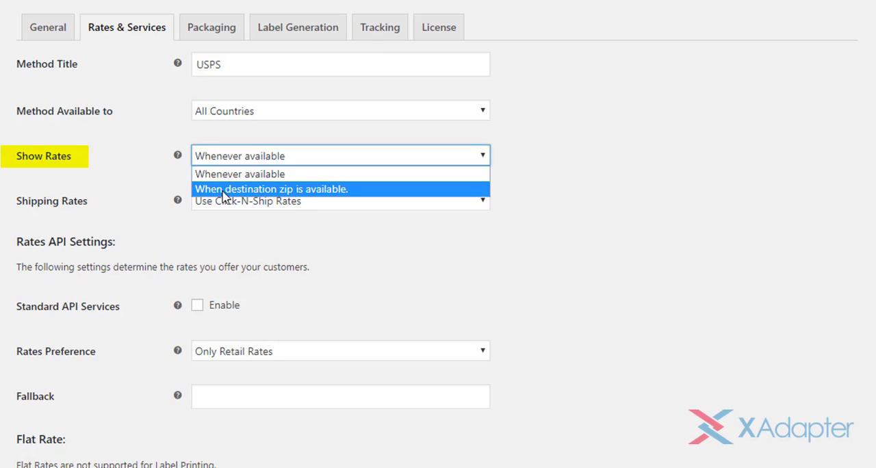
pyautogui.moveTo(356, 199)
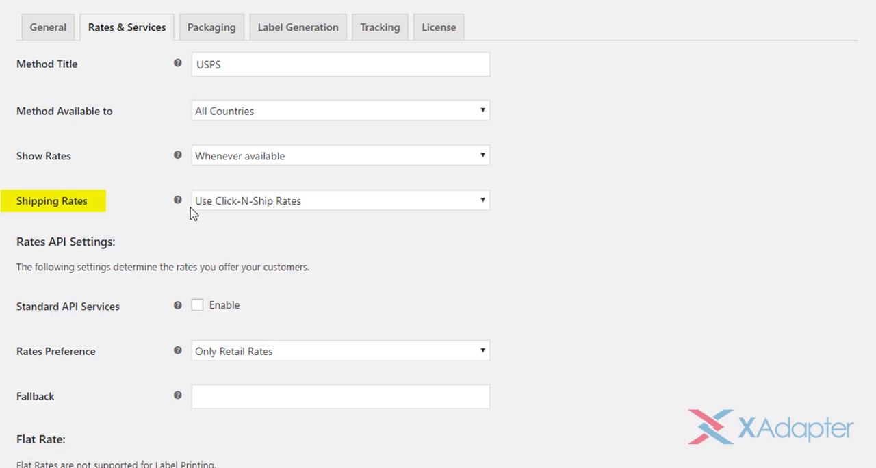
pyautogui.click(339, 200)
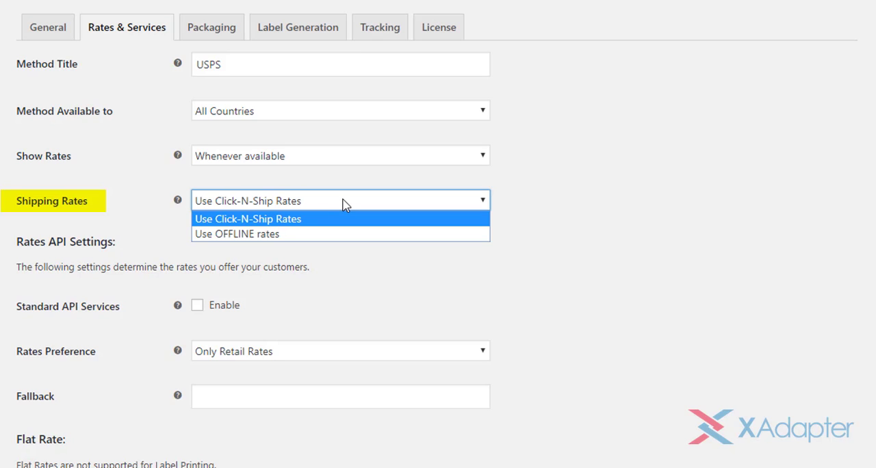
pyautogui.moveTo(301, 222)
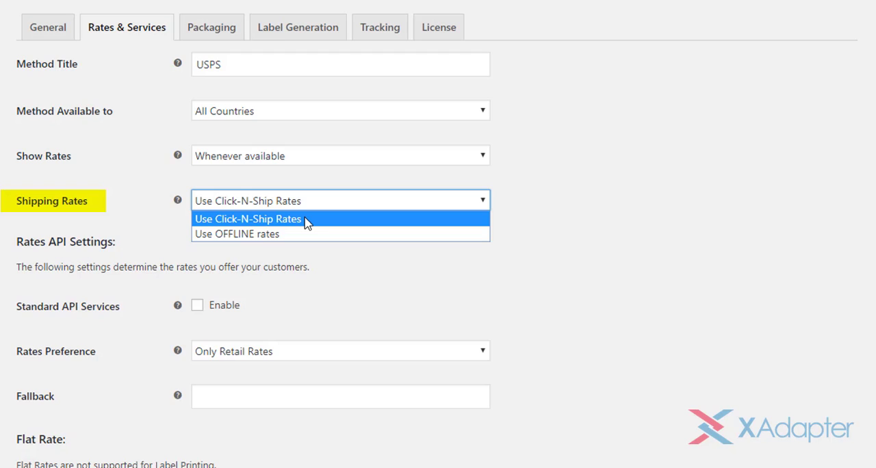
pyautogui.moveTo(298, 234)
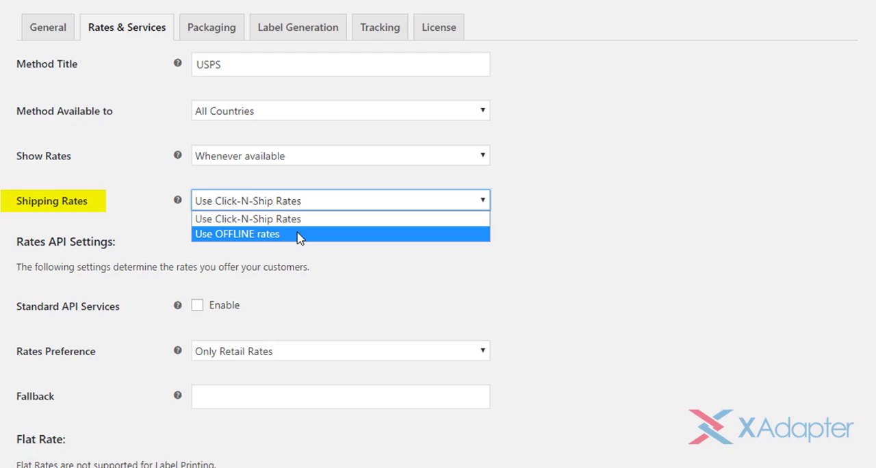
pyautogui.moveTo(279, 239)
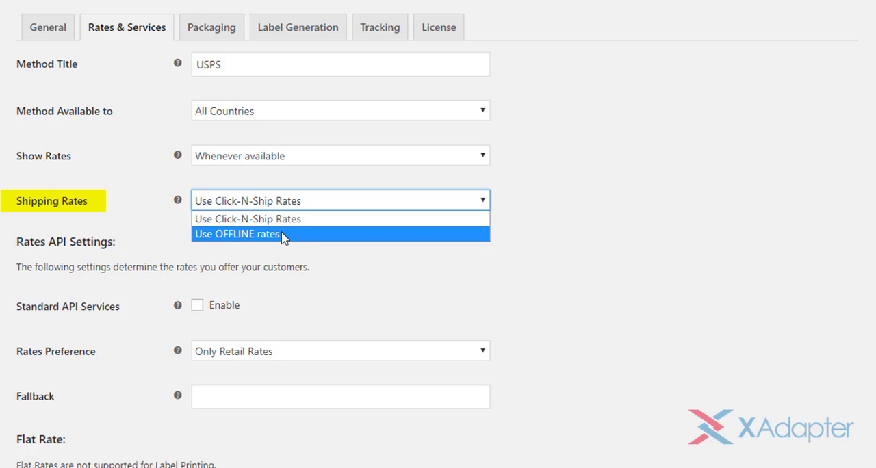
pyautogui.moveTo(246, 219)
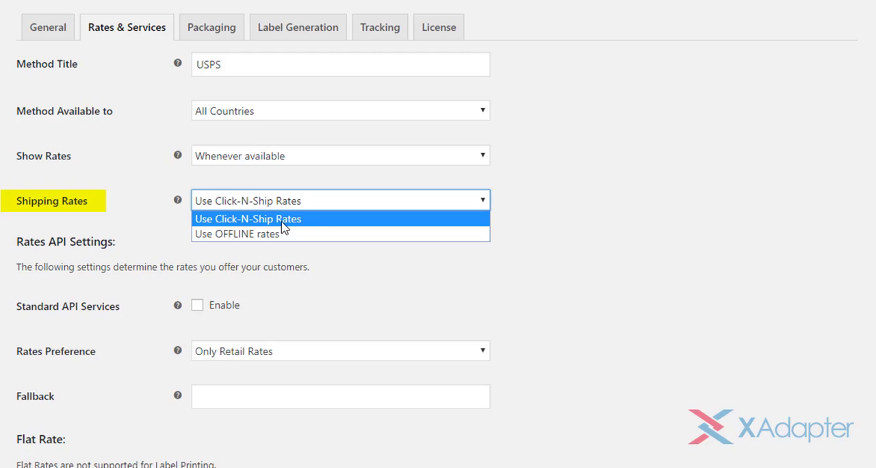
pyautogui.moveTo(314, 225)
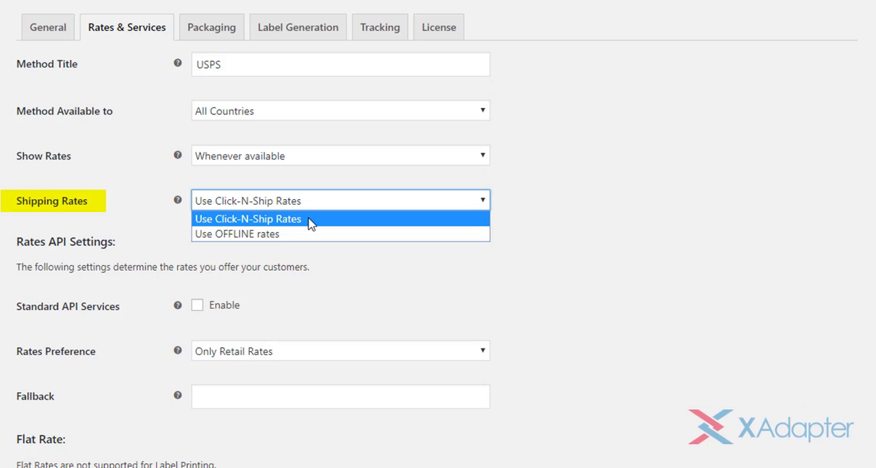
pyautogui.click(248, 219)
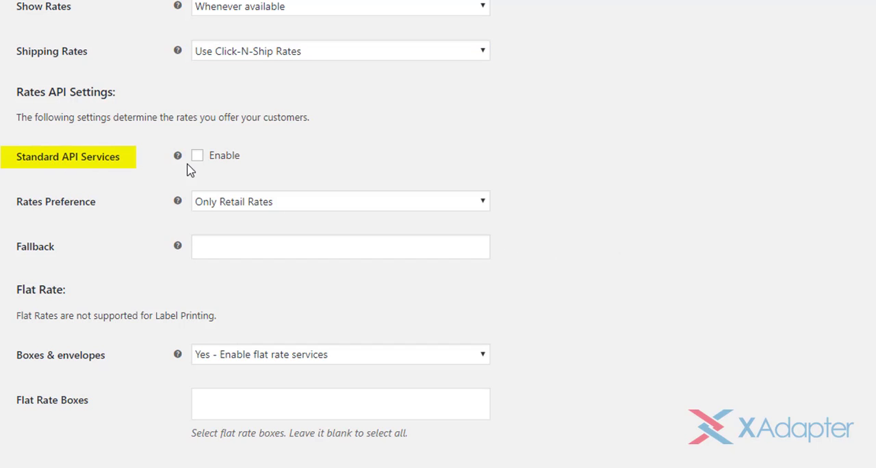
# Step: Enable Standard API Services, keep Only Retail Rates, and set the fallback rate to 10
pyautogui.click(197, 154)
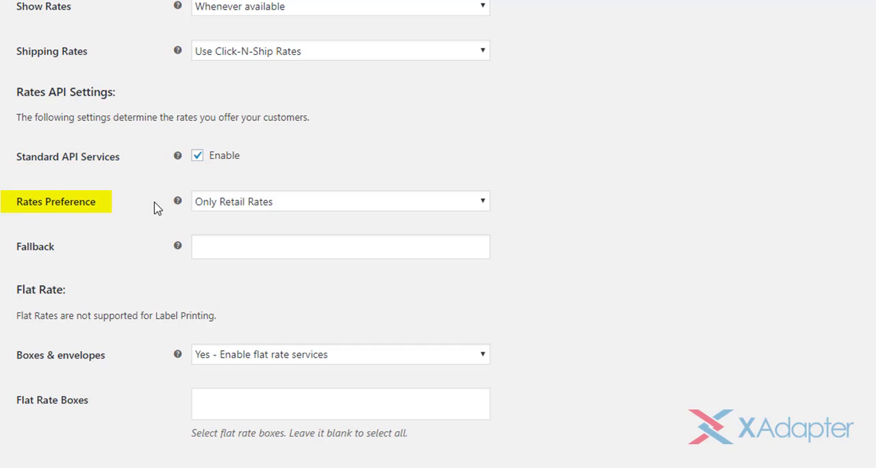
pyautogui.click(339, 201)
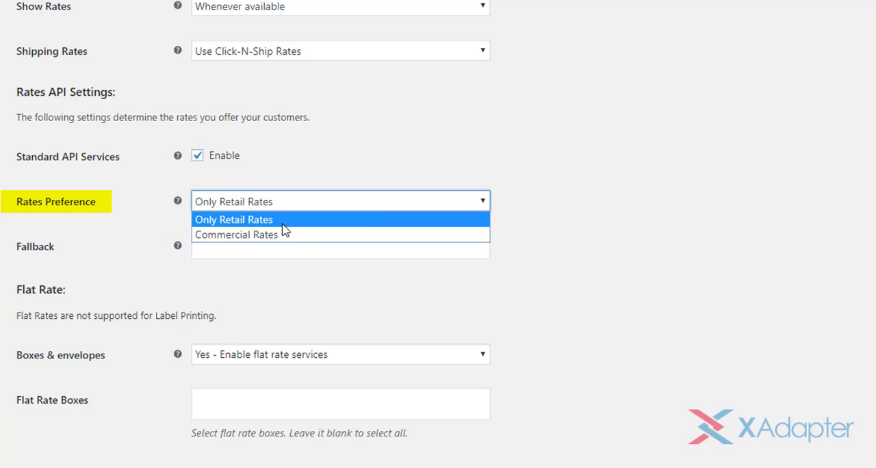
pyautogui.moveTo(287, 235)
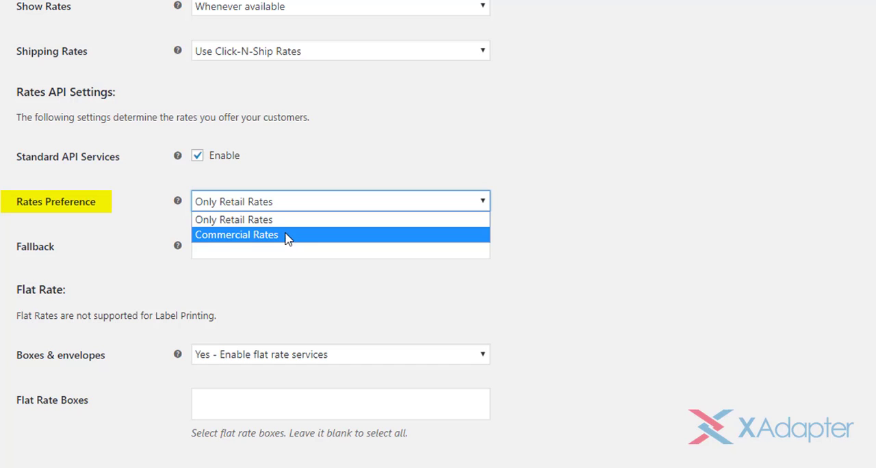
pyautogui.moveTo(285, 243)
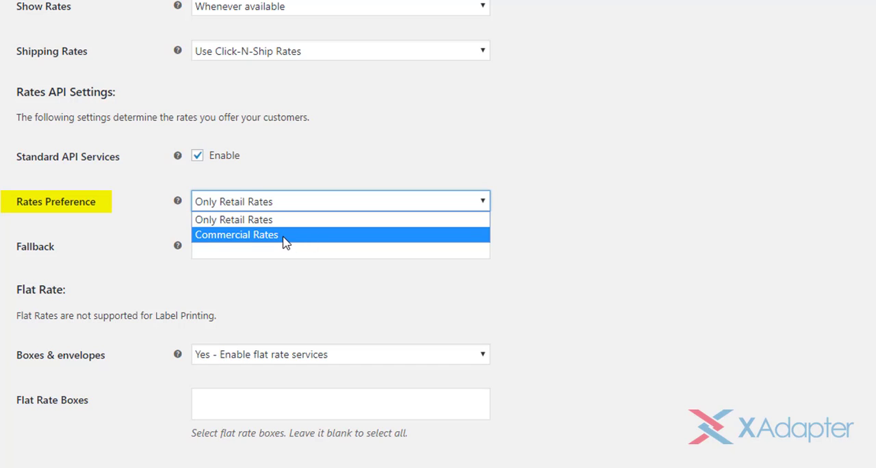
pyautogui.moveTo(241, 240)
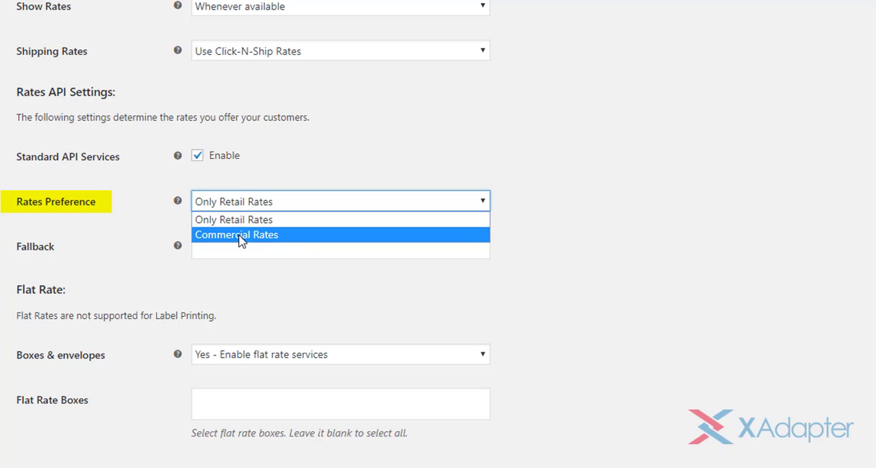
pyautogui.moveTo(246, 241)
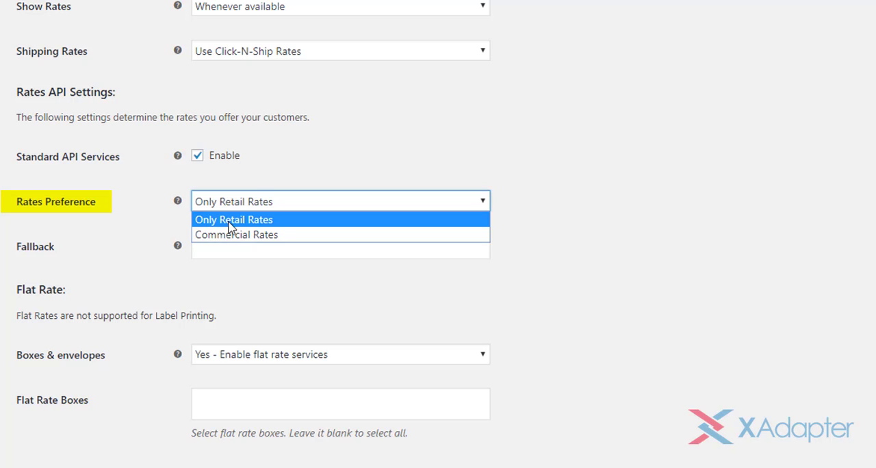
pyautogui.moveTo(293, 226)
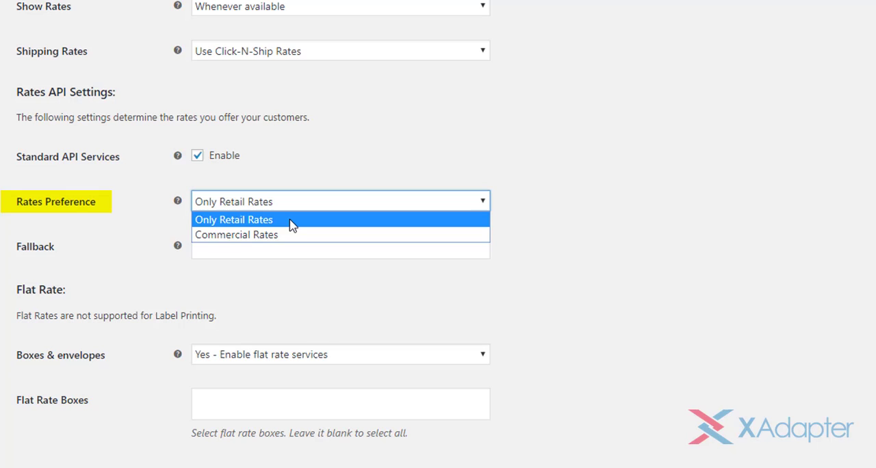
pyautogui.click(233, 219)
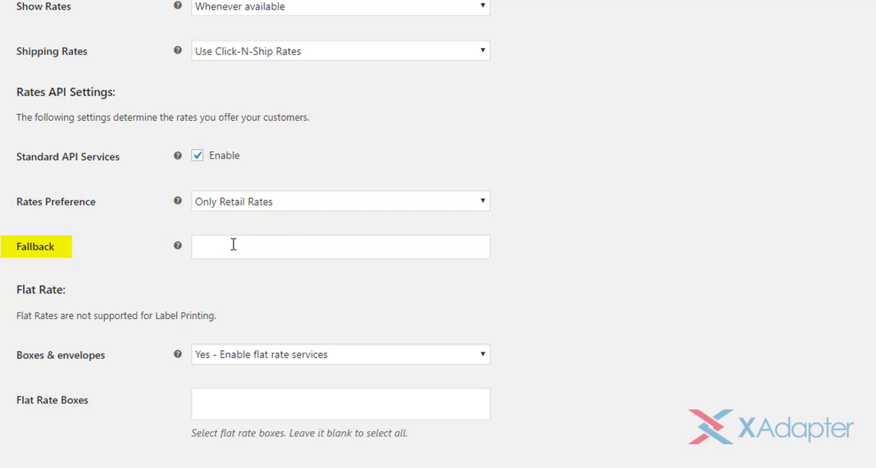
pyautogui.write('10')
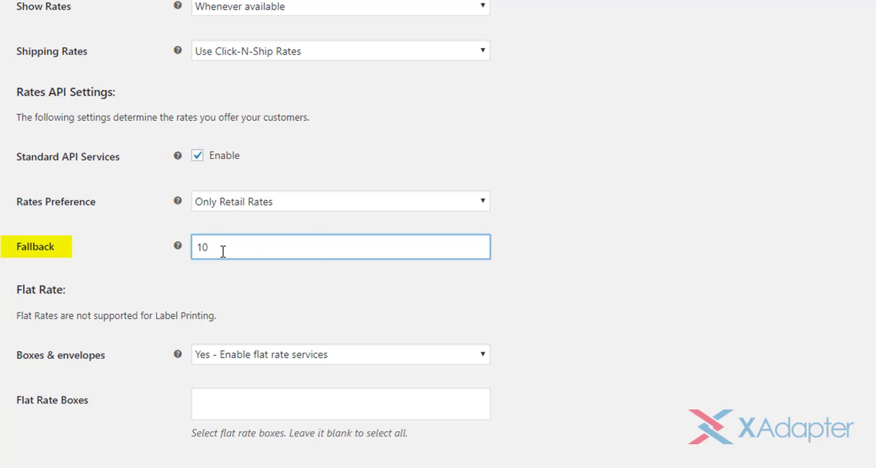
pyautogui.moveTo(234, 287)
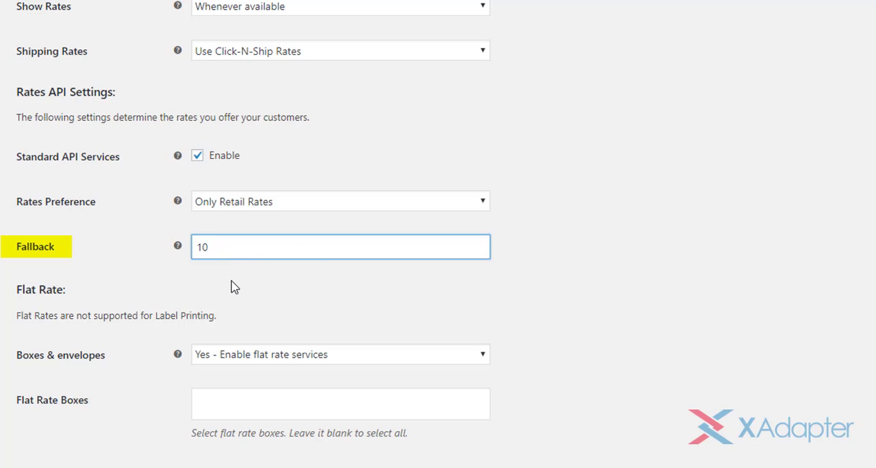
pyautogui.moveTo(504, 266)
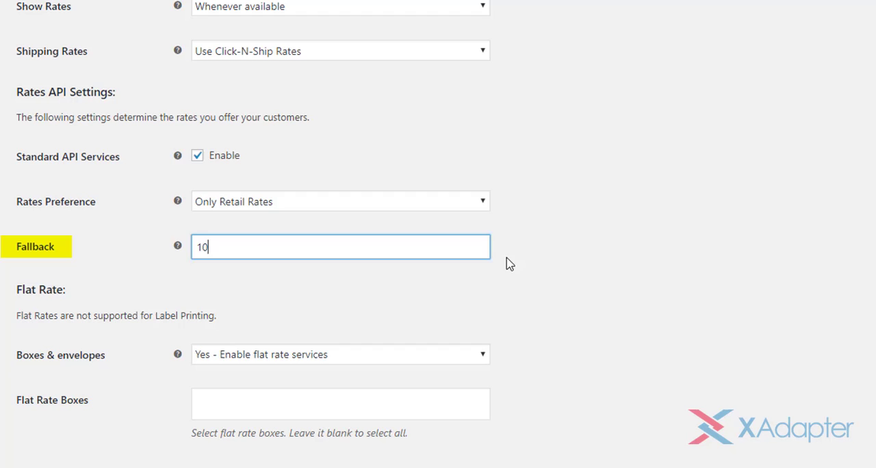
# Step: Enable flat rate services and list four Priority Mail flat rate envelopes and boxes
pyautogui.scroll(-3)
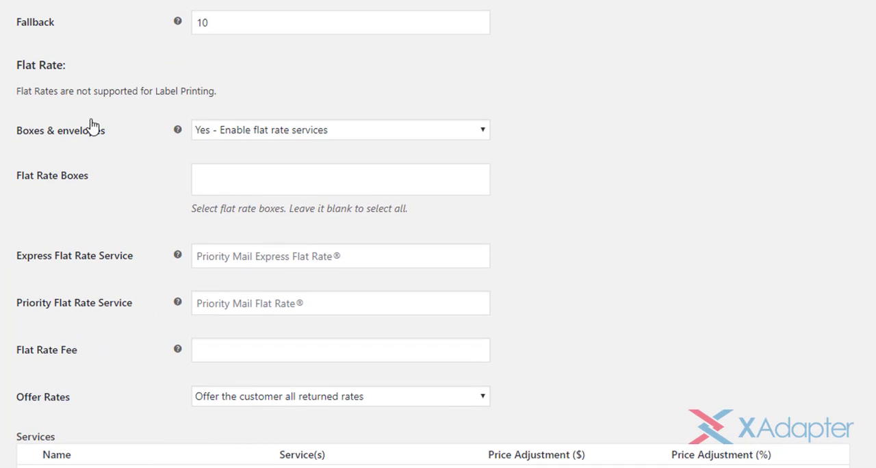
pyautogui.moveTo(63, 81)
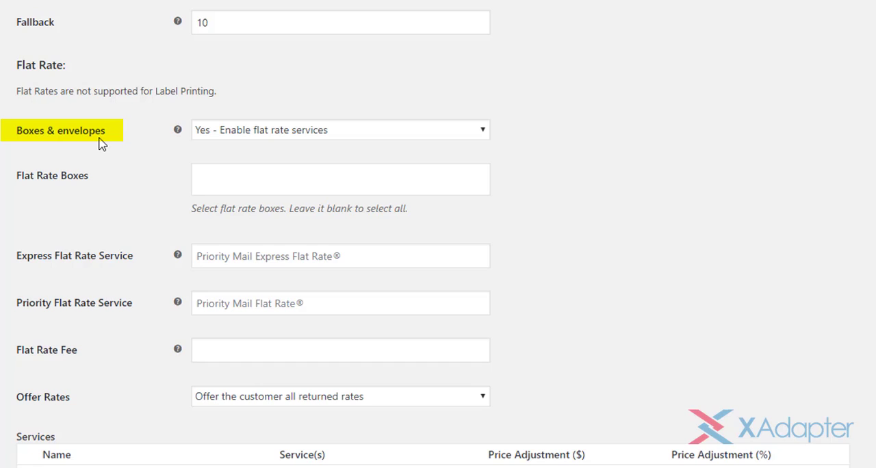
pyautogui.moveTo(81, 104)
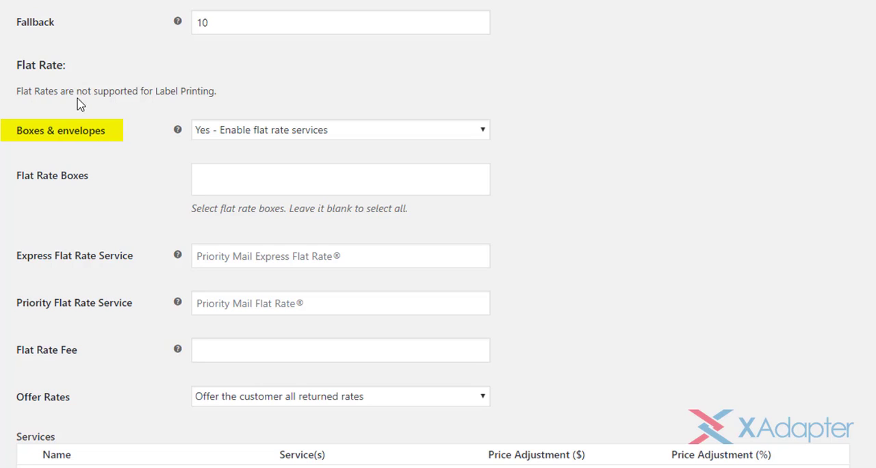
pyautogui.moveTo(73, 80)
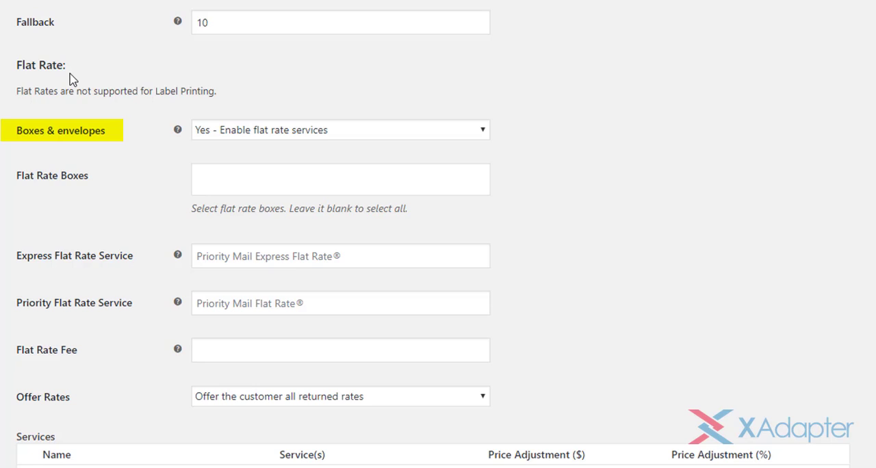
pyautogui.click(339, 130)
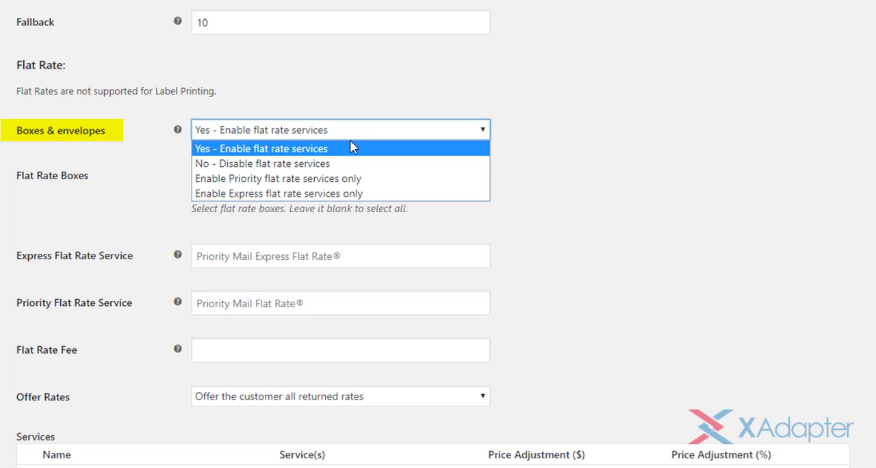
pyautogui.moveTo(331, 156)
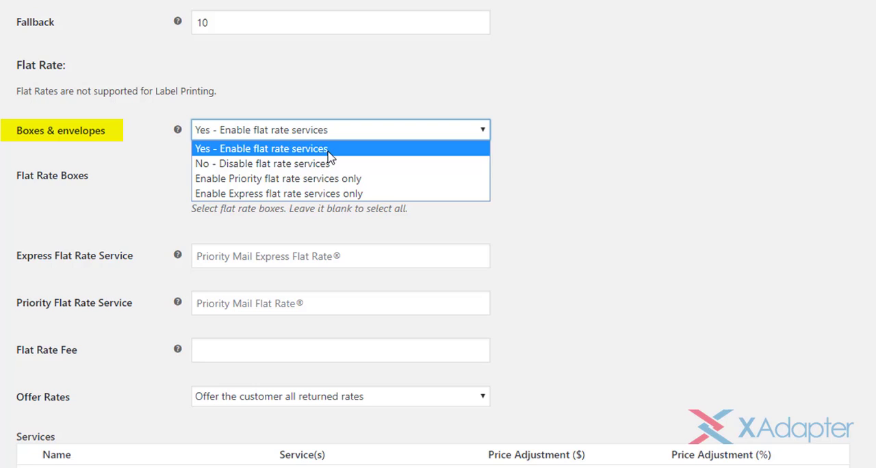
pyautogui.moveTo(308, 178)
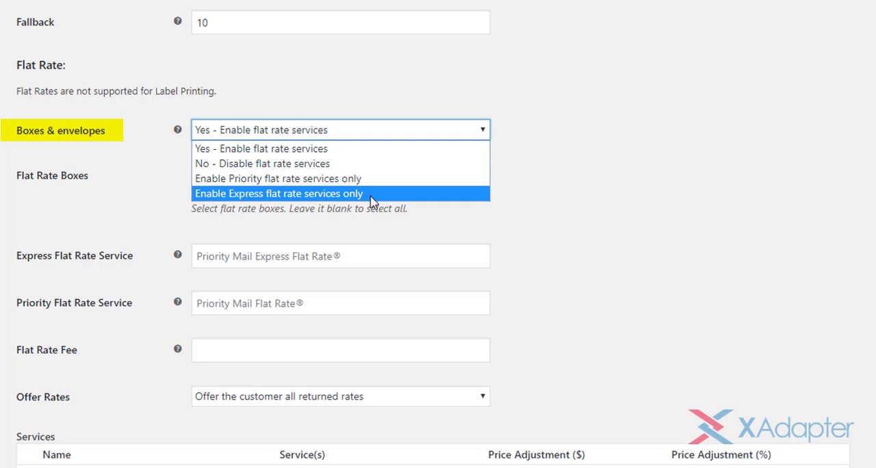
pyautogui.moveTo(381, 197)
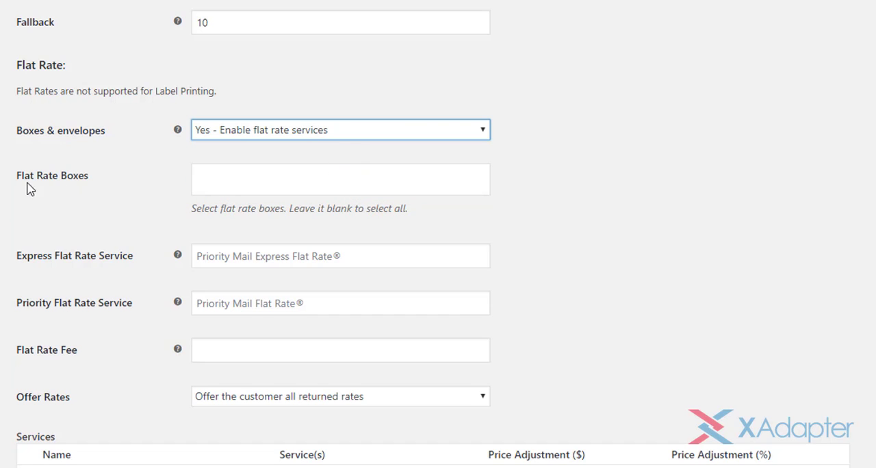
pyautogui.click(339, 178)
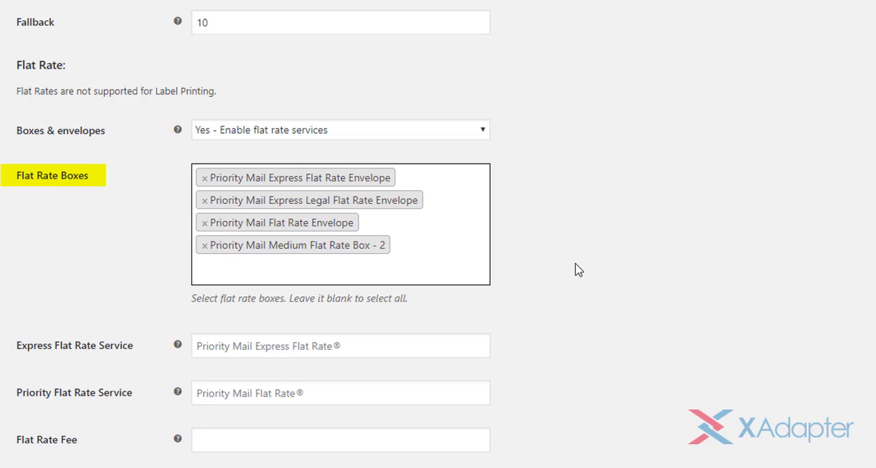
pyautogui.scroll(-3)
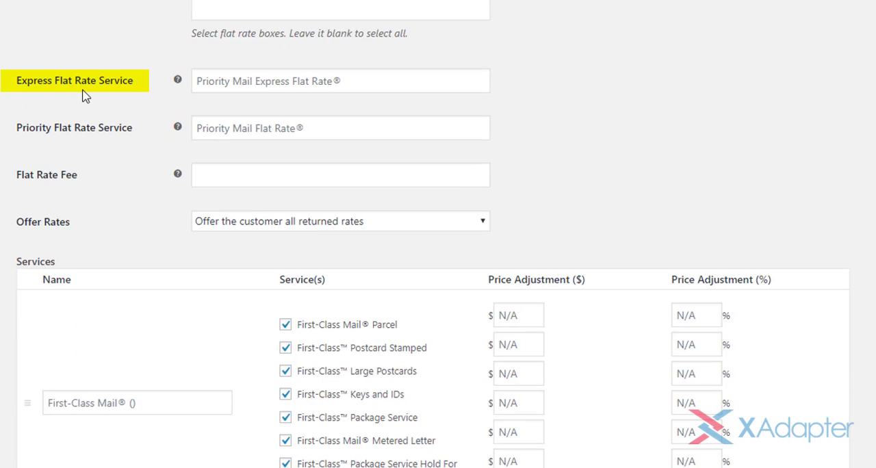
pyautogui.click(340, 81)
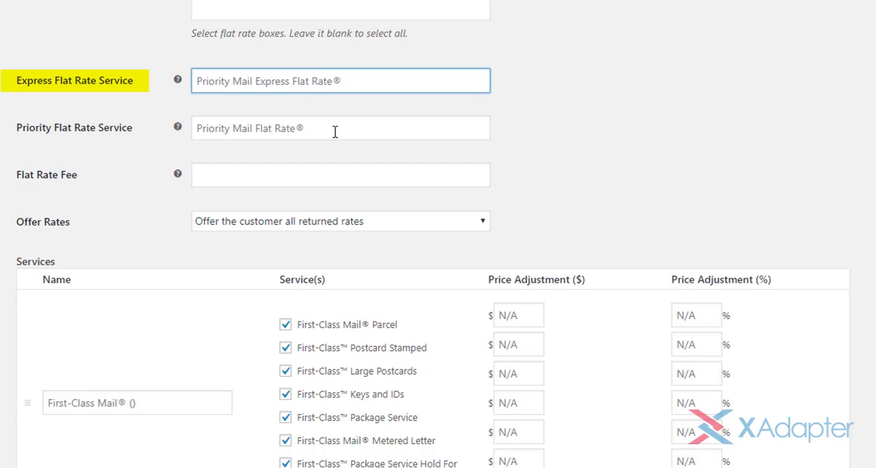
pyautogui.click(339, 127)
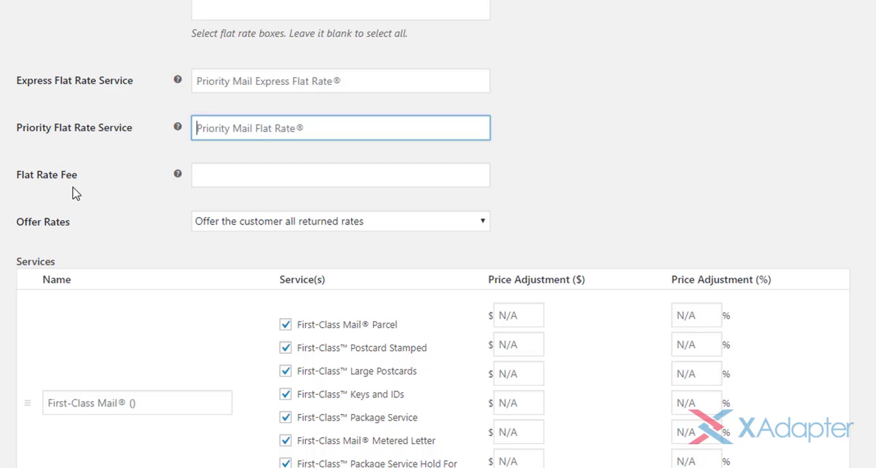
pyautogui.click(339, 175)
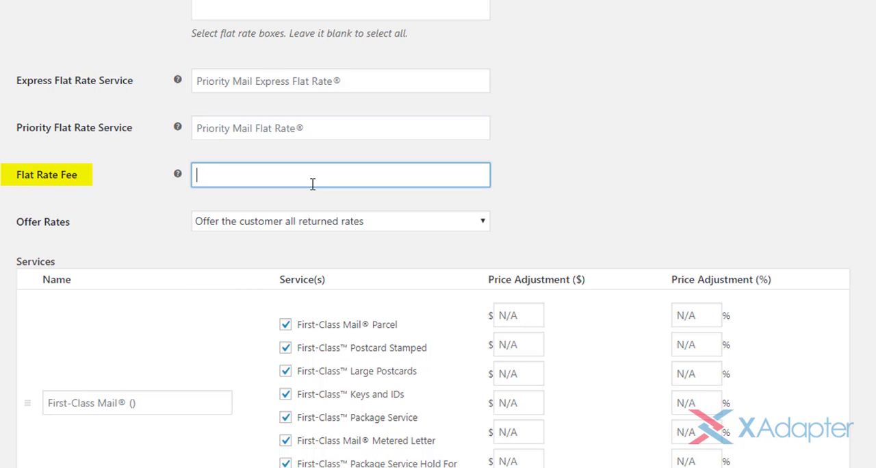
pyautogui.write('10')
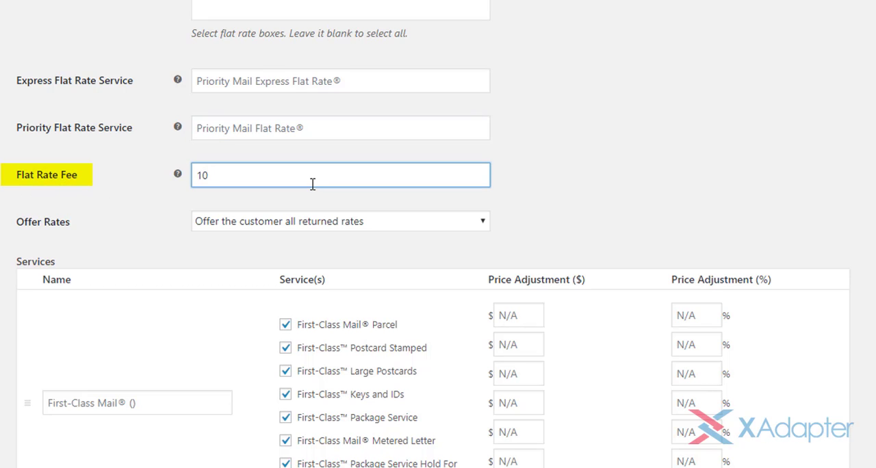
pyautogui.press('ctrl+a')
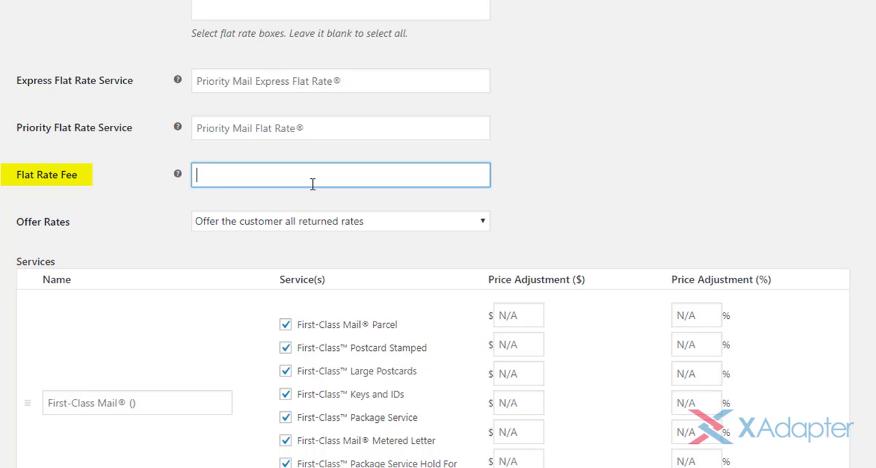
pyautogui.write('-10')
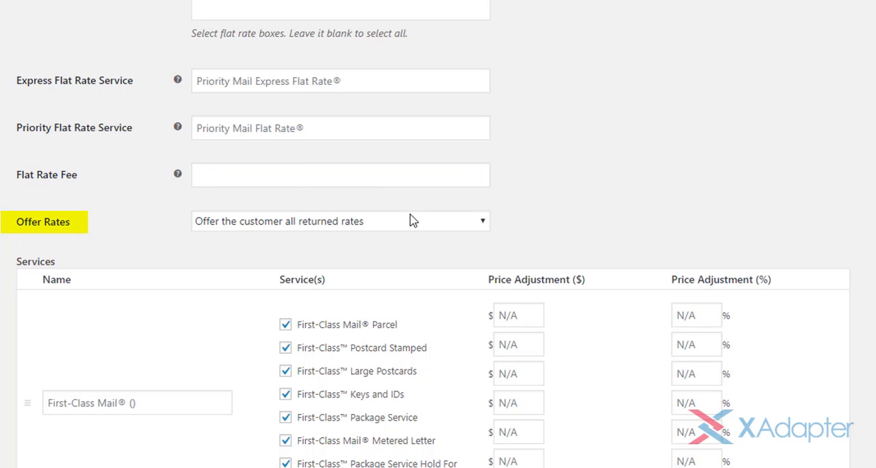
pyautogui.click(339, 222)
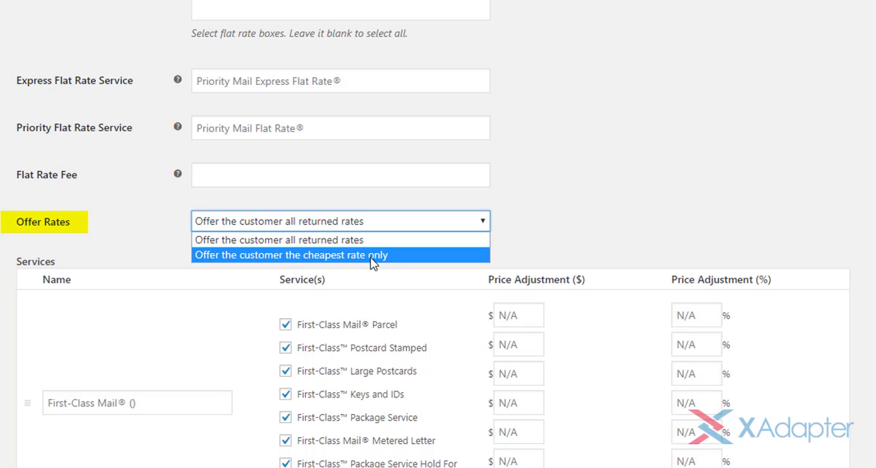
pyautogui.moveTo(402, 260)
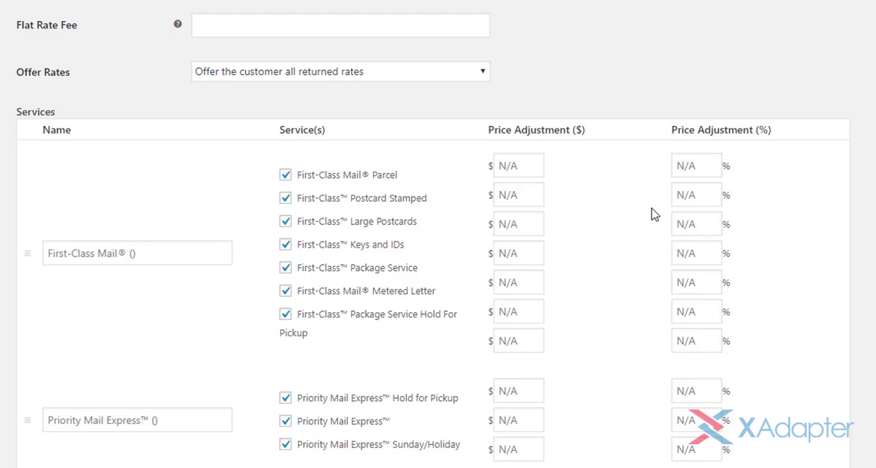
# Step: Give First-Class Postcard Stamped a 10% price adjustment in the Services table
pyautogui.scroll(-3)
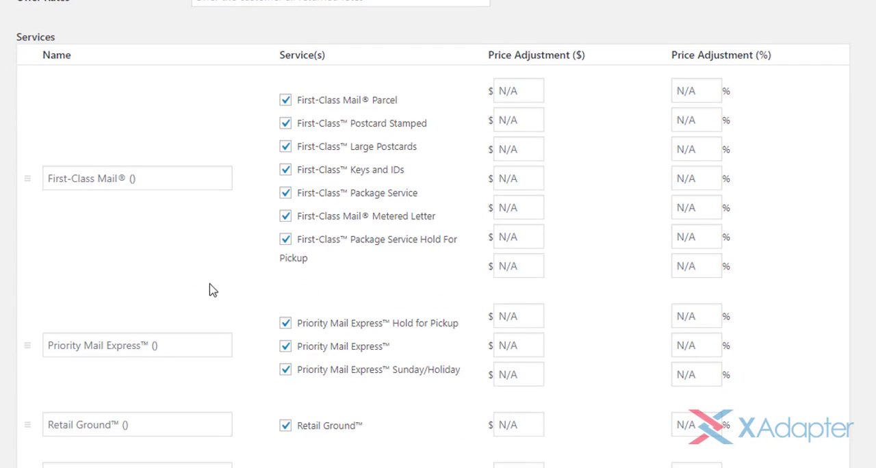
pyautogui.scroll(-3)
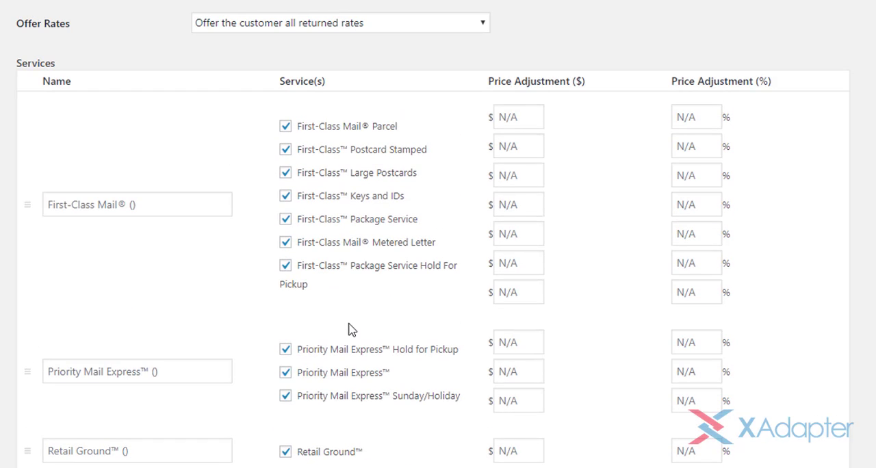
pyautogui.moveTo(306, 315)
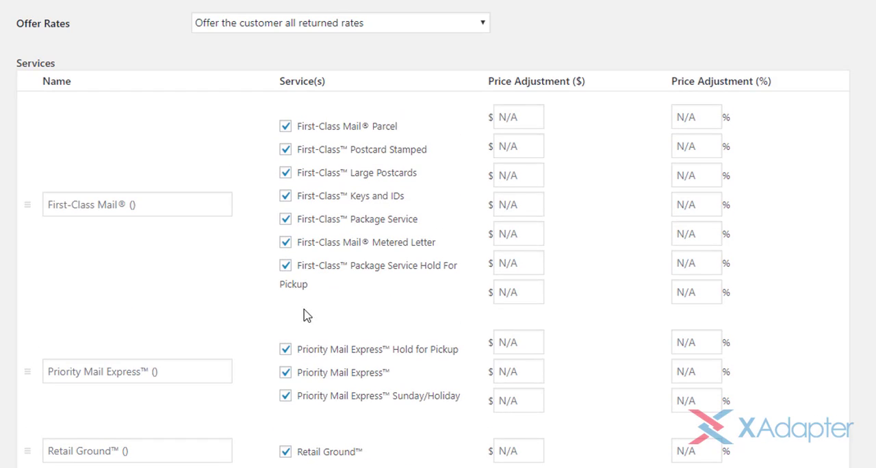
pyautogui.moveTo(355, 99)
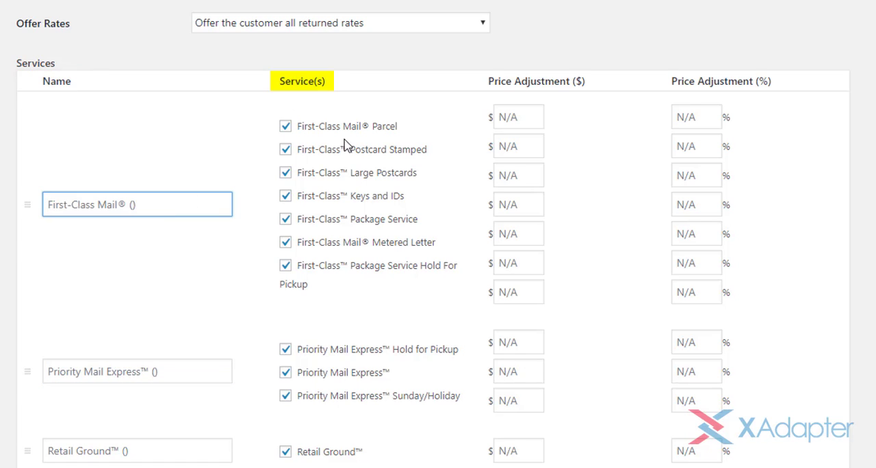
pyautogui.moveTo(268, 178)
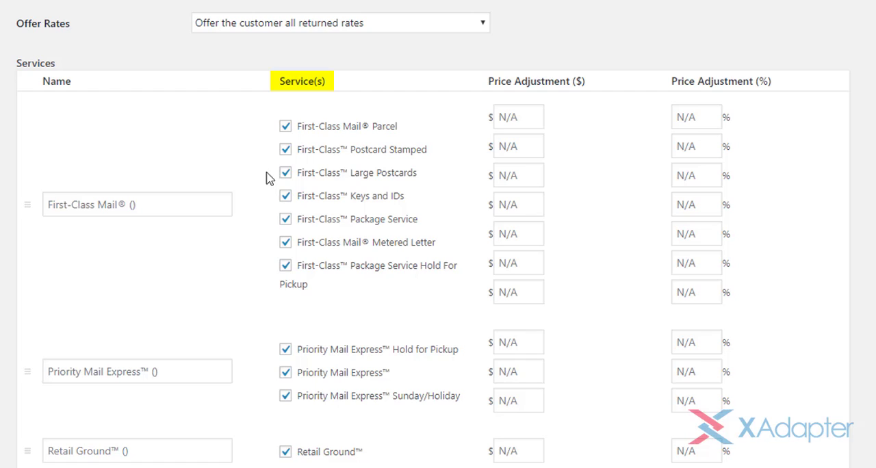
pyautogui.click(285, 126)
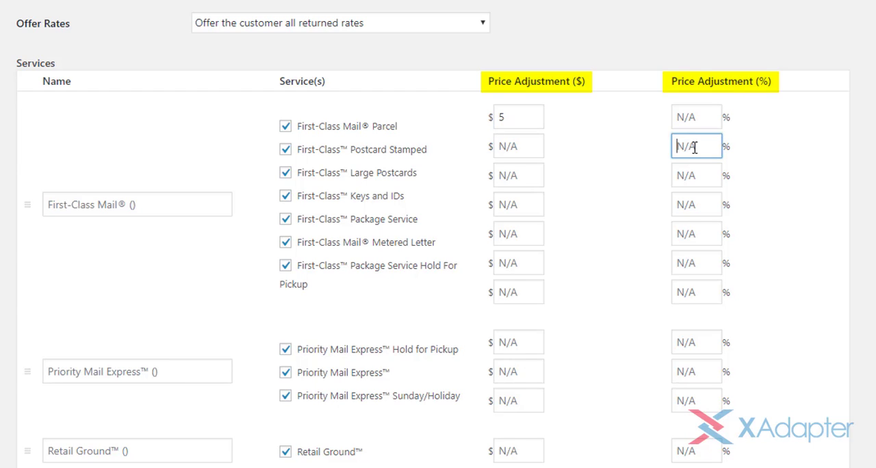
pyautogui.write('10')
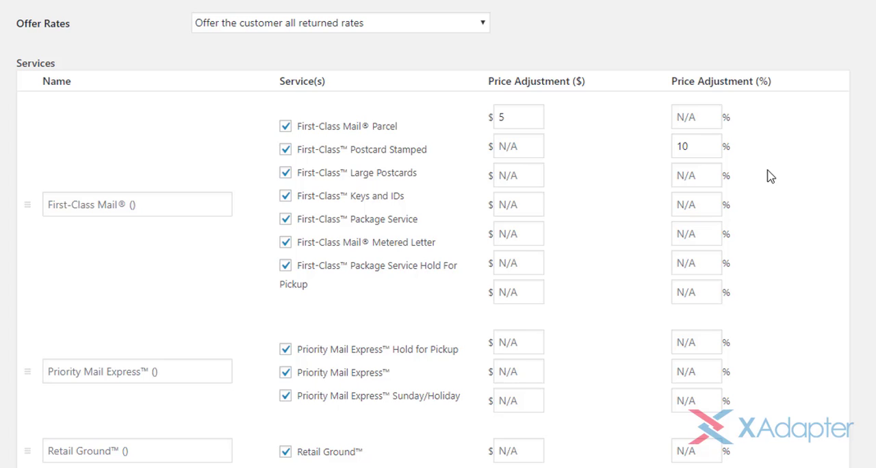
pyautogui.scroll(-3)
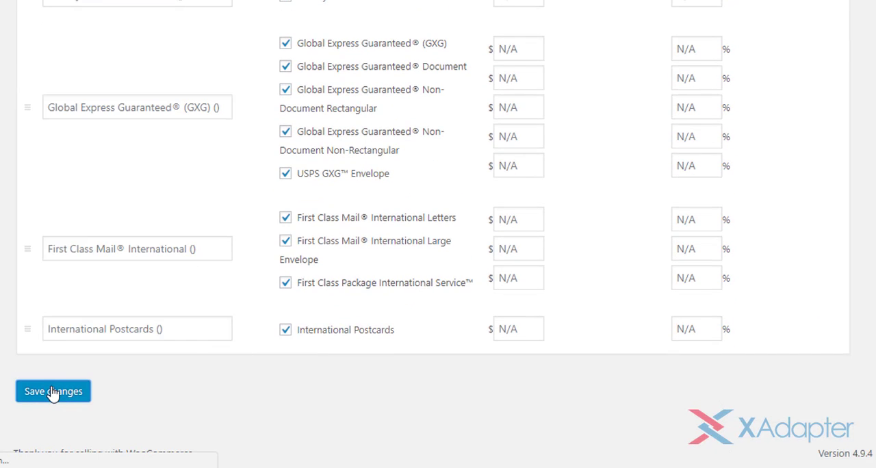
# Step: Save the rates settings and set Parcel Packing to packing items into boxes by weight and dimensions
pyautogui.click(52, 392)
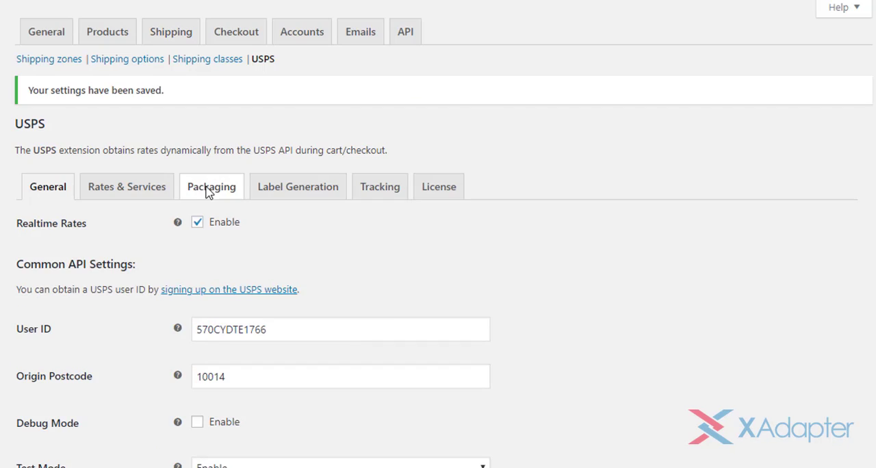
pyautogui.click(211, 186)
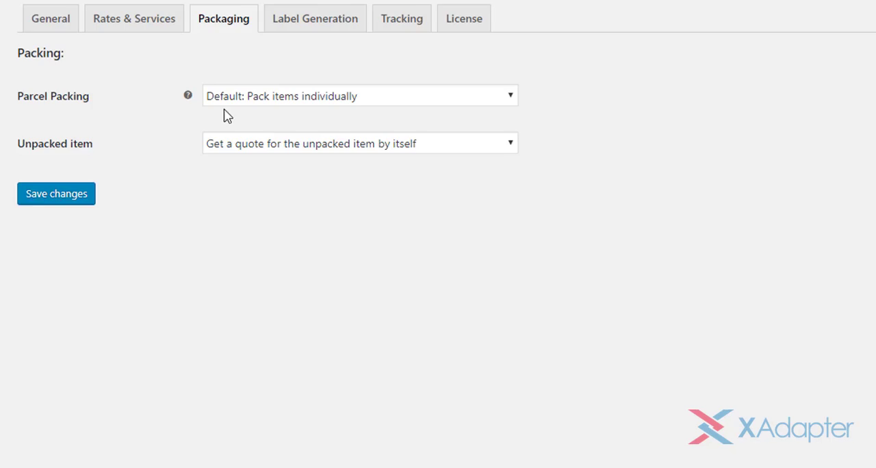
pyautogui.click(359, 96)
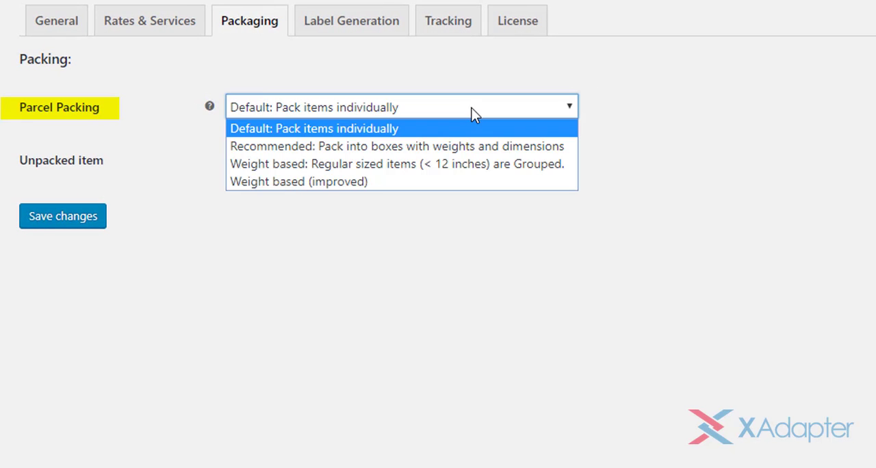
pyautogui.moveTo(438, 146)
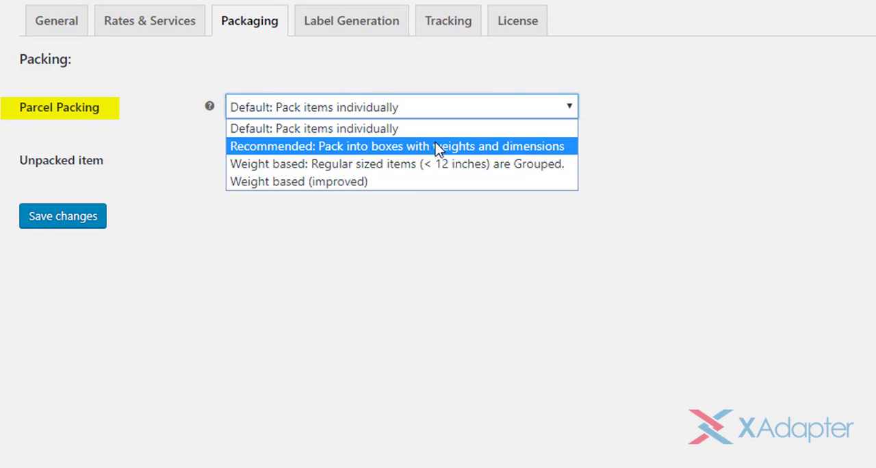
pyautogui.moveTo(404, 128)
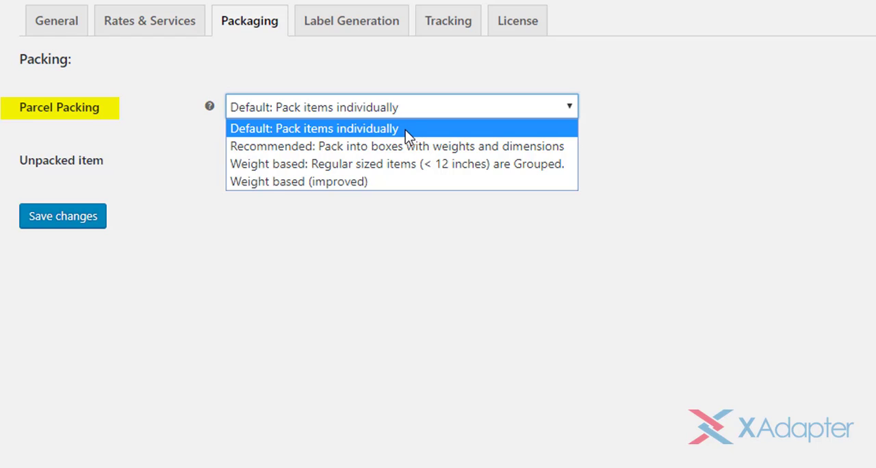
pyautogui.moveTo(411, 115)
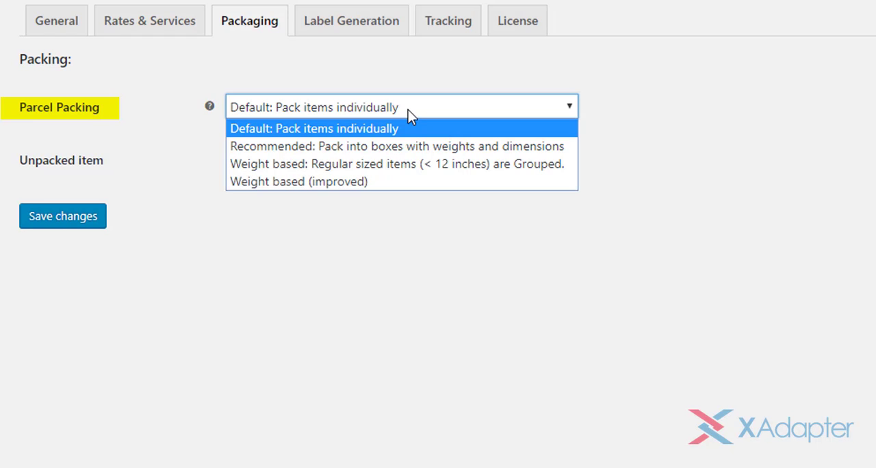
pyautogui.moveTo(336, 147)
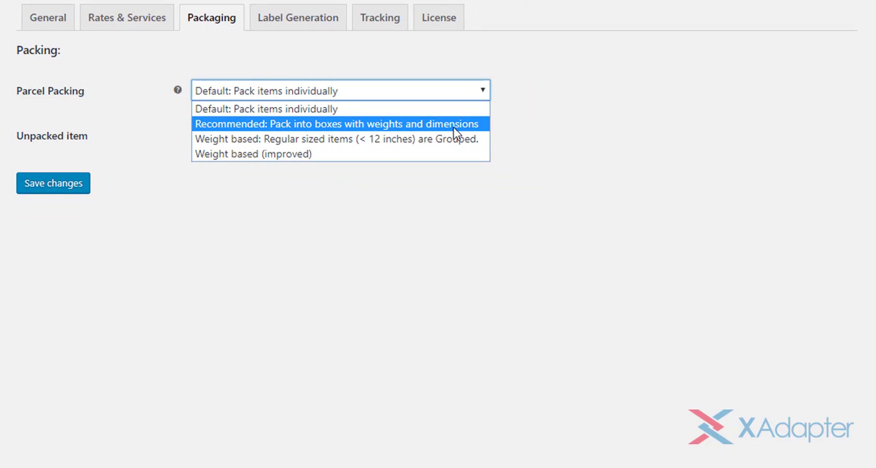
pyautogui.click(336, 125)
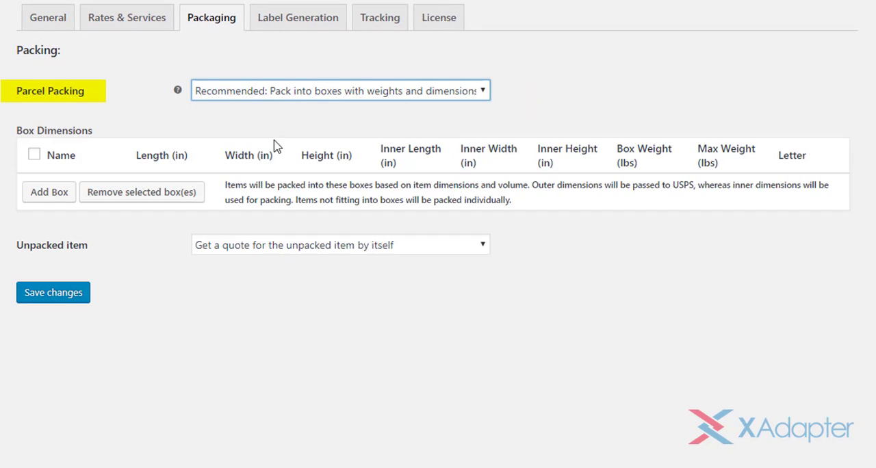
# Step: Add an empty box row, toggle its Letter option on and off, and list the parcel packing methods
pyautogui.click(49, 191)
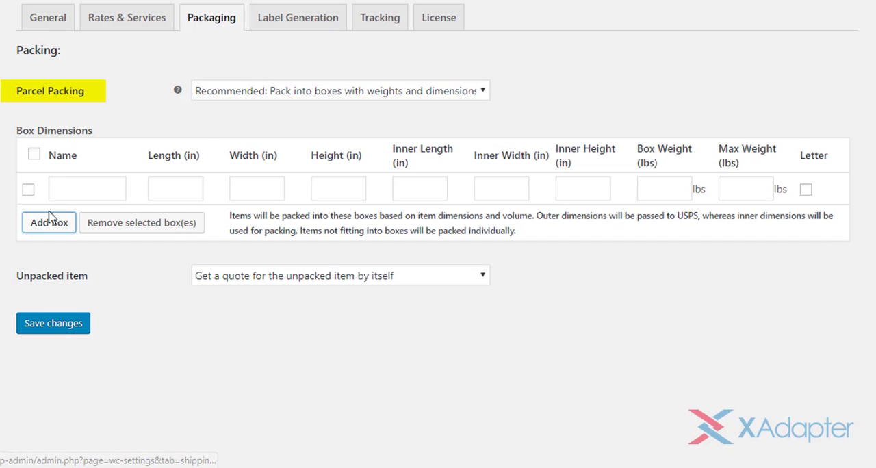
pyautogui.moveTo(495, 146)
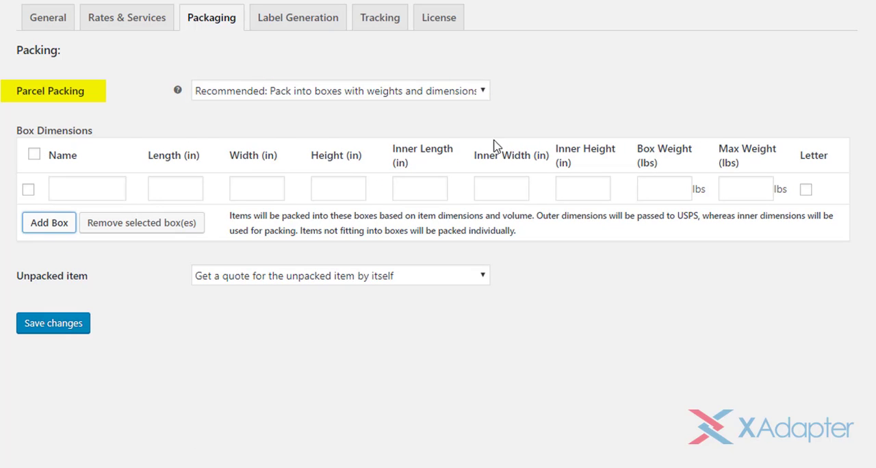
pyautogui.click(87, 189)
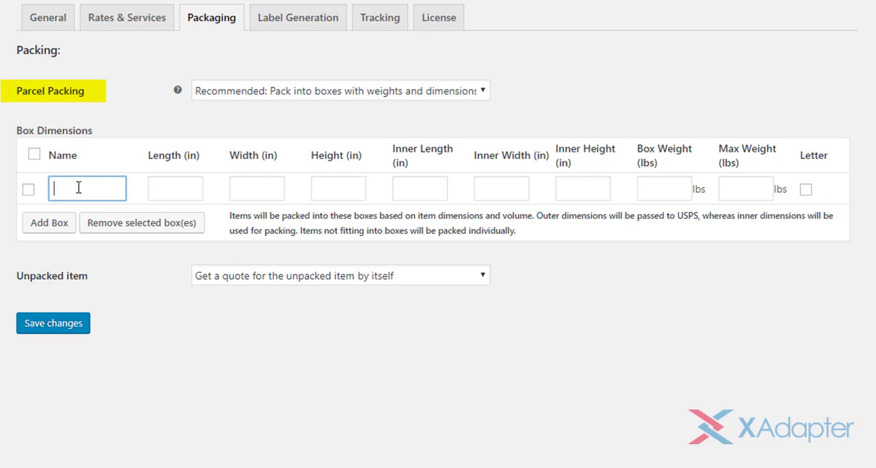
pyautogui.moveTo(443, 189)
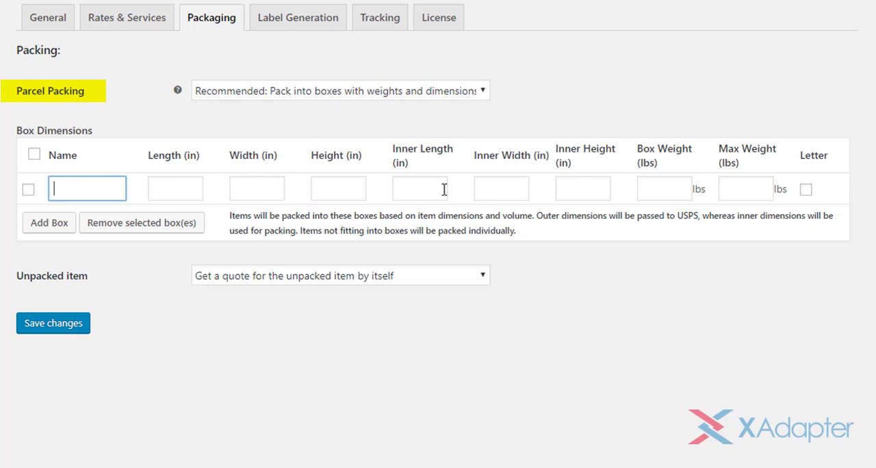
pyautogui.click(662, 189)
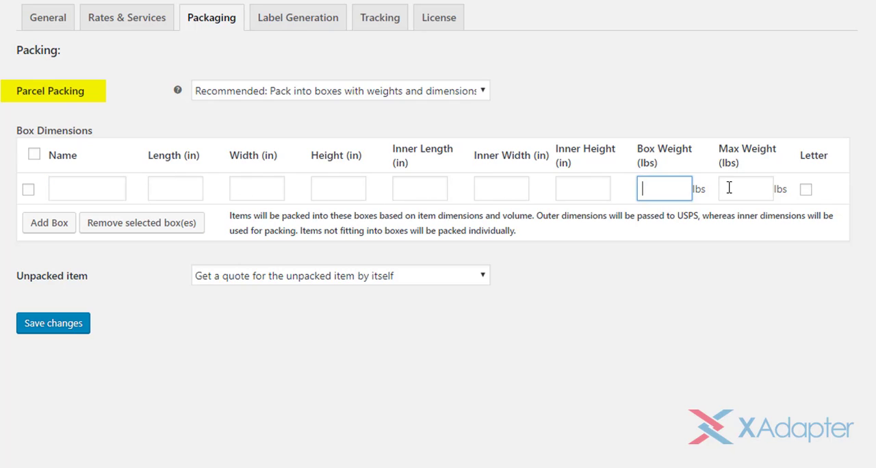
pyautogui.moveTo(833, 200)
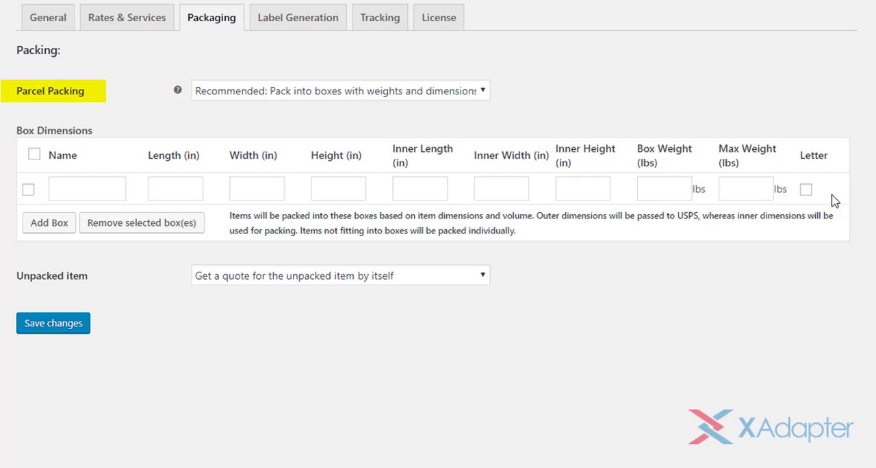
pyautogui.click(805, 189)
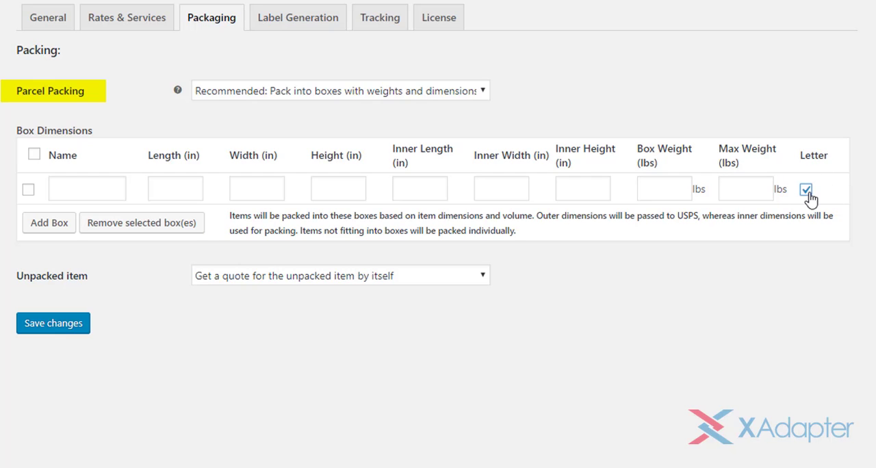
pyautogui.click(806, 189)
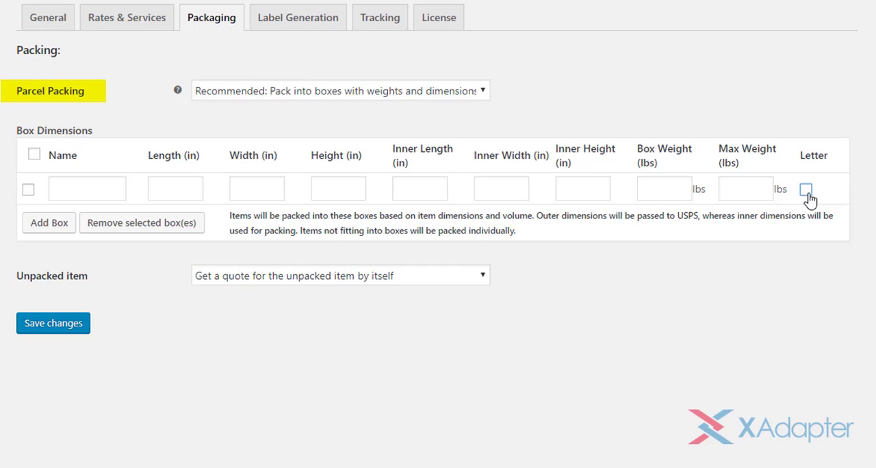
pyautogui.click(340, 90)
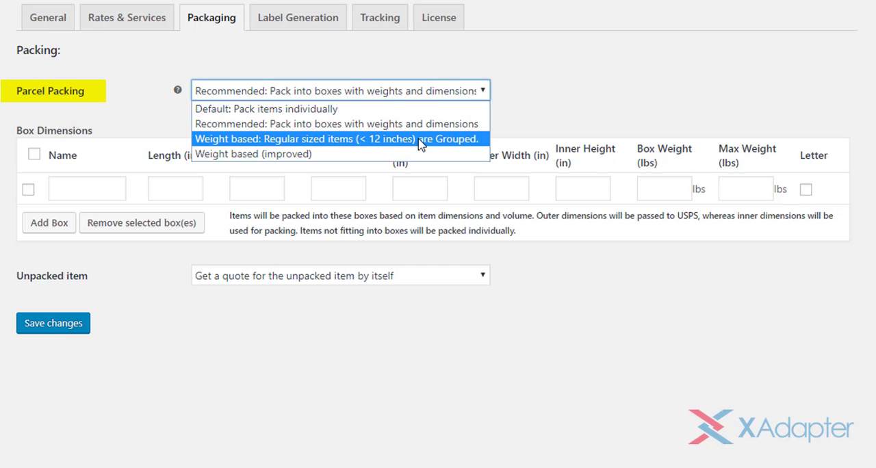
# Step: Try Weight based and Weight based (improved) packing, review max weight 10 and packing process orders, then return to packing items individually
pyautogui.click(338, 139)
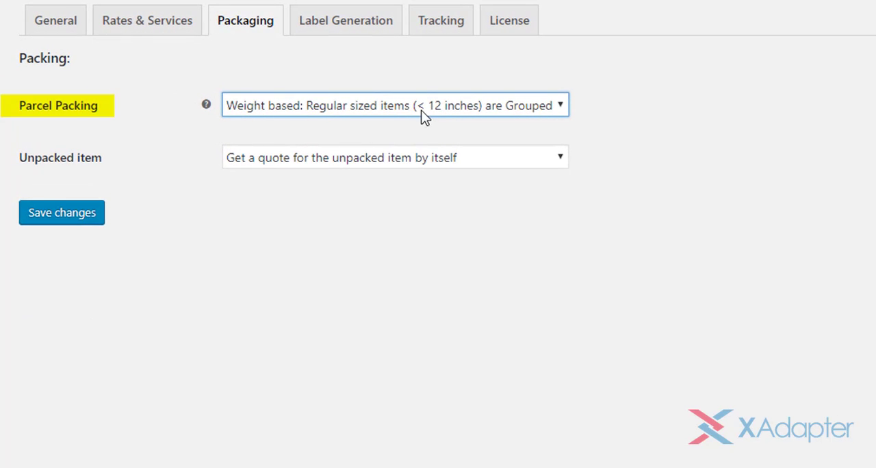
pyautogui.moveTo(491, 122)
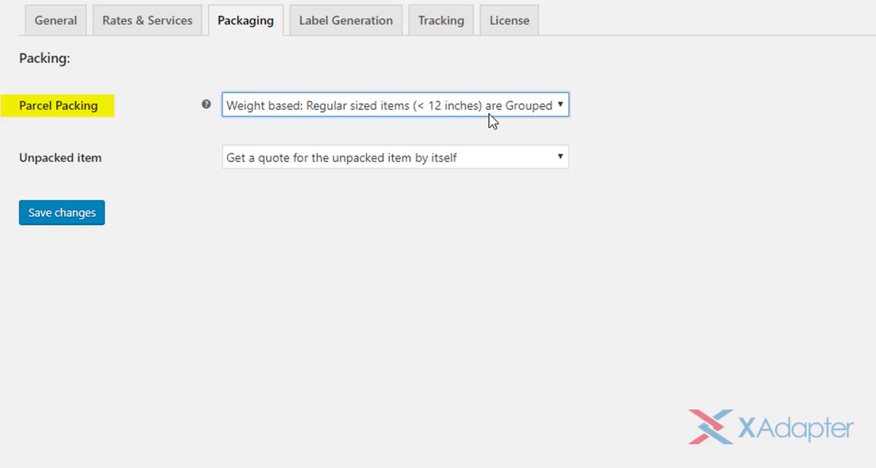
pyautogui.moveTo(443, 116)
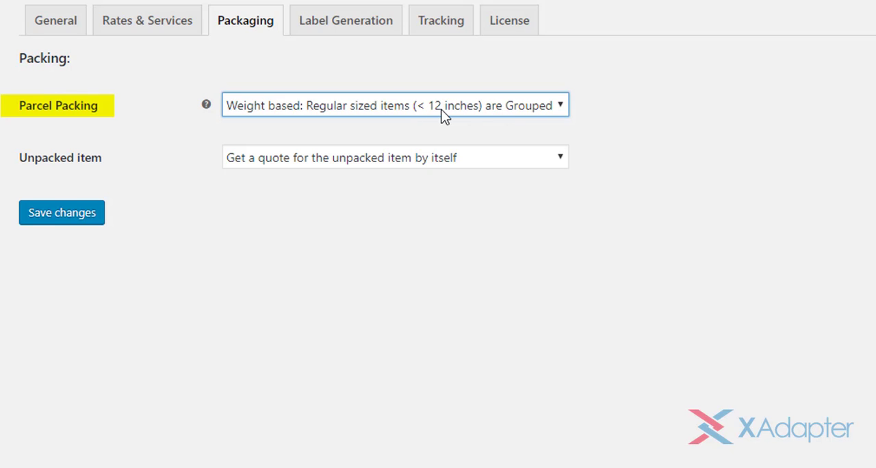
pyautogui.click(394, 104)
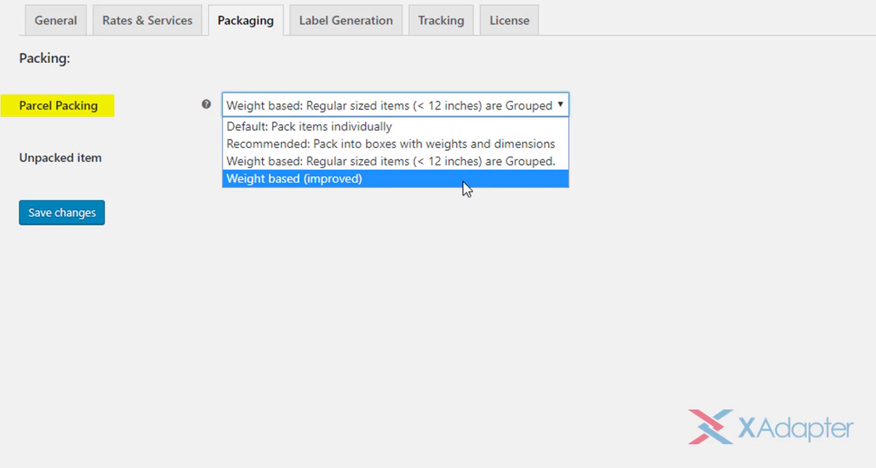
pyautogui.click(293, 178)
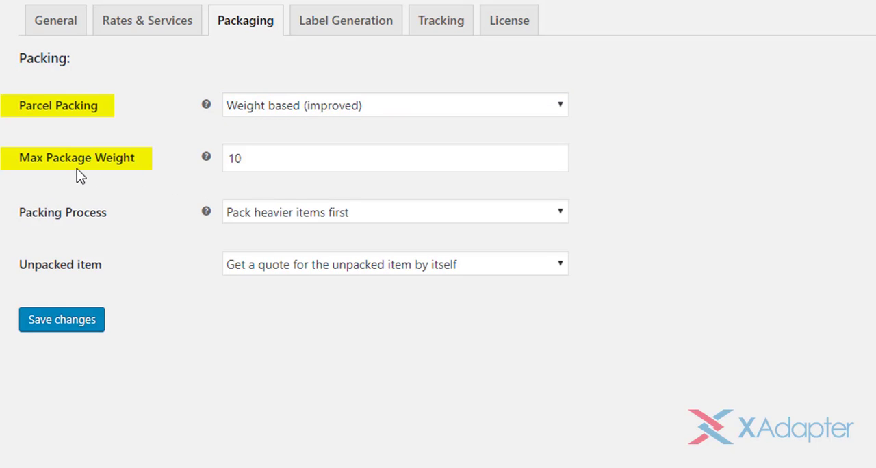
pyautogui.click(394, 157)
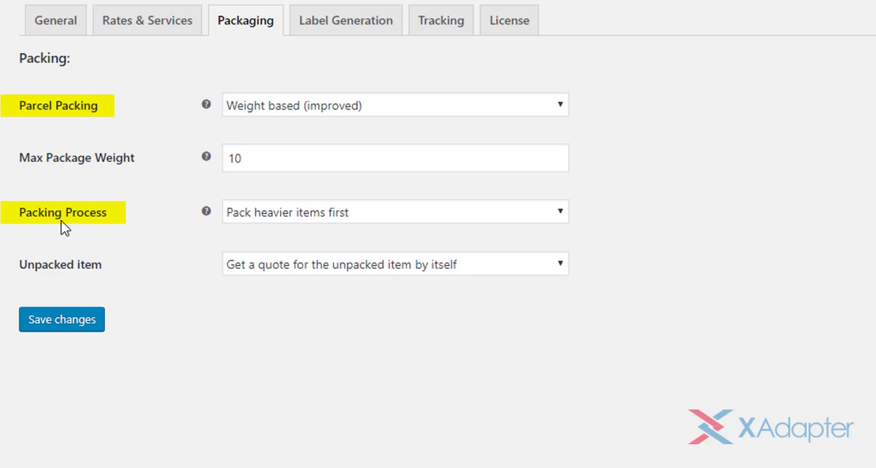
pyautogui.click(394, 211)
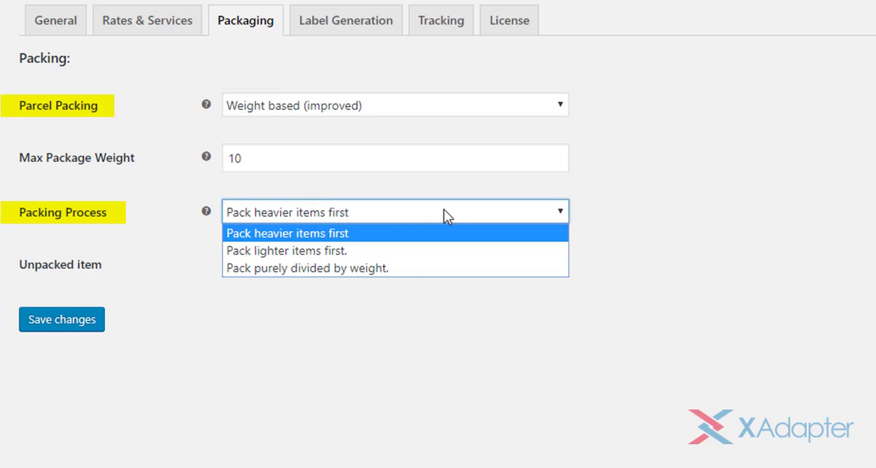
pyautogui.moveTo(367, 240)
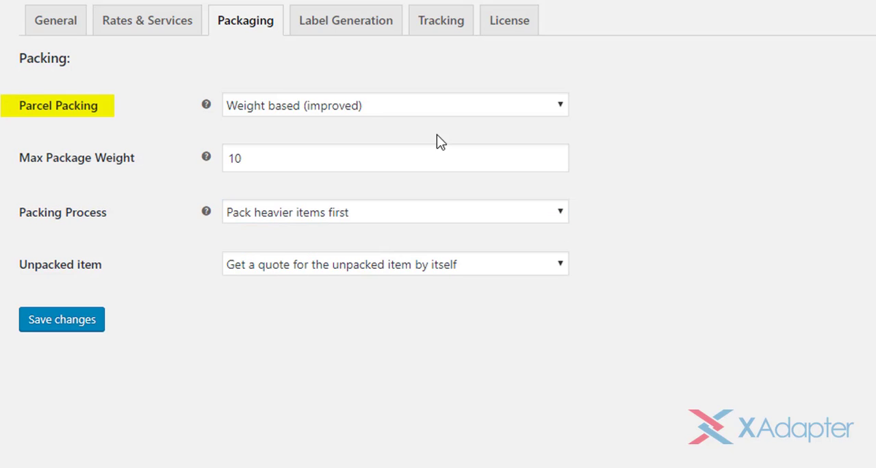
pyautogui.click(394, 104)
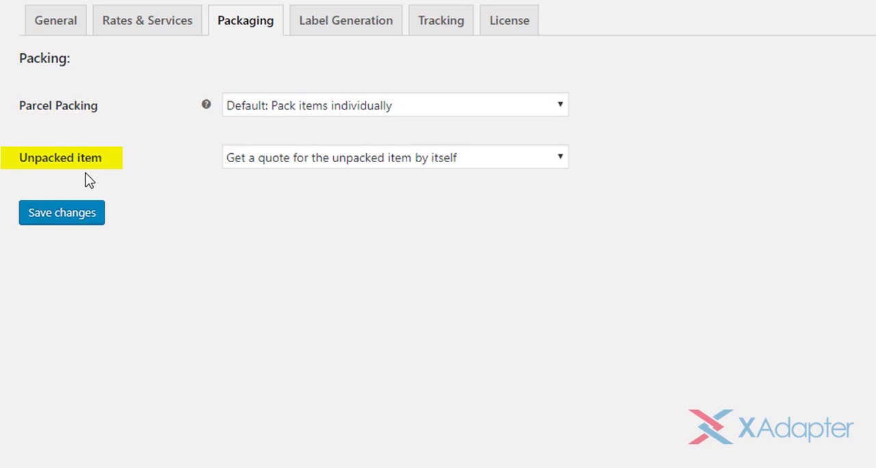
# Step: Keep Parcel Packing on 'Default: Pack items individually' and Unpacked items on 'Get a quote', then save changes
pyautogui.click(394, 104)
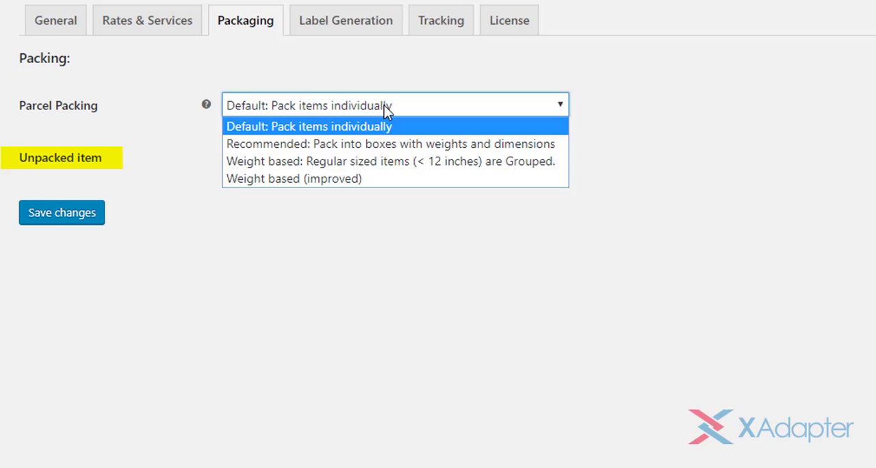
pyautogui.moveTo(367, 134)
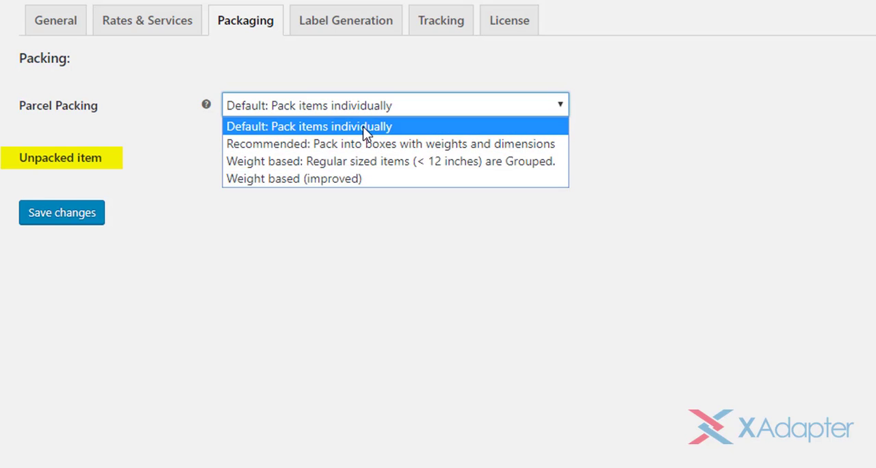
pyautogui.click(308, 126)
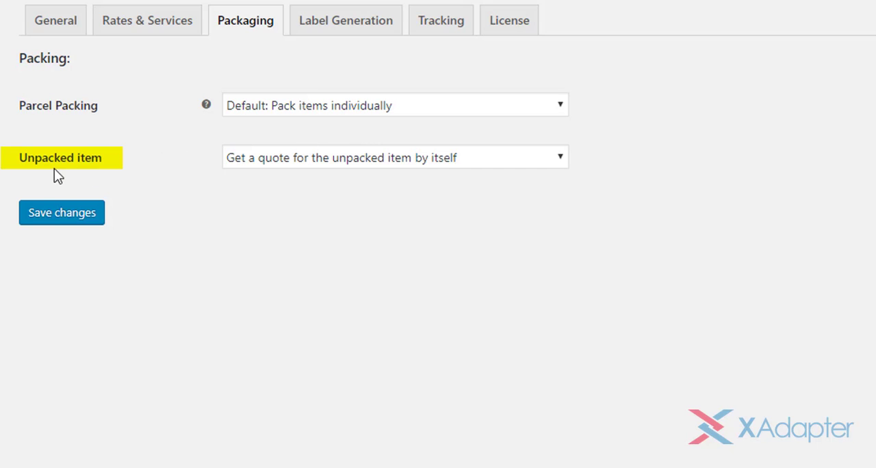
pyautogui.moveTo(75, 178)
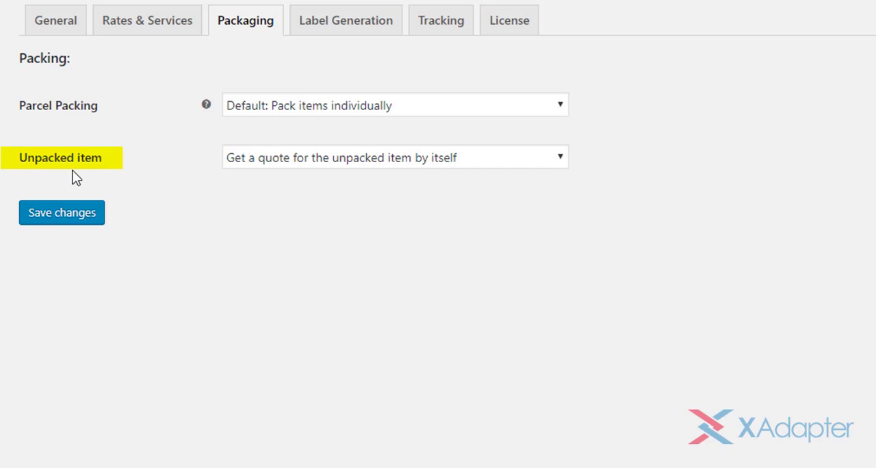
pyautogui.moveTo(481, 167)
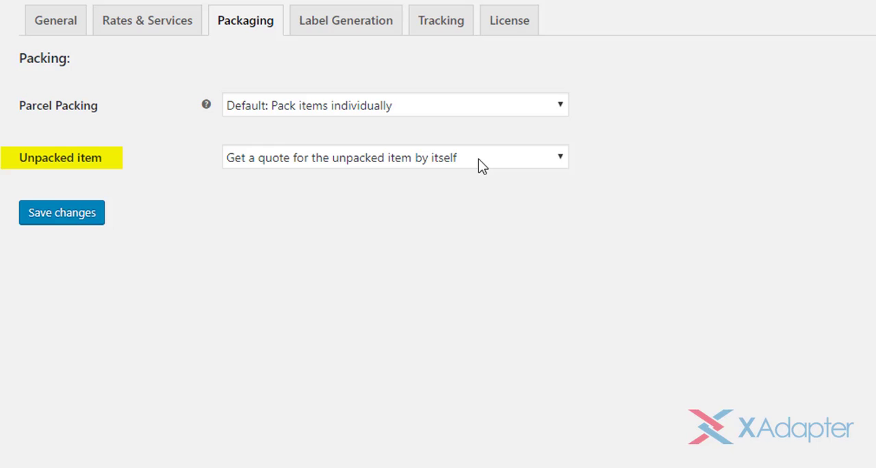
pyautogui.click(394, 157)
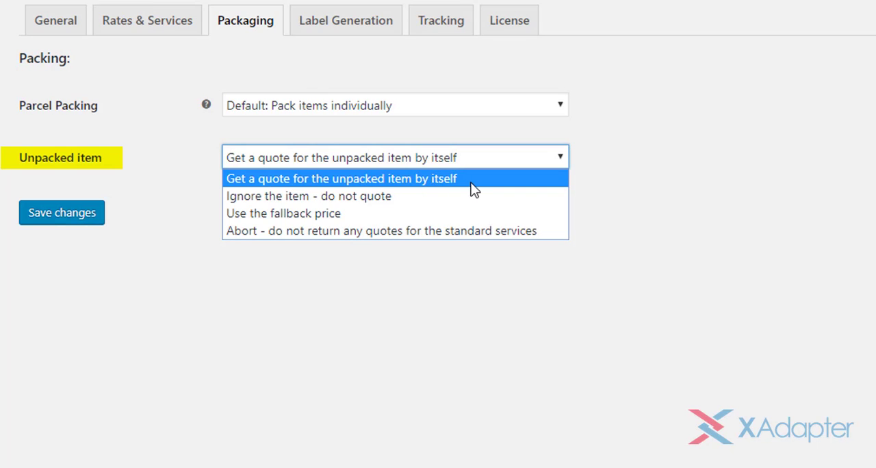
pyautogui.moveTo(471, 197)
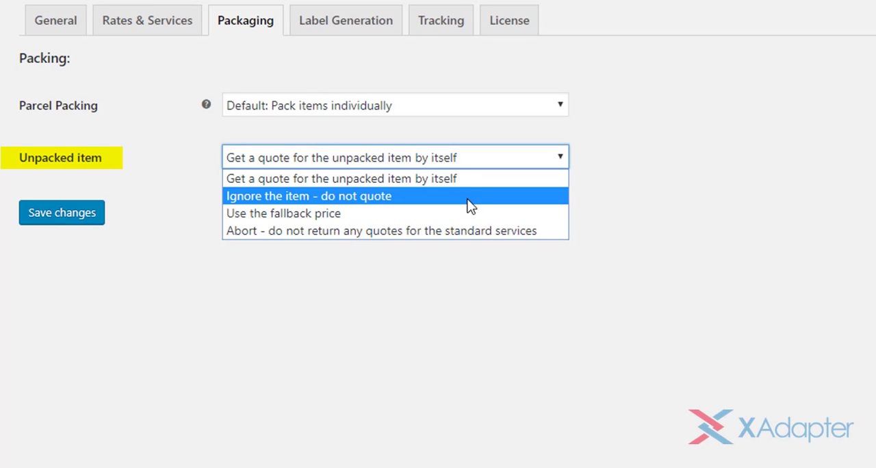
pyautogui.moveTo(362, 219)
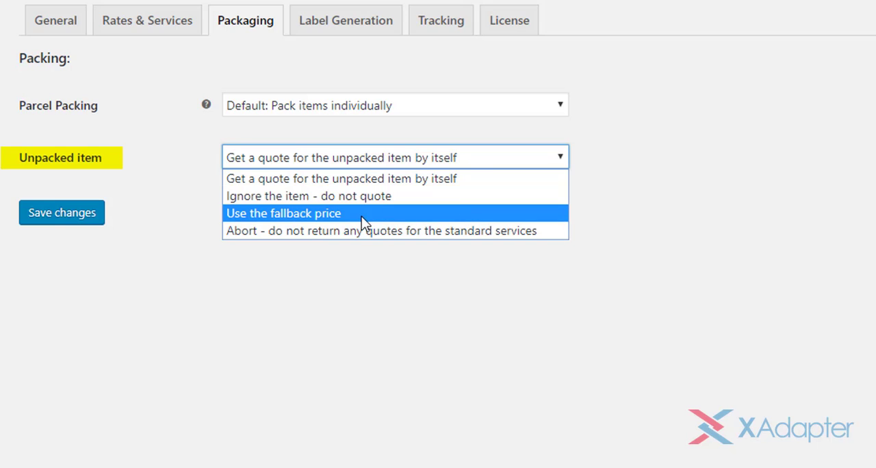
pyautogui.moveTo(348, 221)
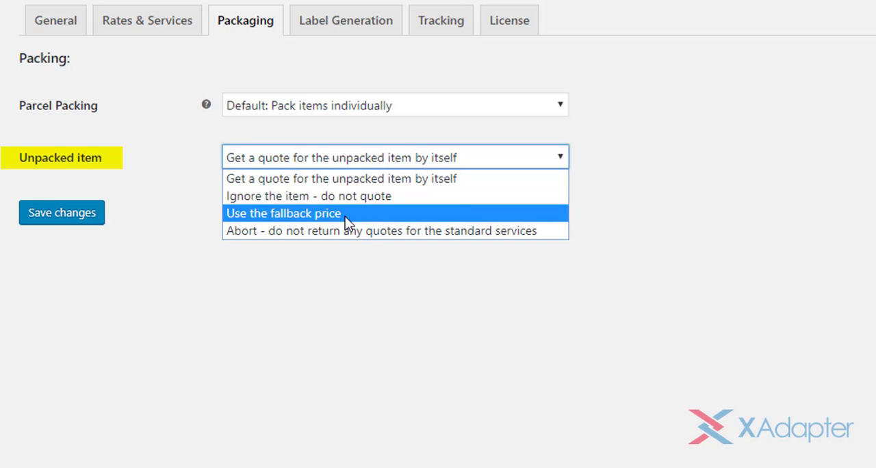
pyautogui.moveTo(350, 230)
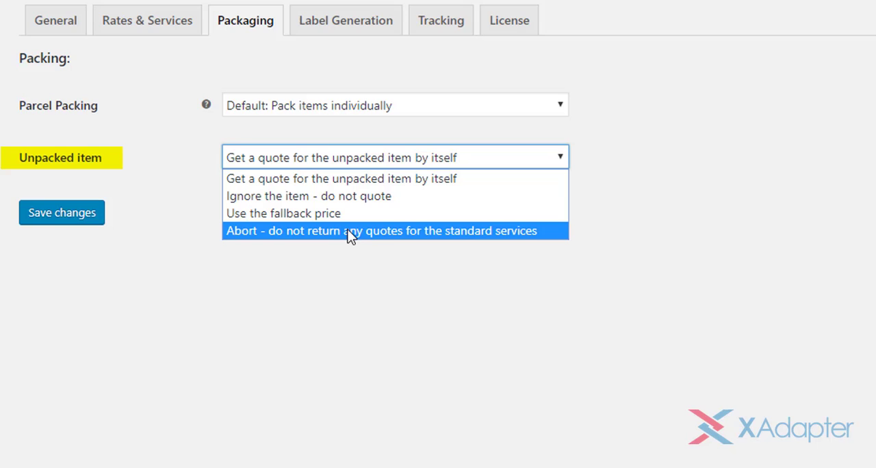
pyautogui.moveTo(471, 238)
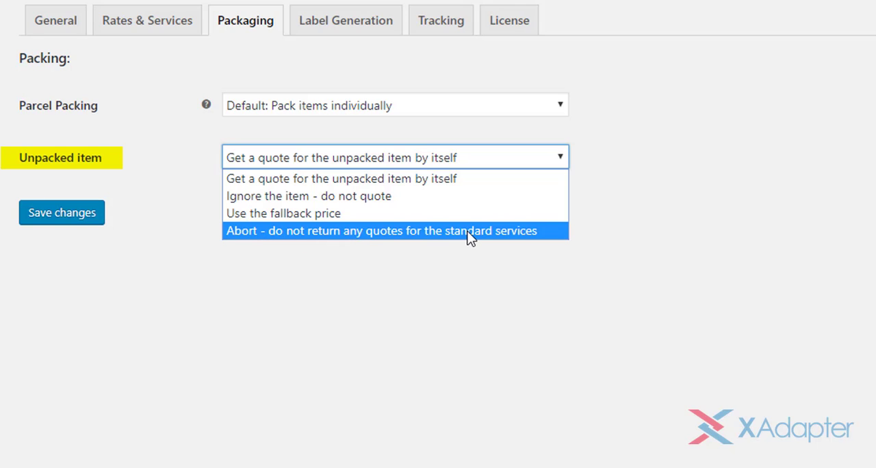
pyautogui.moveTo(539, 240)
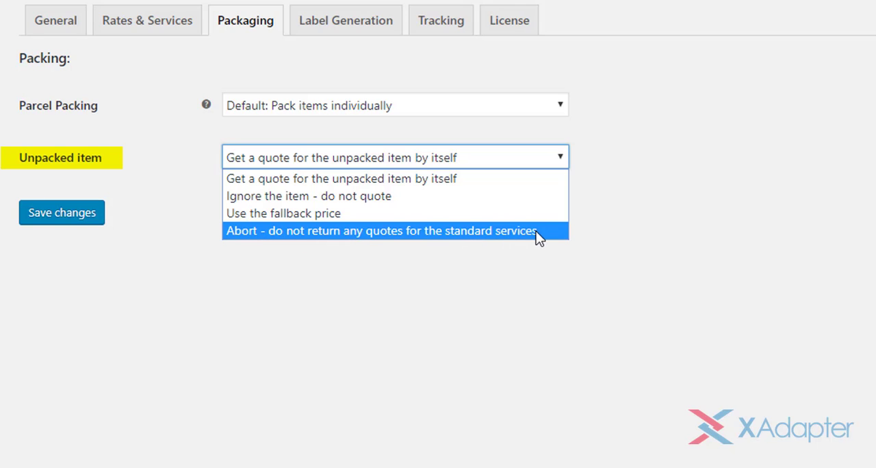
pyautogui.click(341, 178)
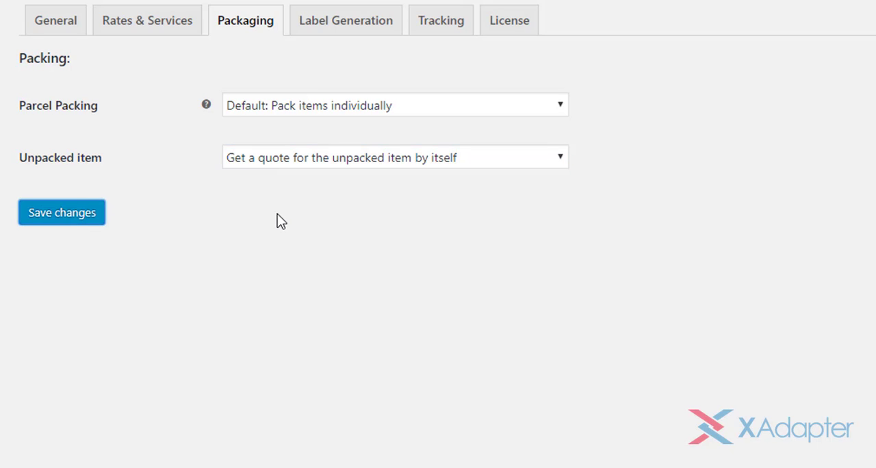
pyautogui.click(61, 212)
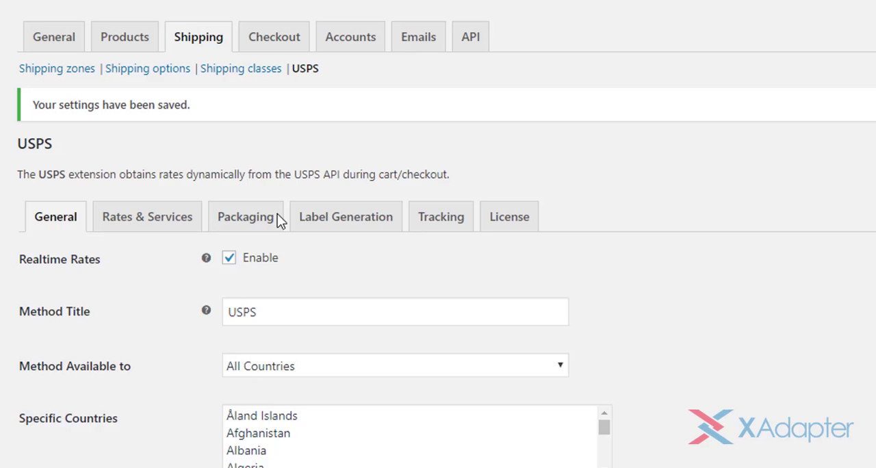
# Step: In Label Generation settings, keep Shipping Label set to Enable
pyautogui.click(245, 217)
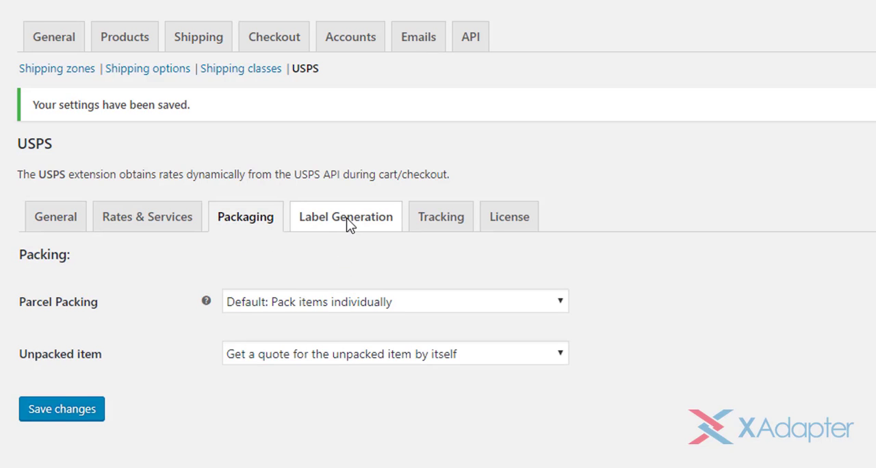
pyautogui.click(345, 216)
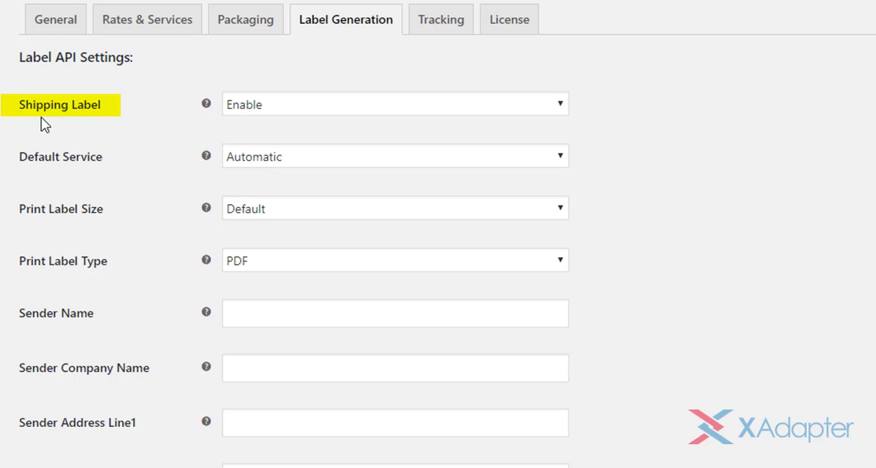
pyautogui.click(394, 104)
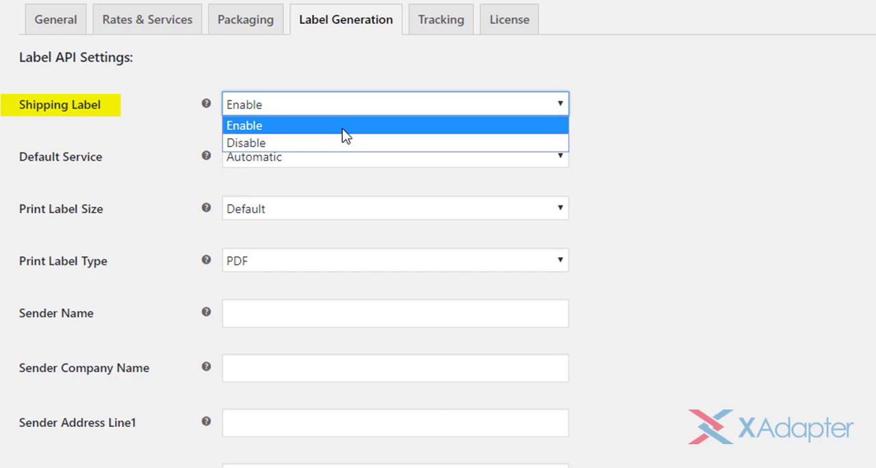
pyautogui.moveTo(275, 139)
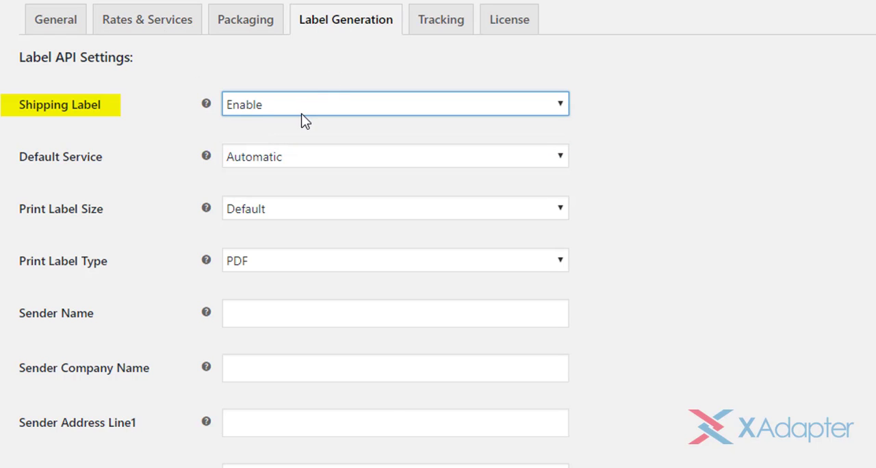
pyautogui.click(394, 104)
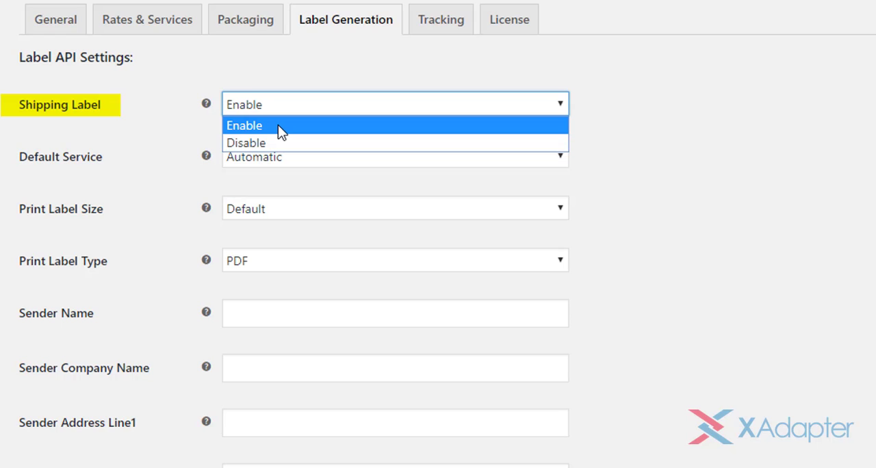
pyautogui.click(244, 124)
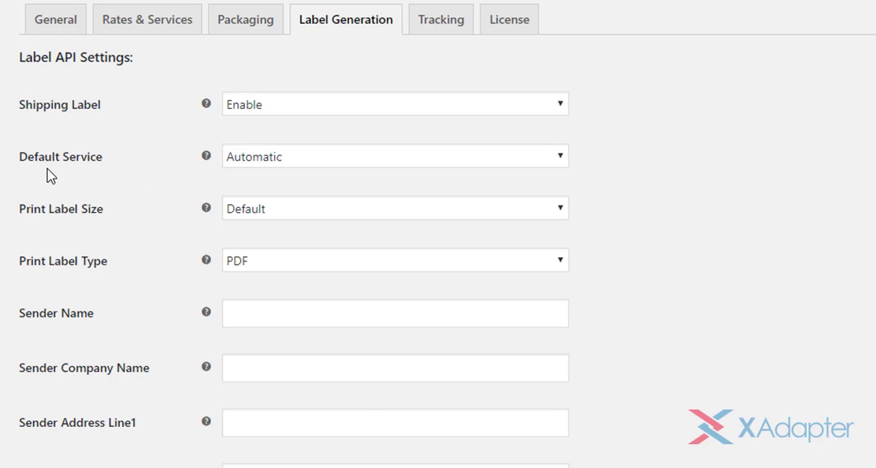
# Step: Keep Default Service Automatic, Print Label Size Default and Print Label Type PDF
pyautogui.click(394, 156)
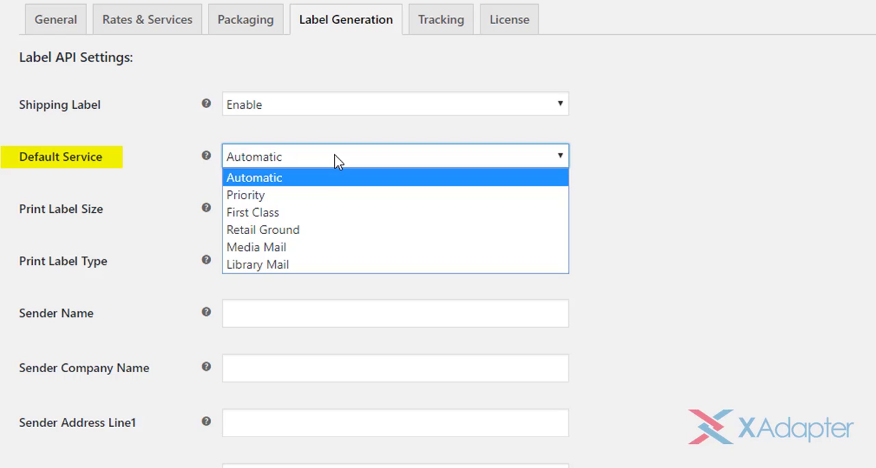
pyautogui.moveTo(312, 180)
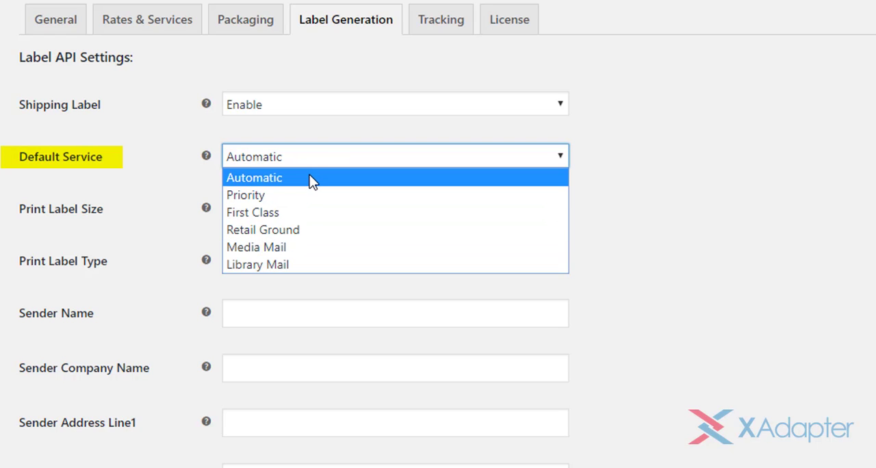
pyautogui.click(254, 178)
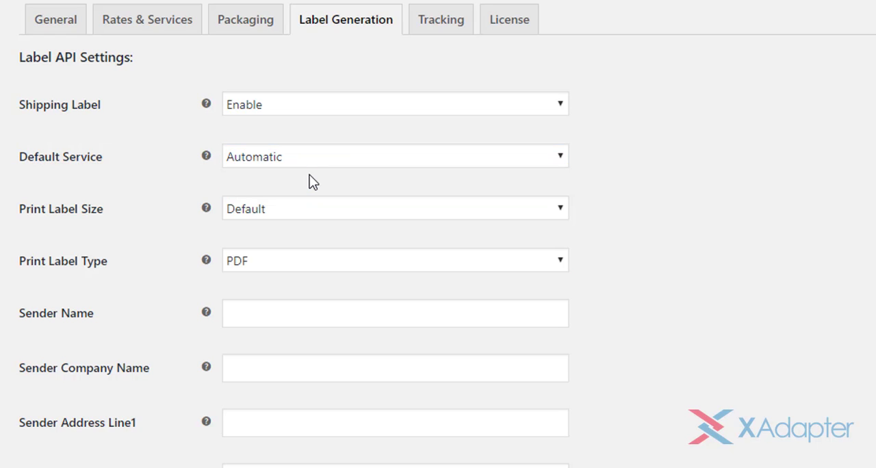
pyautogui.click(394, 208)
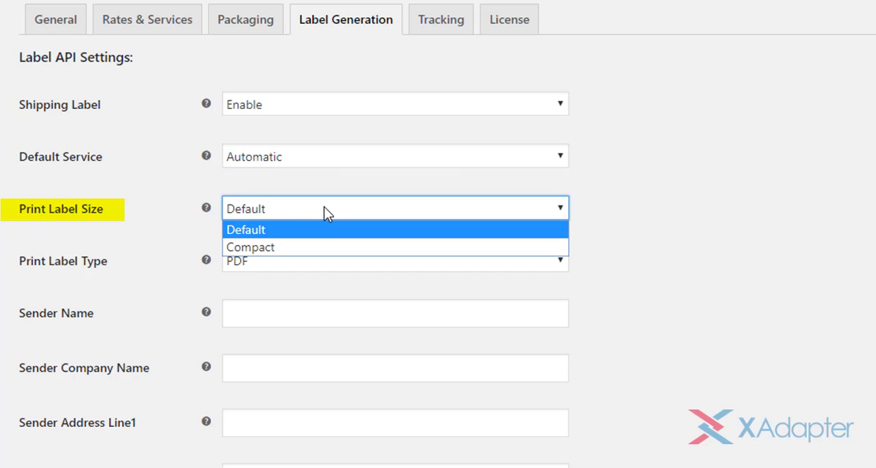
pyautogui.moveTo(333, 235)
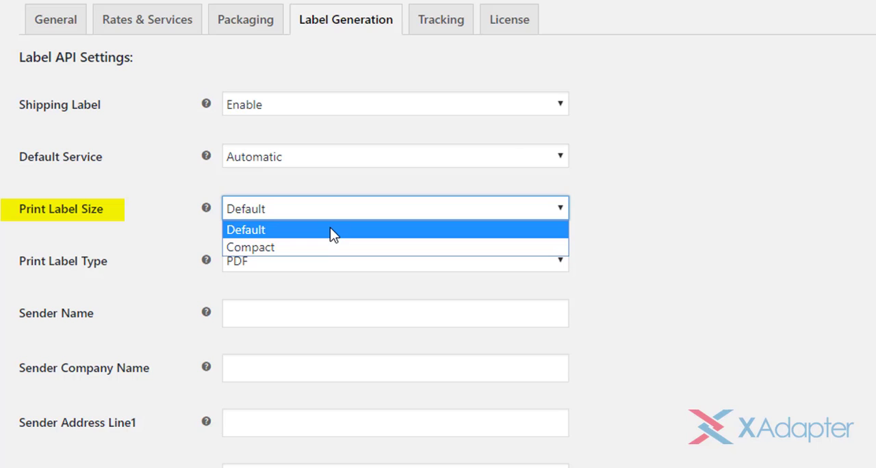
pyautogui.moveTo(282, 233)
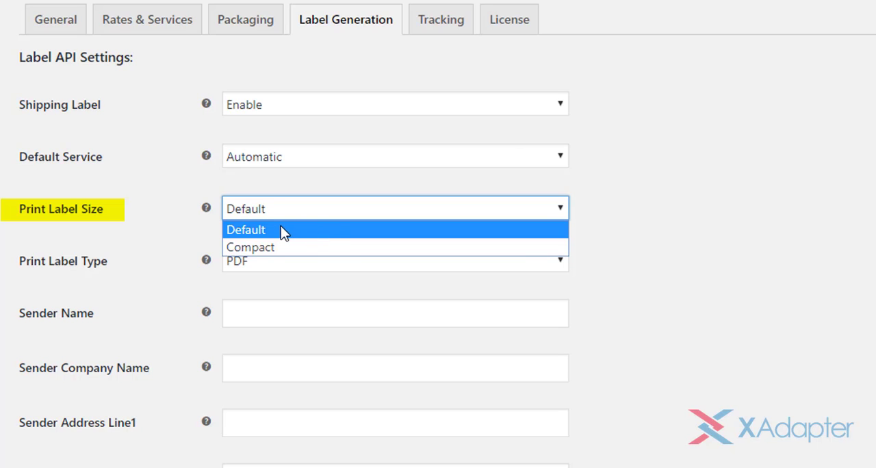
pyautogui.moveTo(276, 236)
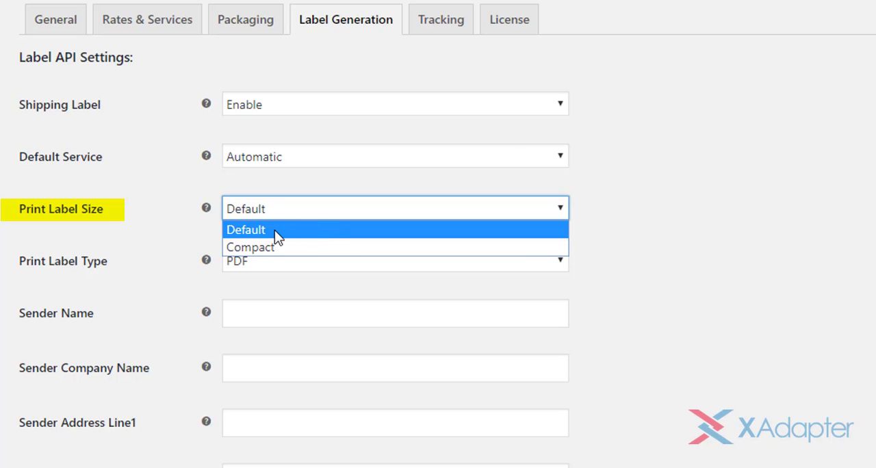
pyautogui.moveTo(251, 246)
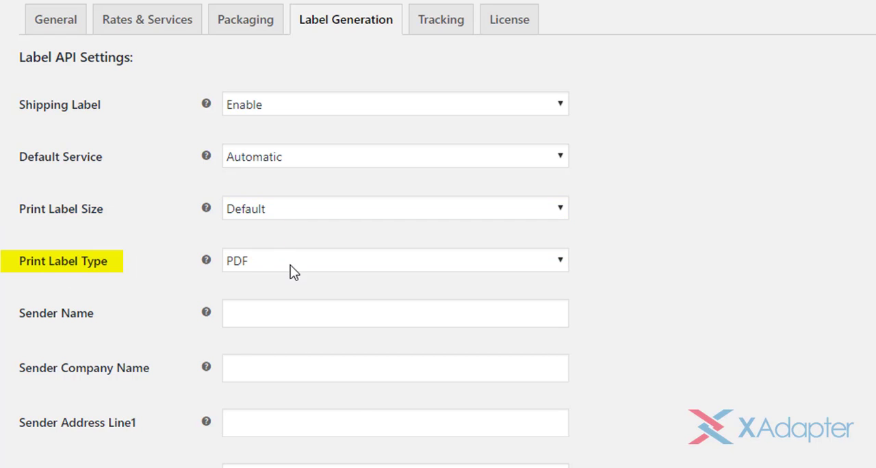
pyautogui.click(394, 260)
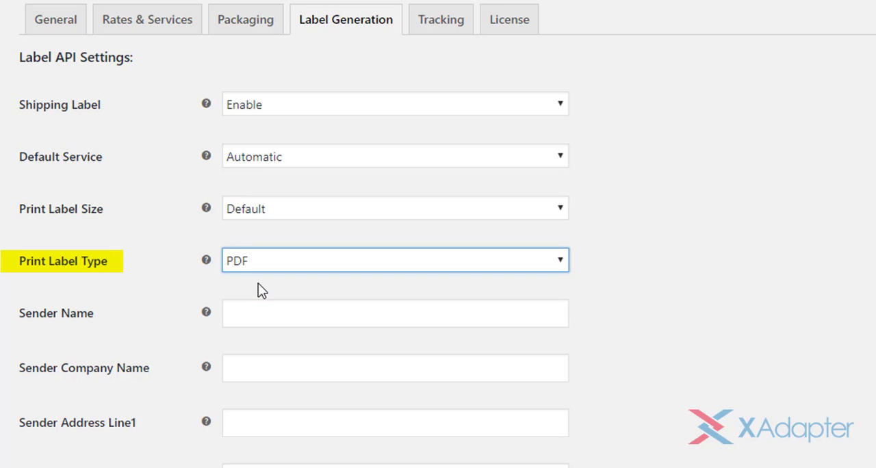
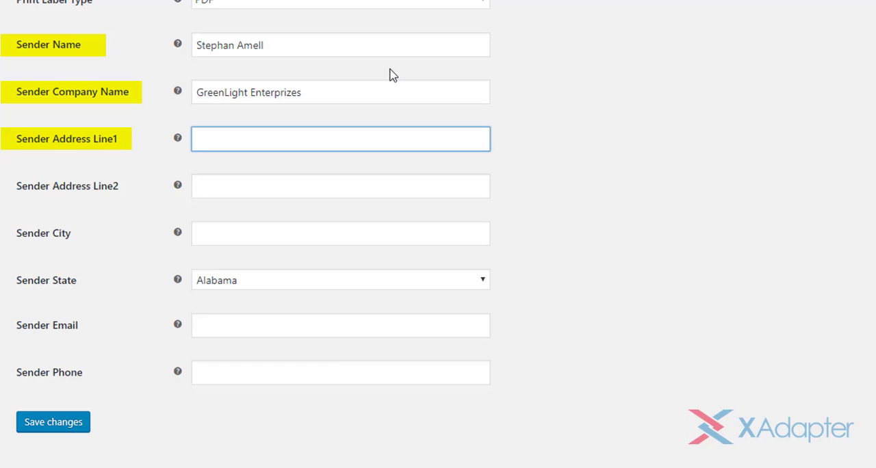
pyautogui.write('New York City')
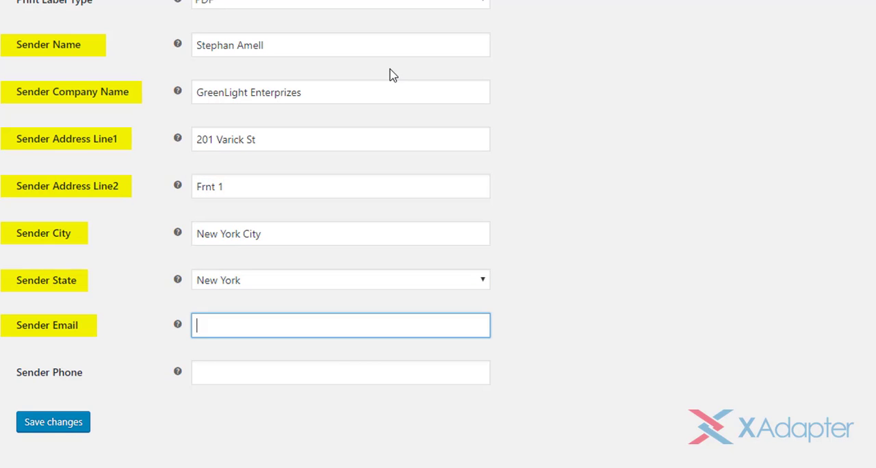
pyautogui.write('1122334455')
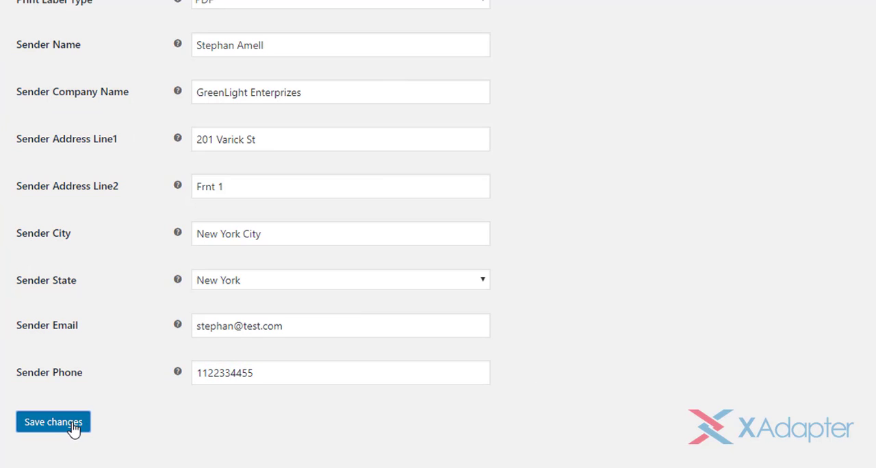
pyautogui.click(52, 422)
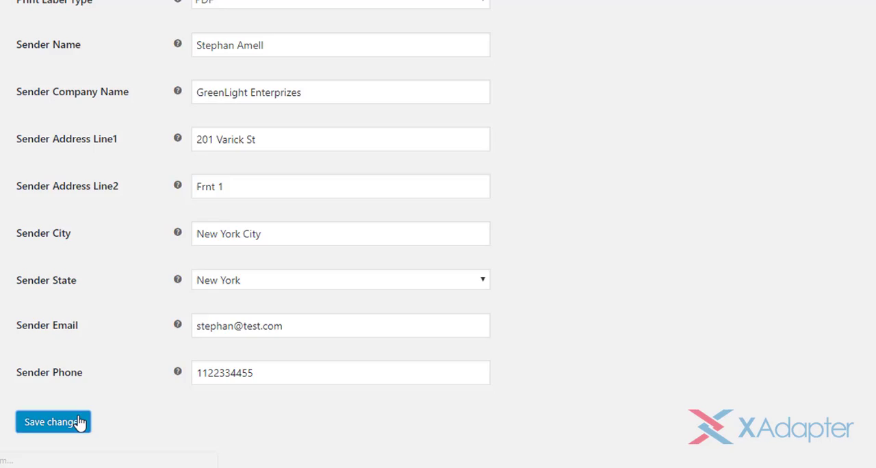
# Step: Set Shipment Tracking to Enable and tracking ID entry mode to Automatic
pyautogui.click(52, 421)
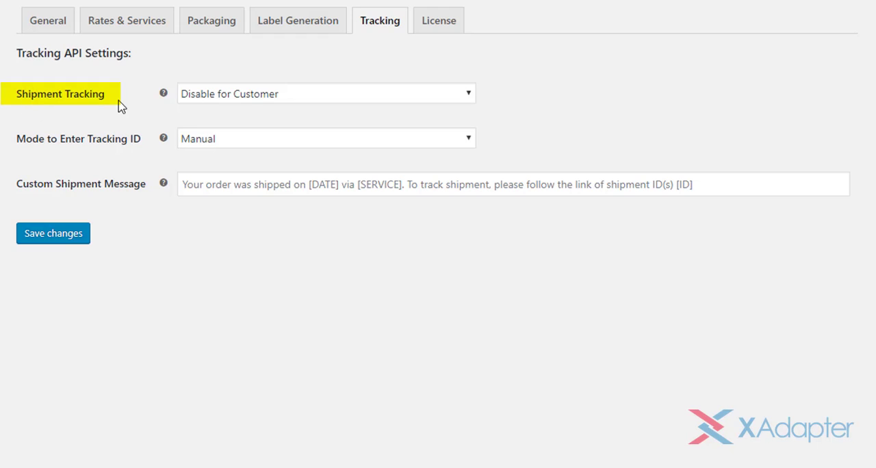
pyautogui.click(326, 93)
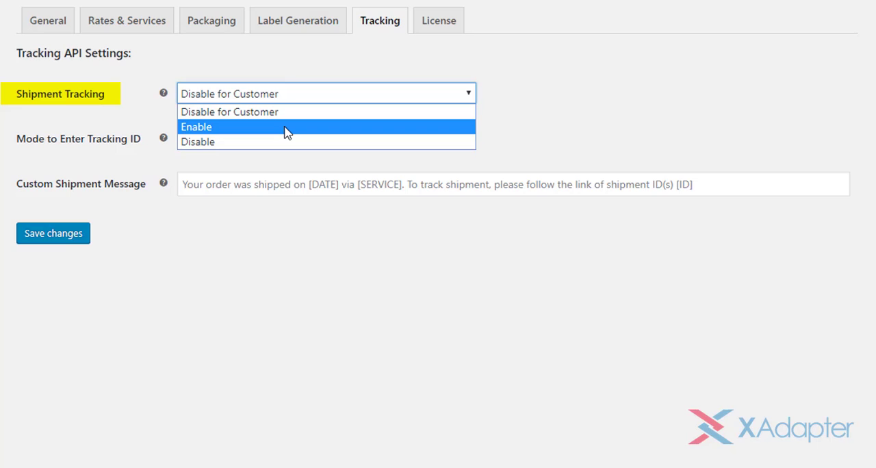
pyautogui.moveTo(257, 142)
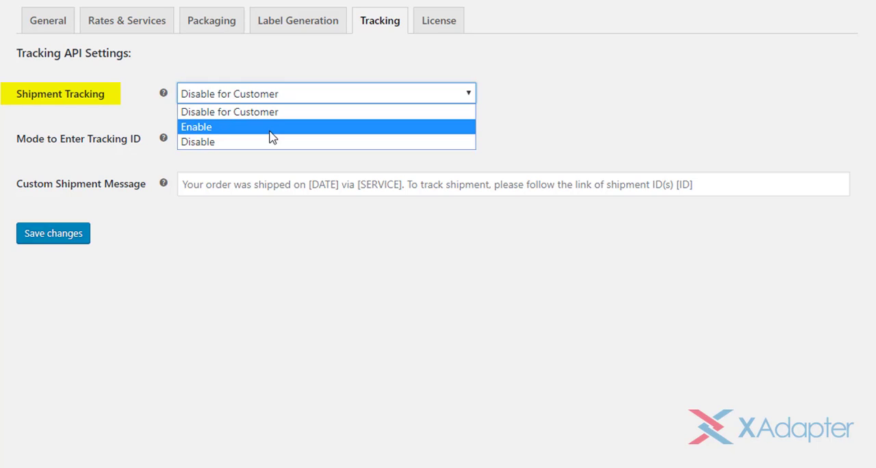
pyautogui.click(197, 127)
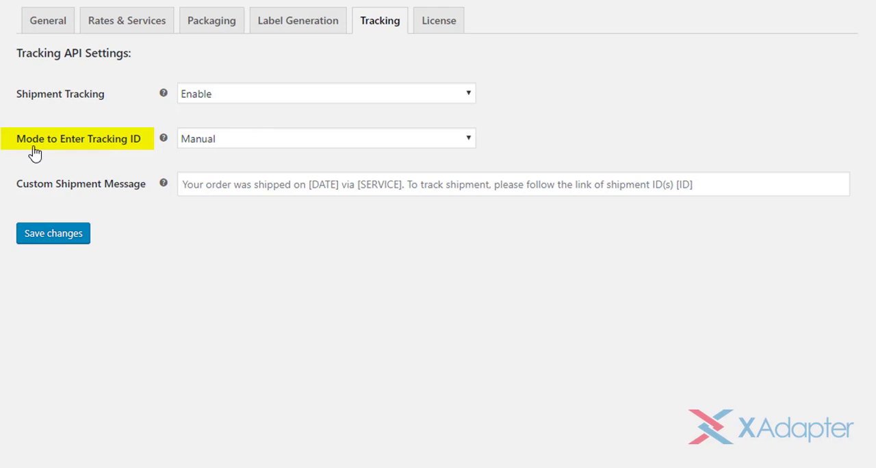
pyautogui.moveTo(287, 142)
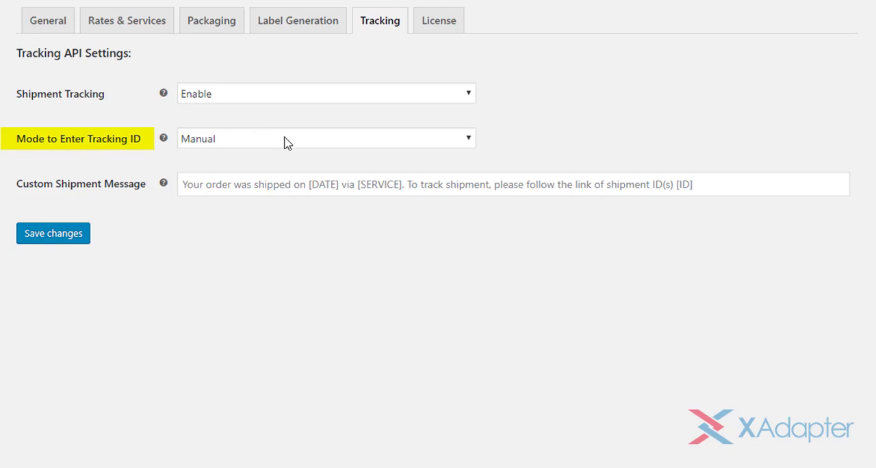
pyautogui.click(325, 138)
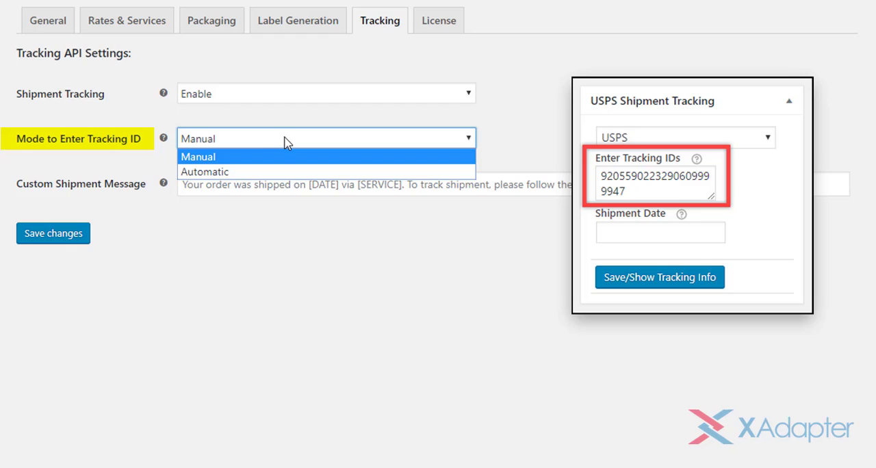
pyautogui.moveTo(246, 172)
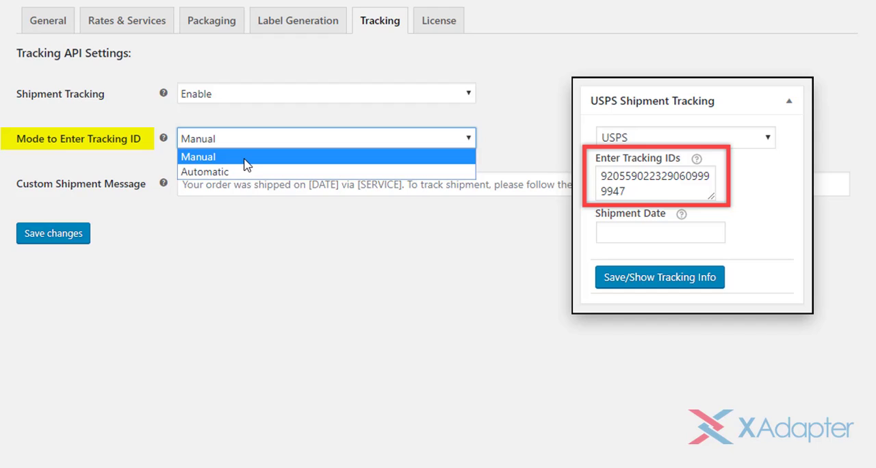
pyautogui.click(204, 171)
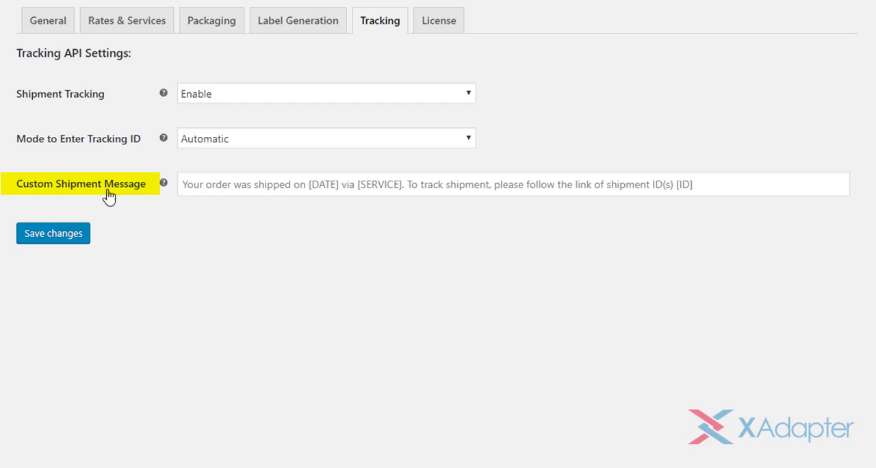
# Step: Review the custom shipment message text and save the tracking settings
pyautogui.click(260, 183)
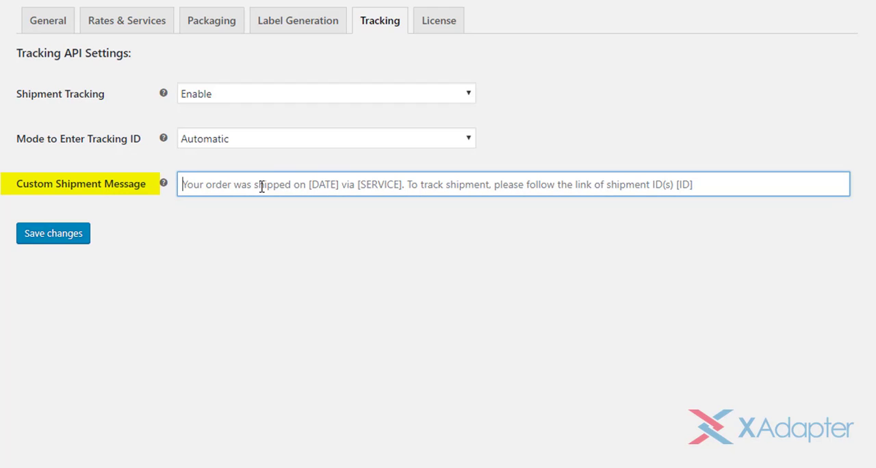
pyautogui.moveTo(616, 183)
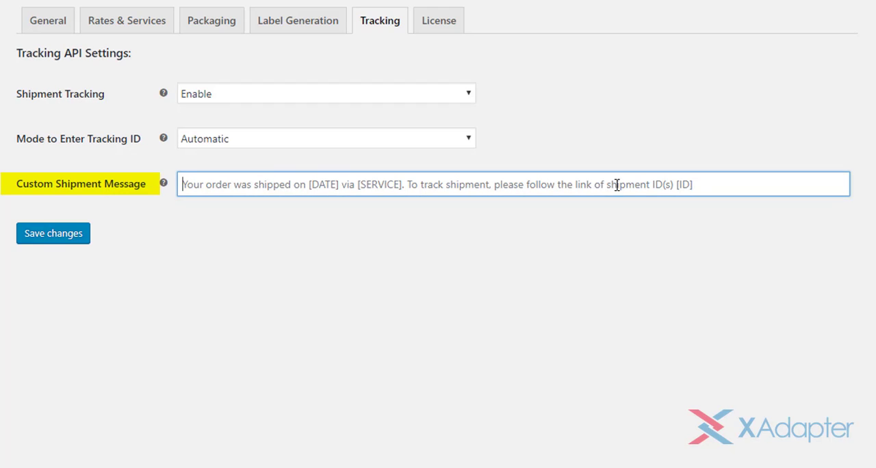
pyautogui.moveTo(400, 184)
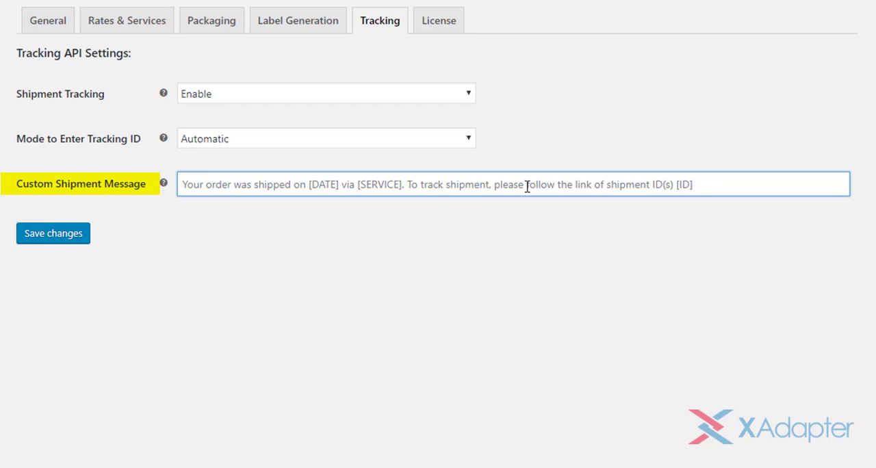
pyautogui.moveTo(264, 252)
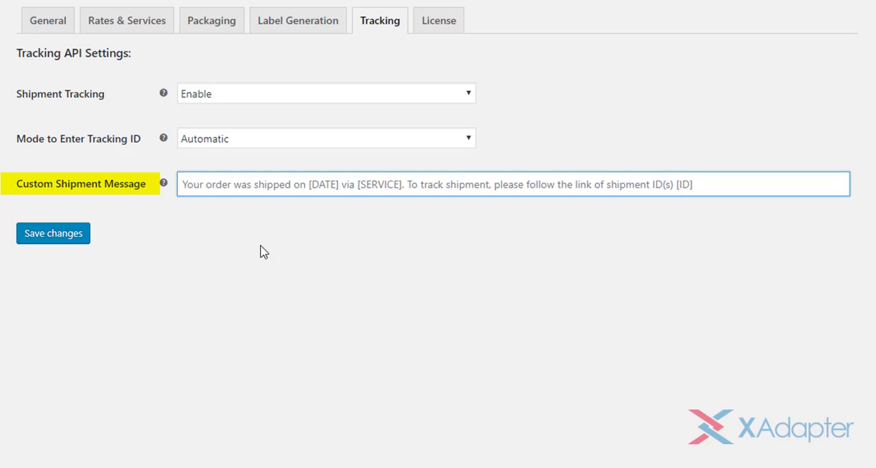
pyautogui.click(52, 233)
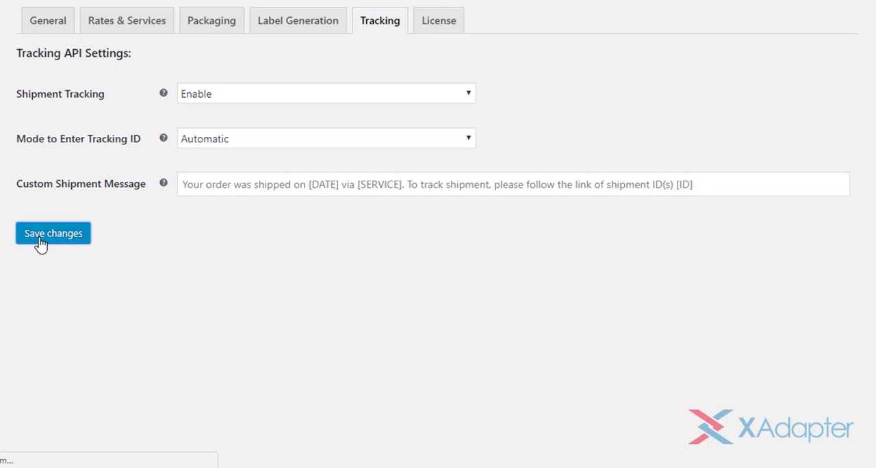
pyautogui.click(52, 233)
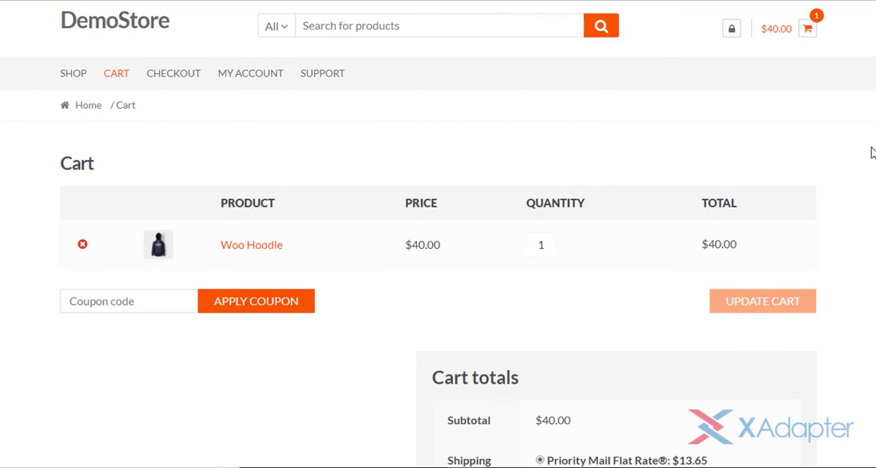
pyautogui.moveTo(785, 163)
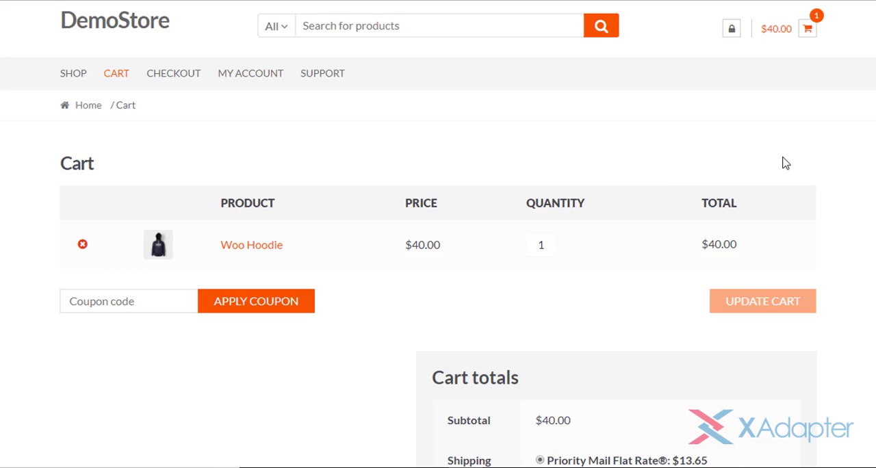
pyautogui.moveTo(446, 279)
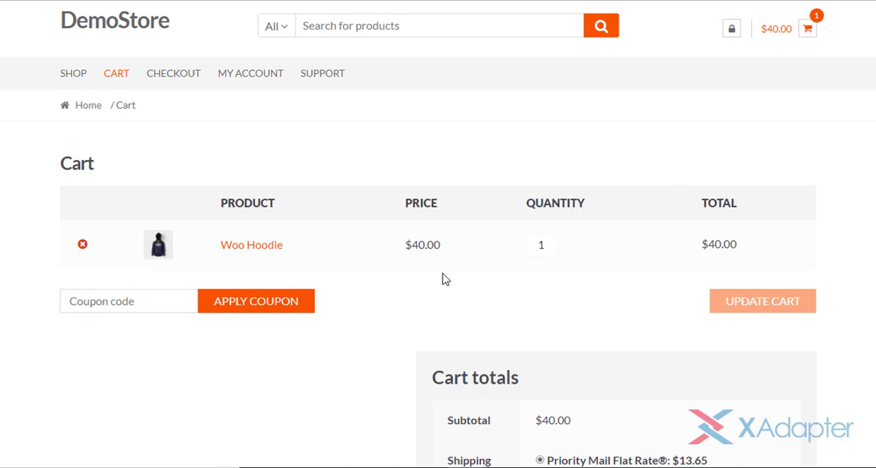
# Step: Expand the cart's Calculate shipping form beside the Los Angeles, California USPS rates
pyautogui.scroll(-3)
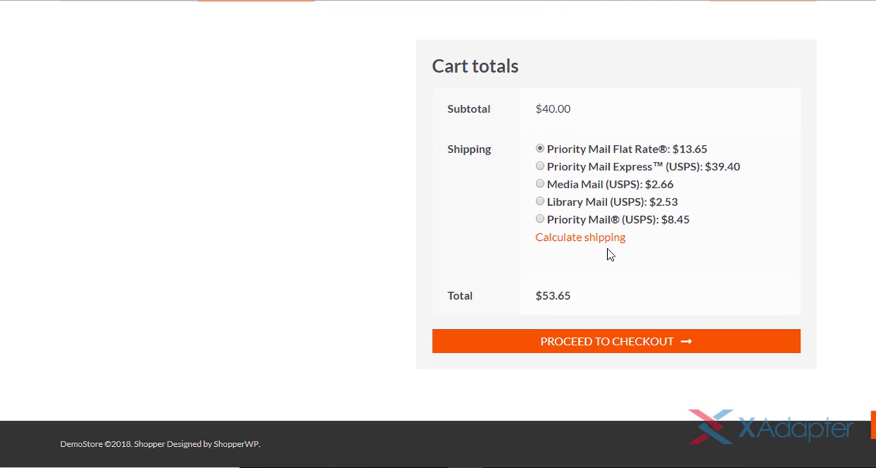
pyautogui.click(580, 237)
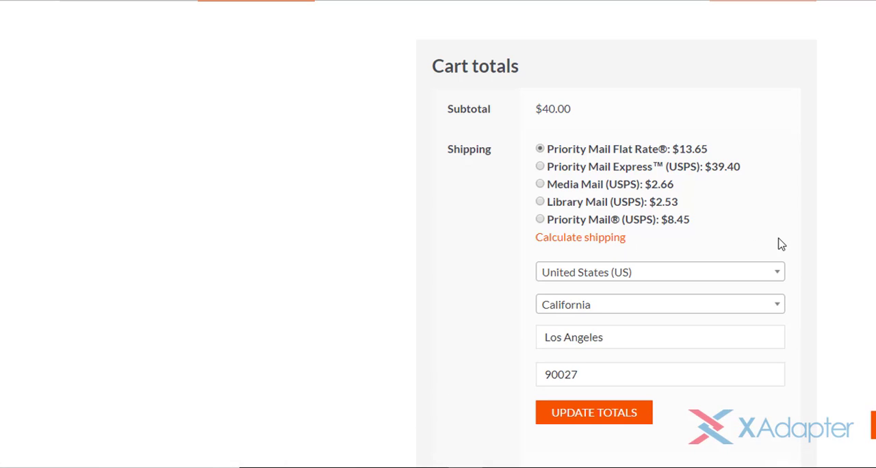
pyautogui.click(594, 412)
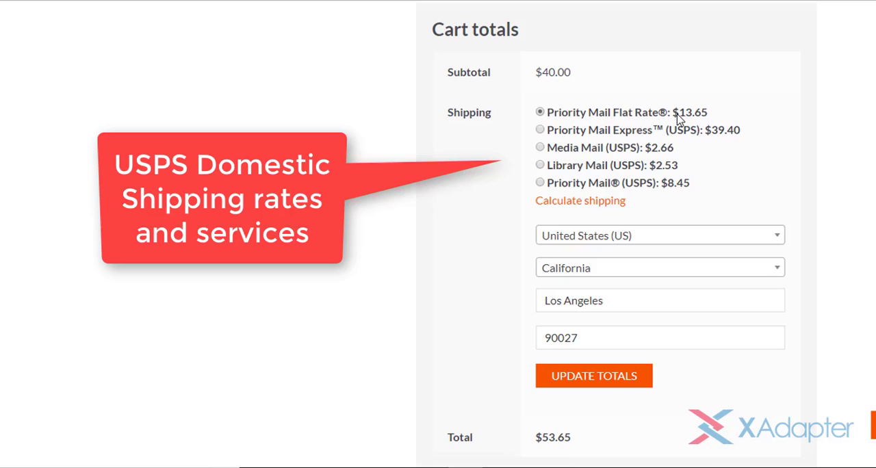
pyautogui.moveTo(668, 268)
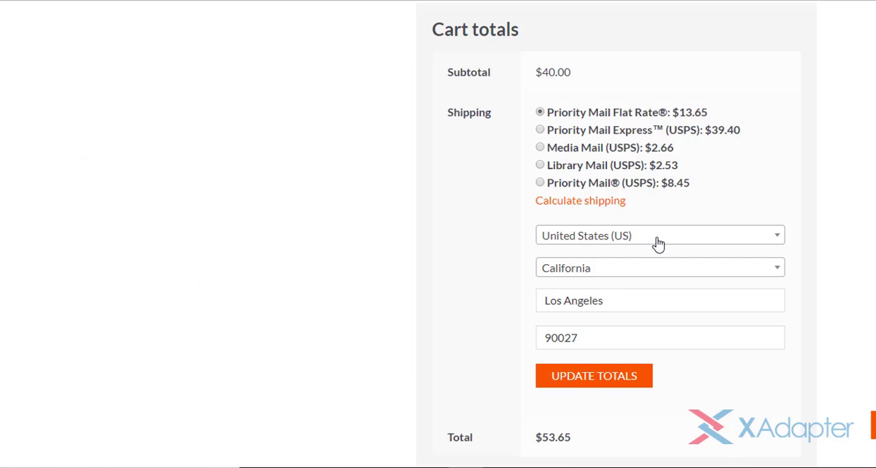
# Step: Set the address to Bengaluru, Karnataka, India 560051 and update totals to show USPS international rates
pyautogui.click(660, 236)
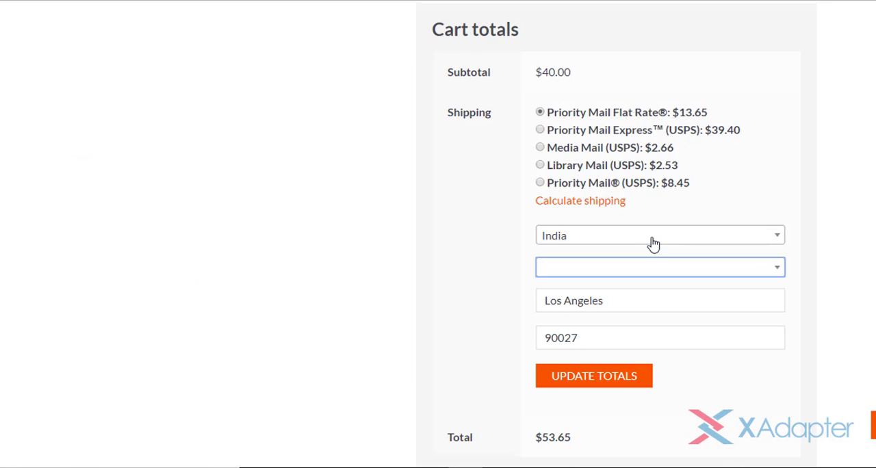
pyautogui.write('Bengaluru')
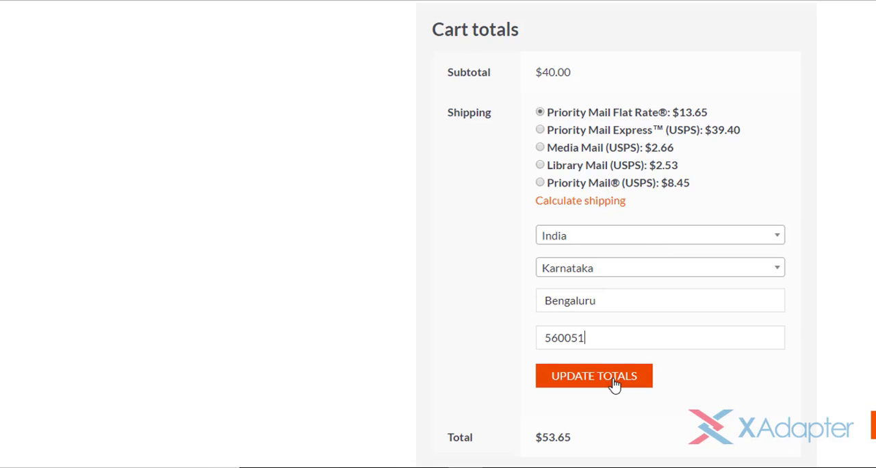
pyautogui.click(594, 375)
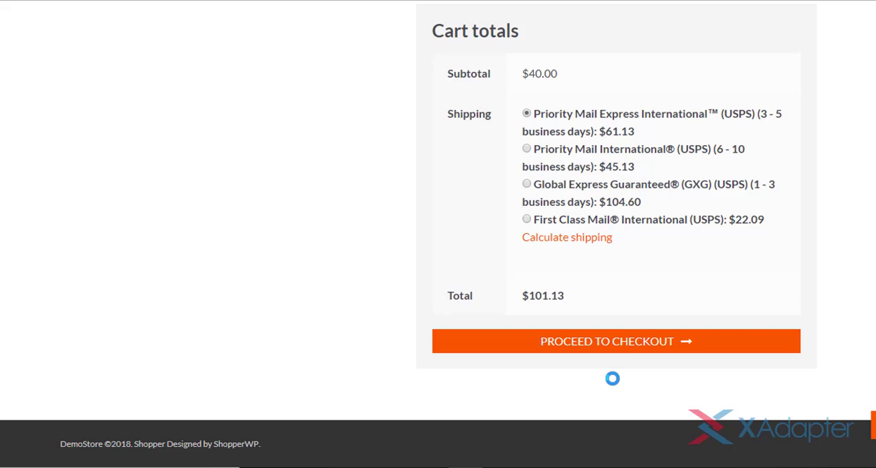
pyautogui.click(566, 236)
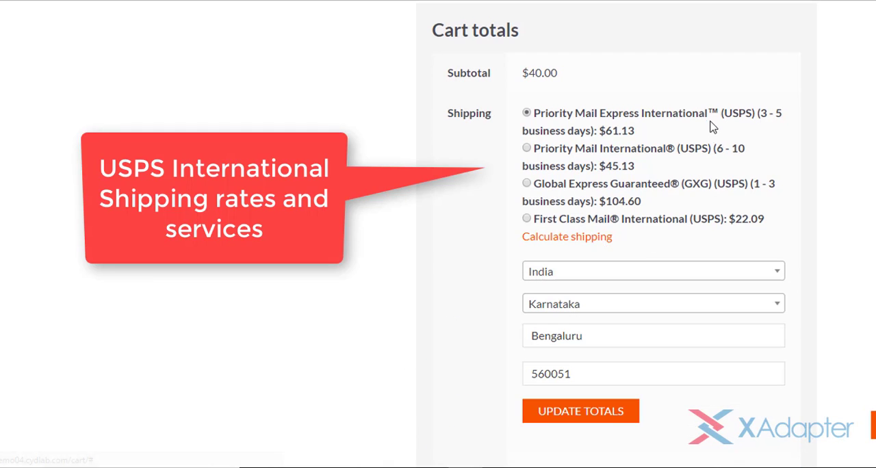
pyautogui.moveTo(706, 236)
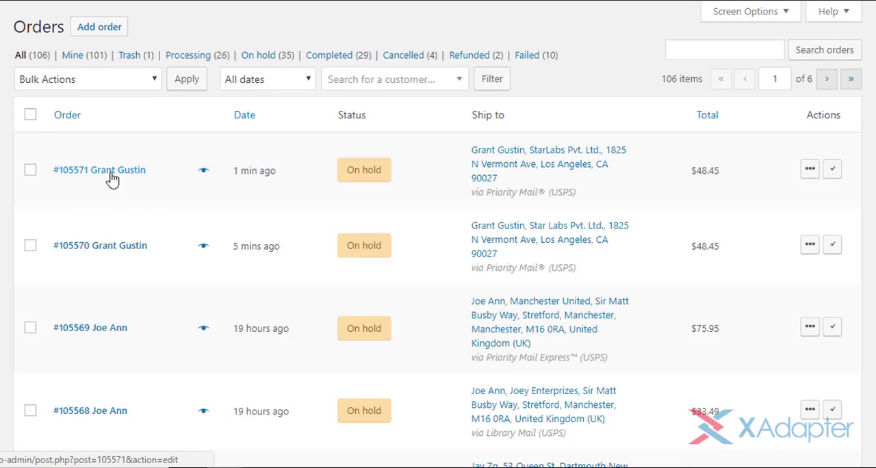
# Step: In order #105571, generate USPS packages for the Woo Hoodie with Priority service and dimensions filled
pyautogui.click(98, 170)
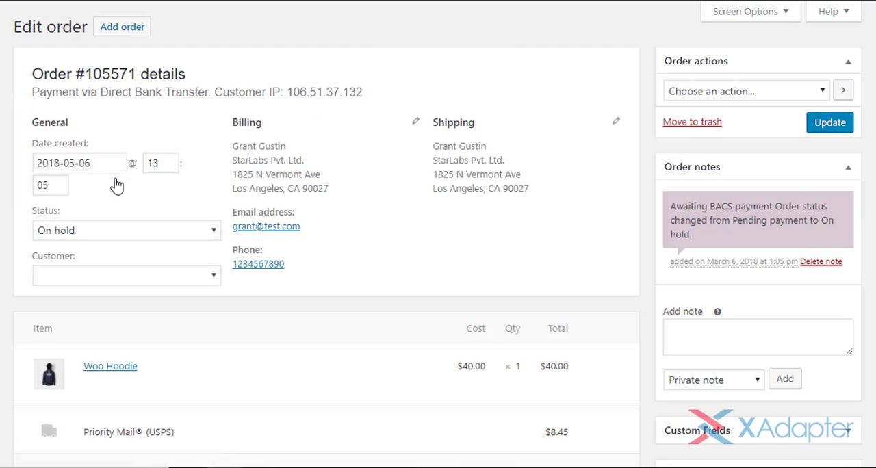
pyautogui.scroll(-3)
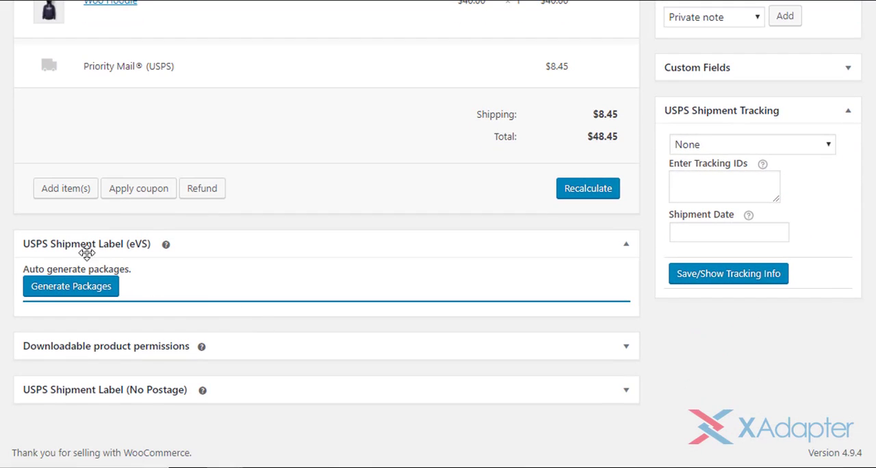
pyautogui.moveTo(143, 251)
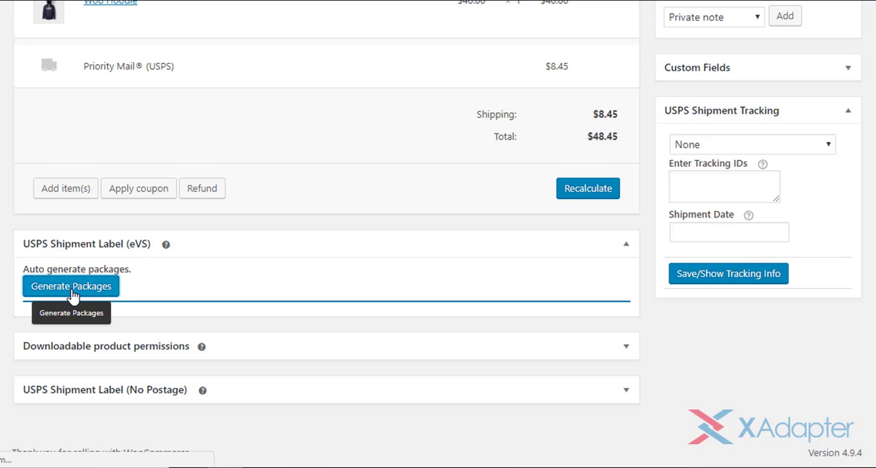
pyautogui.click(71, 286)
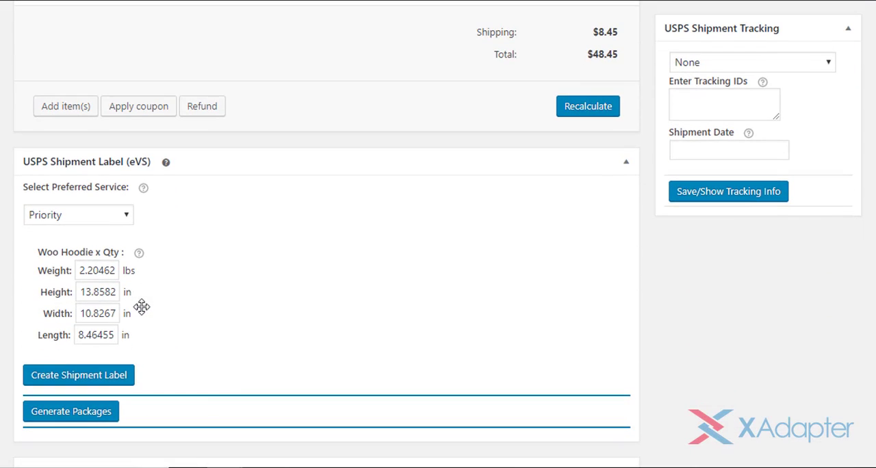
pyautogui.click(78, 214)
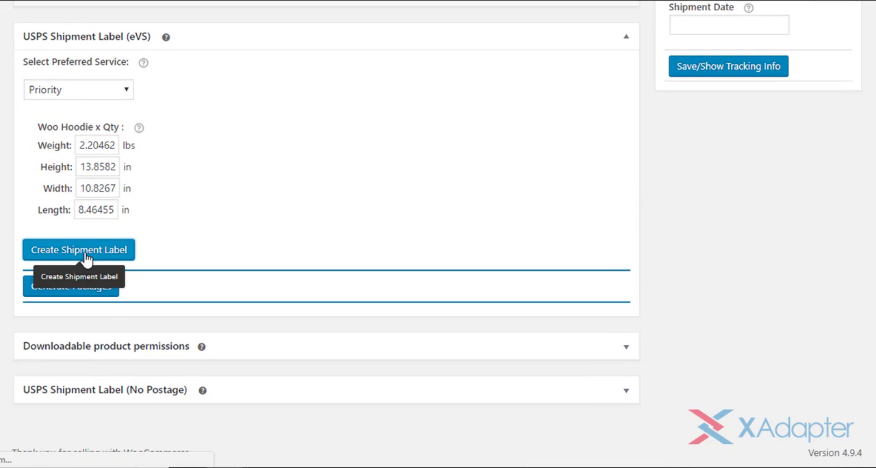
# Step: Create the USPS shipment label for order #105571's package
pyautogui.click(78, 249)
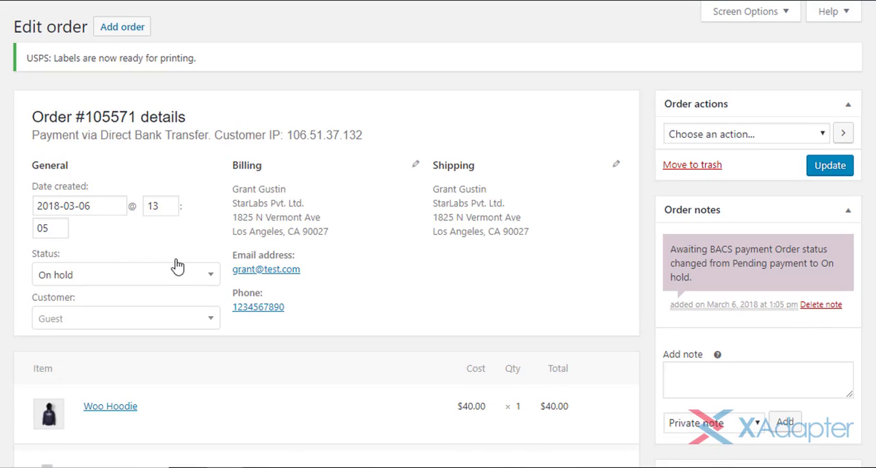
pyautogui.moveTo(380, 168)
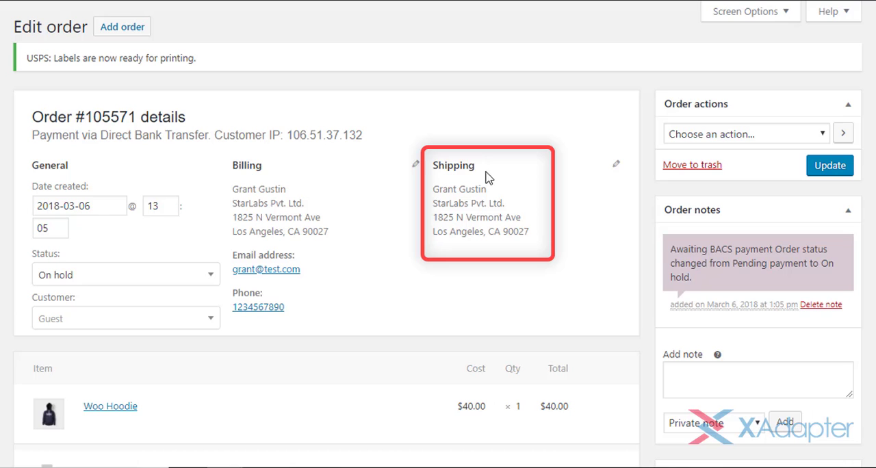
pyautogui.moveTo(535, 241)
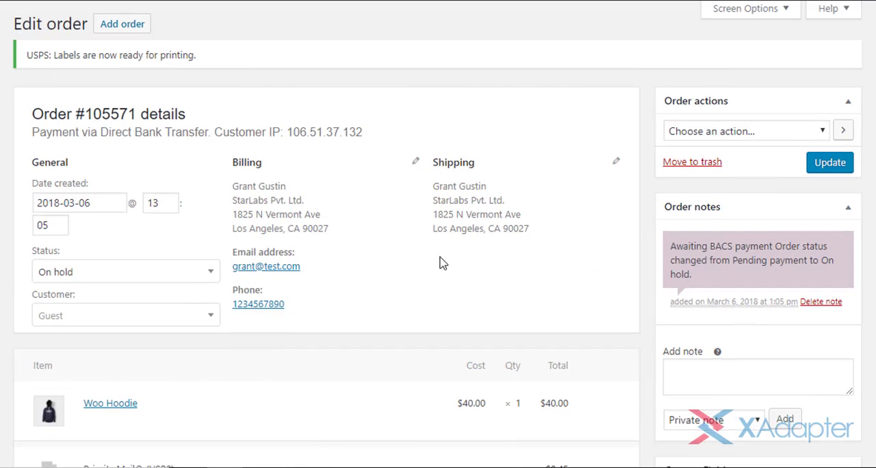
pyautogui.scroll(-3)
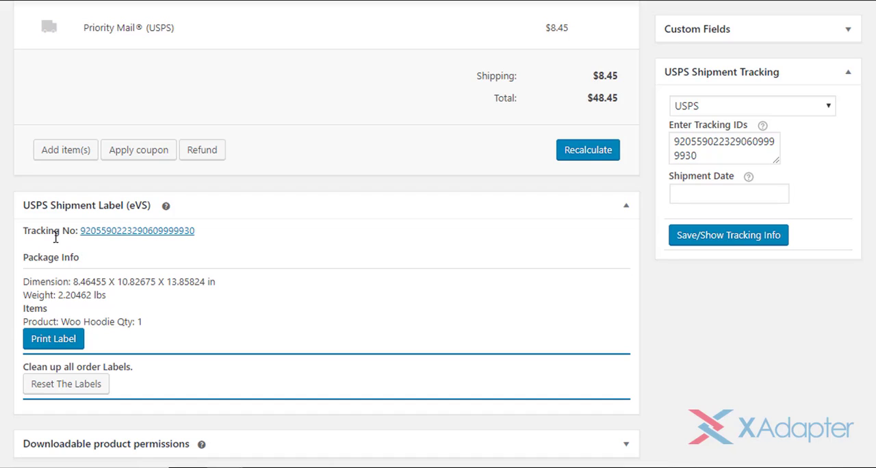
pyautogui.moveTo(175, 239)
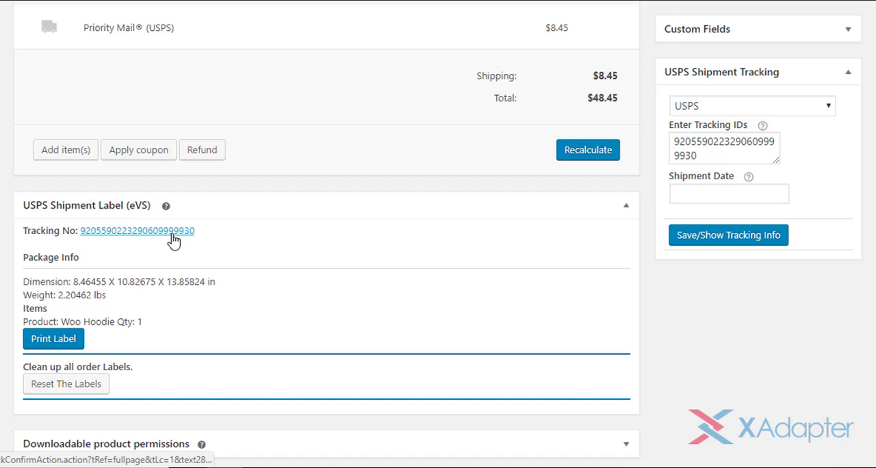
pyautogui.moveTo(139, 239)
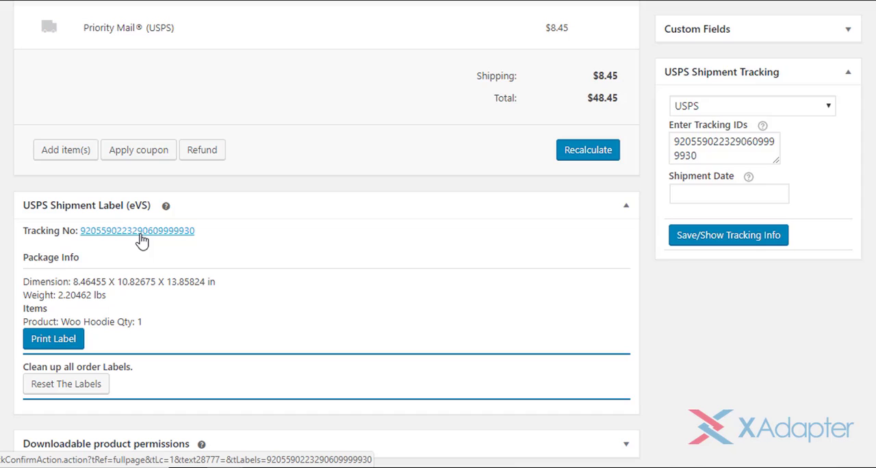
pyautogui.click(137, 230)
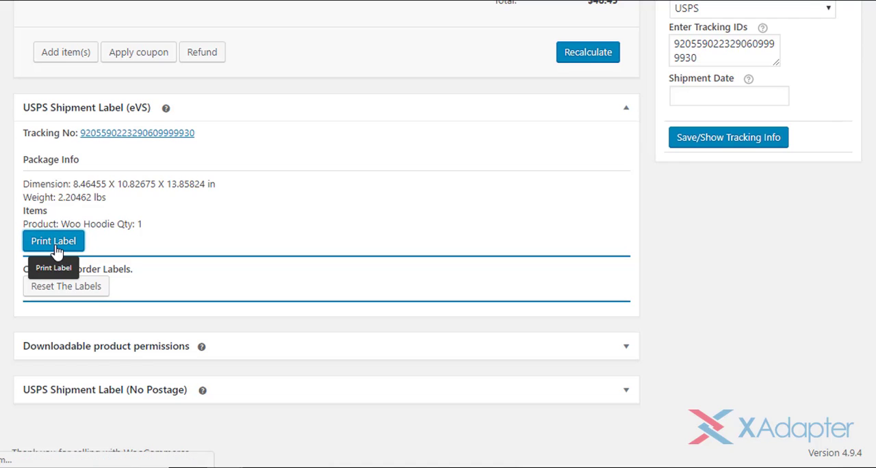
# Step: Download order #105571's USPS label PDF via Print Label and open the downloaded file
pyautogui.click(53, 241)
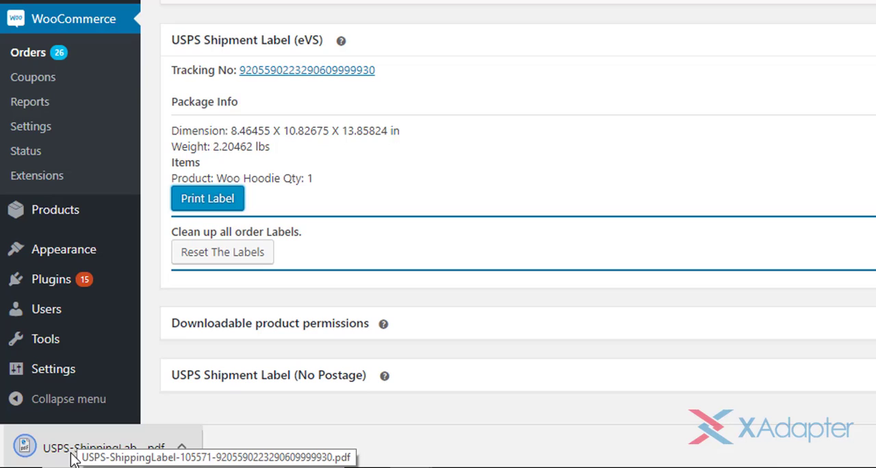
pyautogui.click(103, 447)
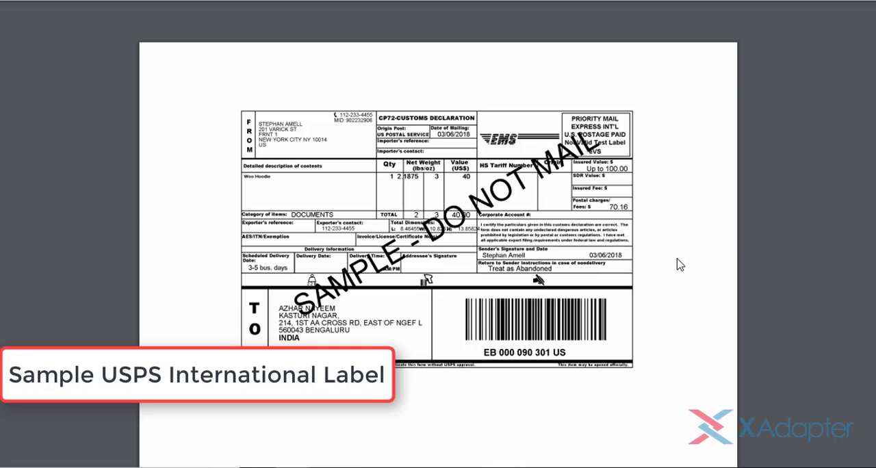
# Step: Scroll through the sample USPS international label for Bengaluru with its customs declaration
pyautogui.scroll(-3)
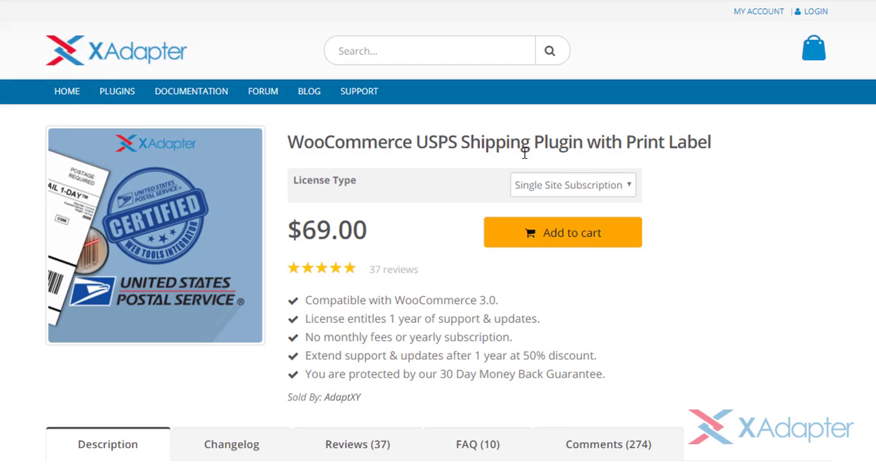
pyautogui.moveTo(646, 362)
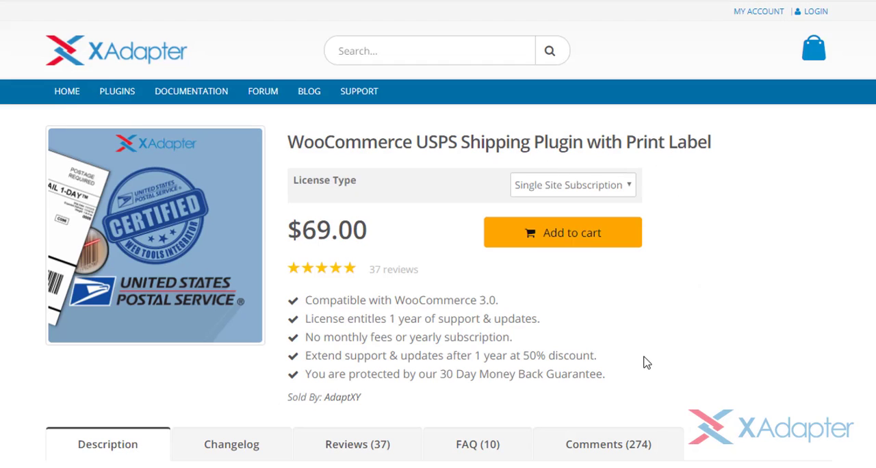
# Step: Scroll the XAdapter product page down to the Main Features list
pyautogui.scroll(-3)
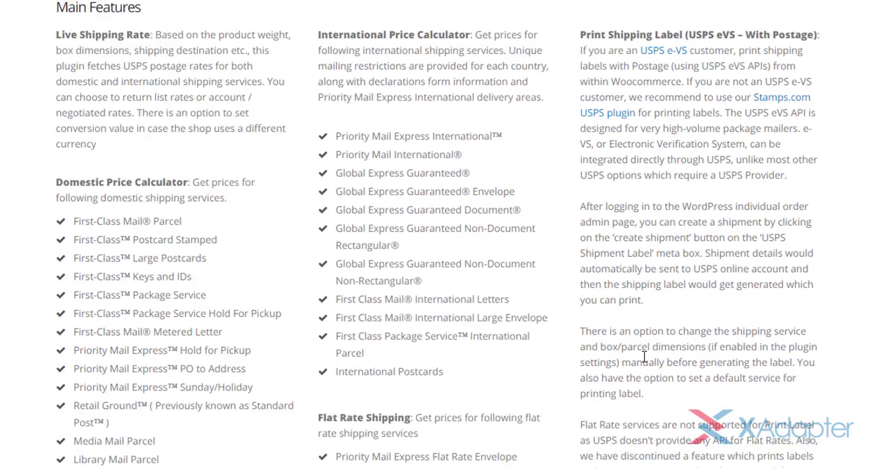